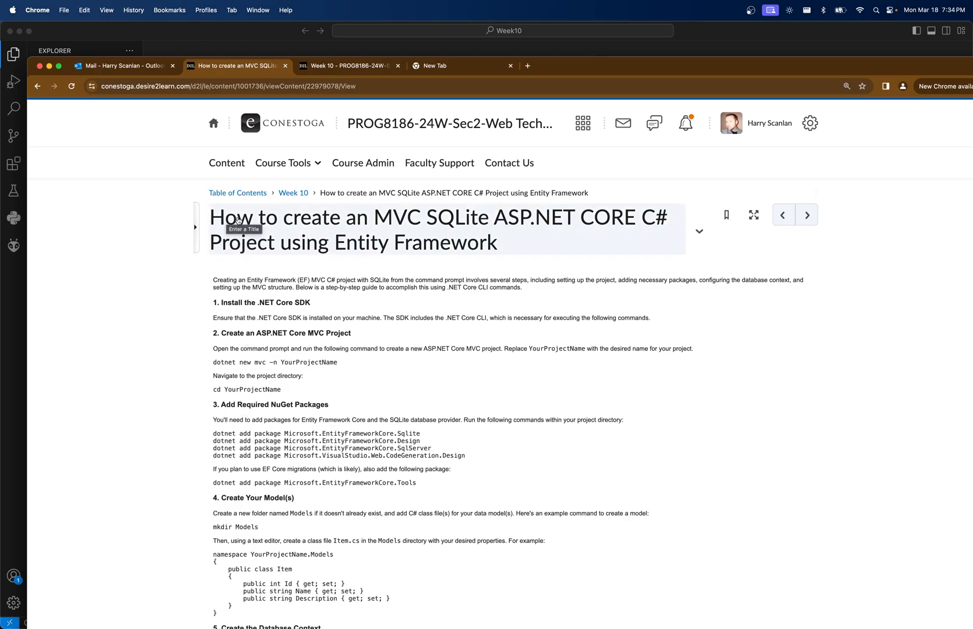
mouse_move(514, 240)
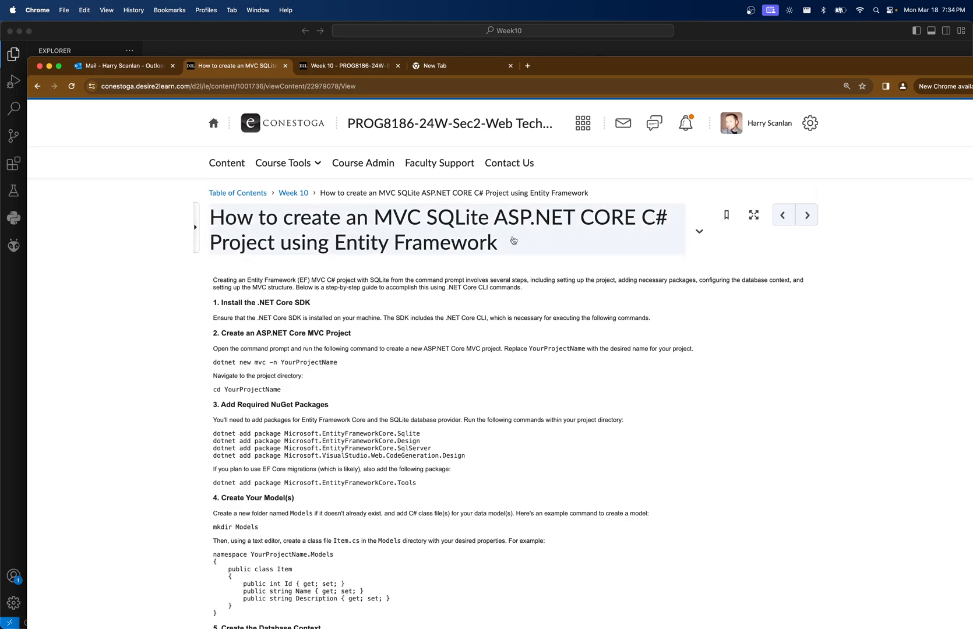
mouse_move(391, 202)
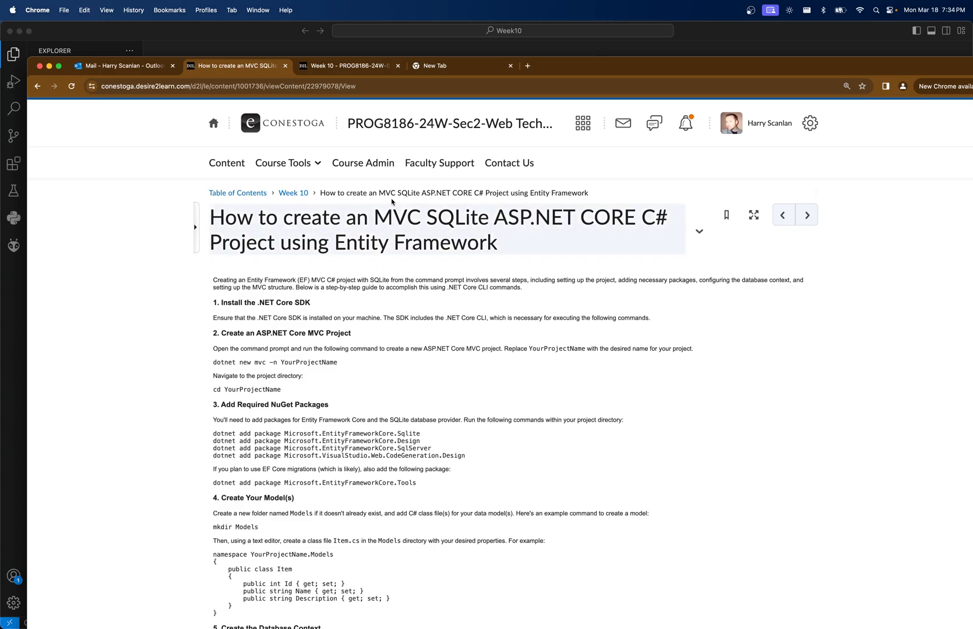
mouse_move(281, 243)
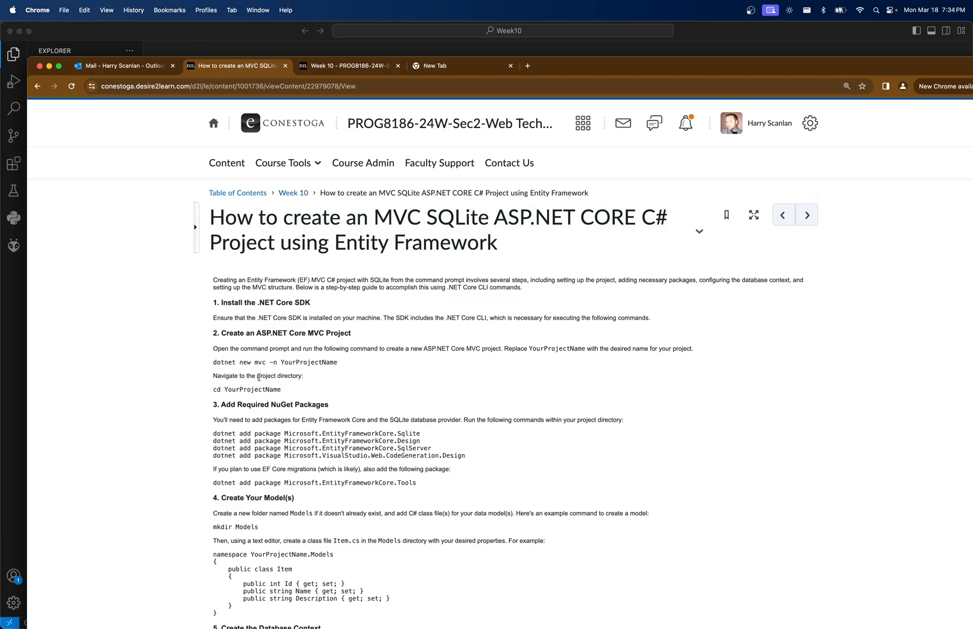
Step: Review the Brightspace MVC SQLite tutorial and select the four dotnet add package commands under step 3
scroll("down", 3)
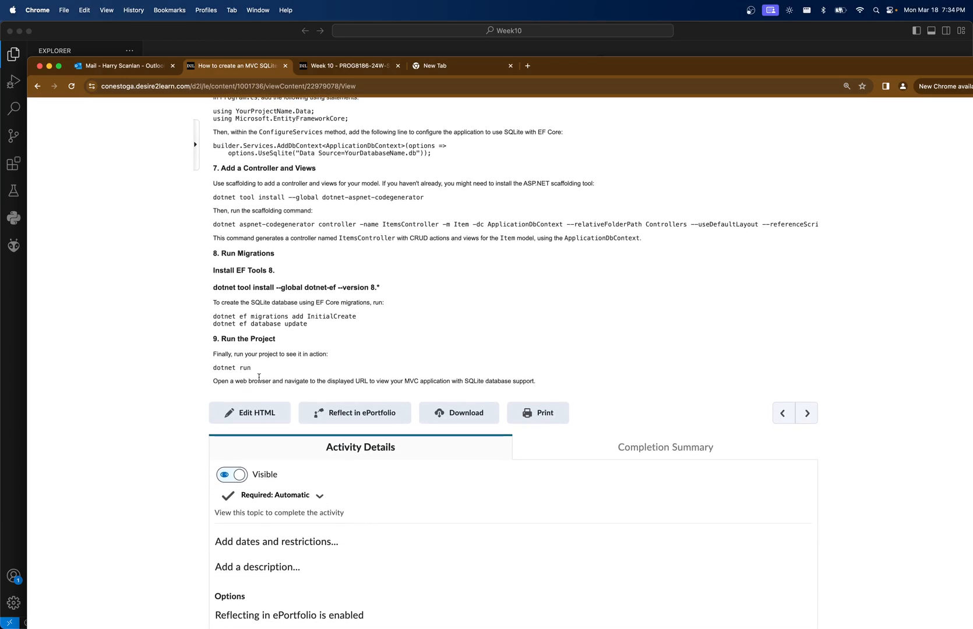
scroll("up", 3)
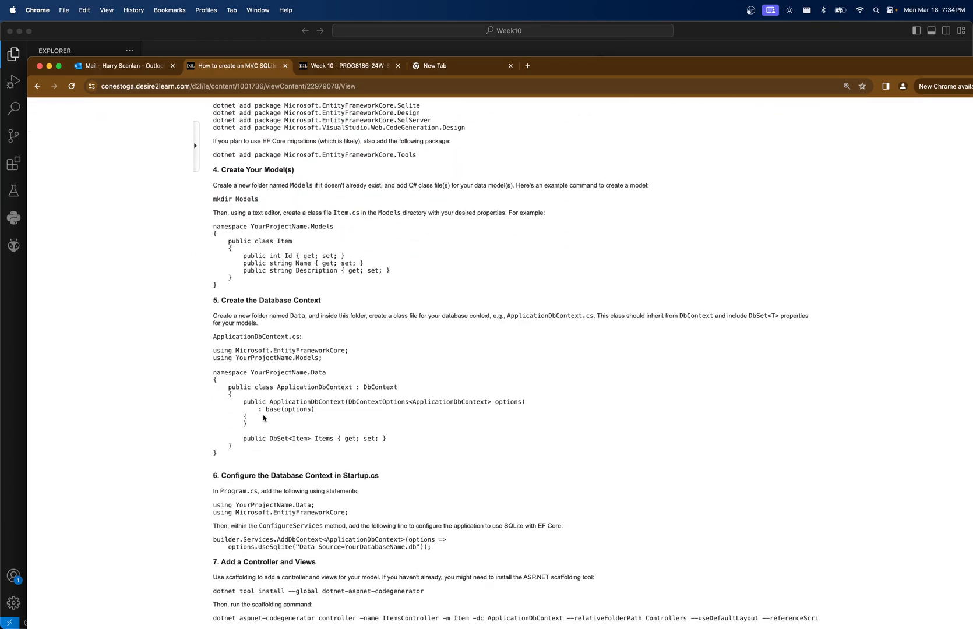
scroll("up", 3)
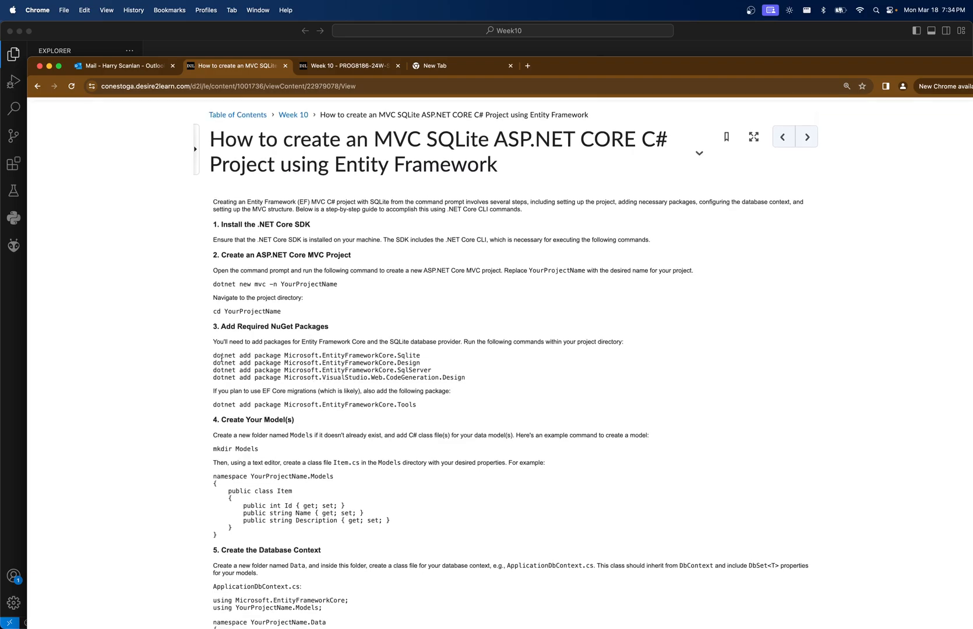
mouse_move(484, 385)
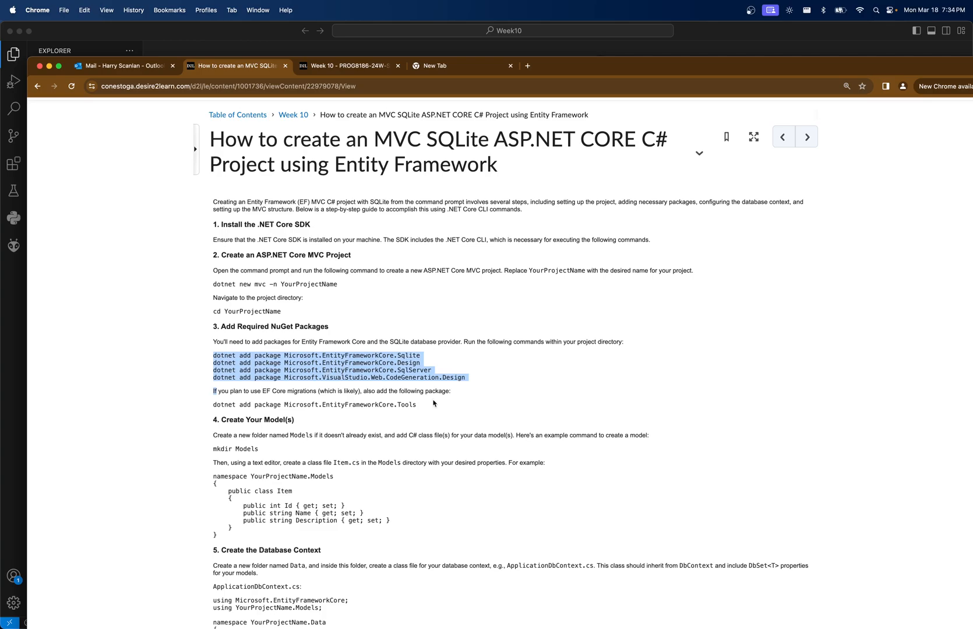
left_click(479, 386)
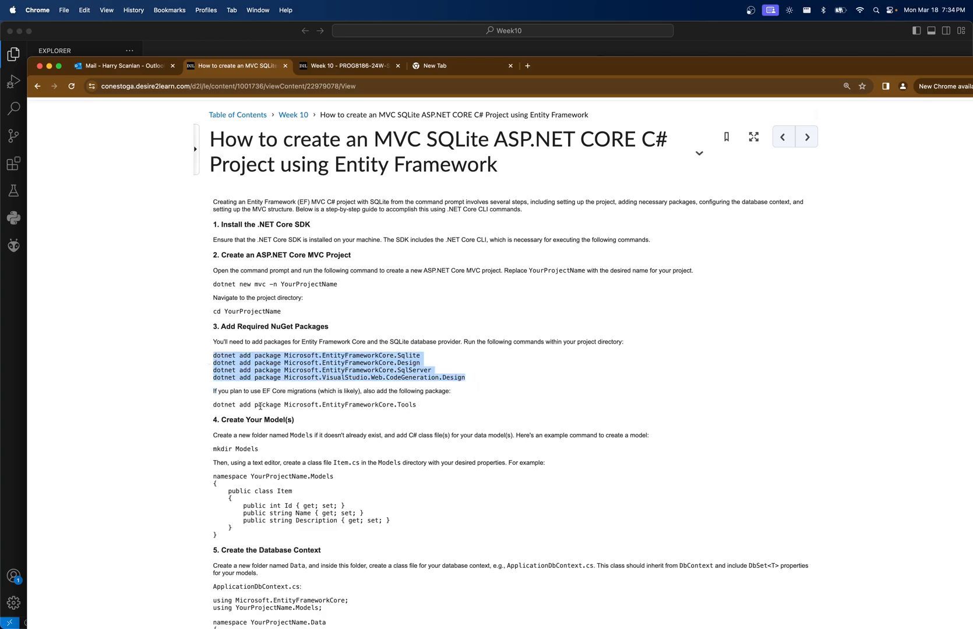
mouse_move(642, 73)
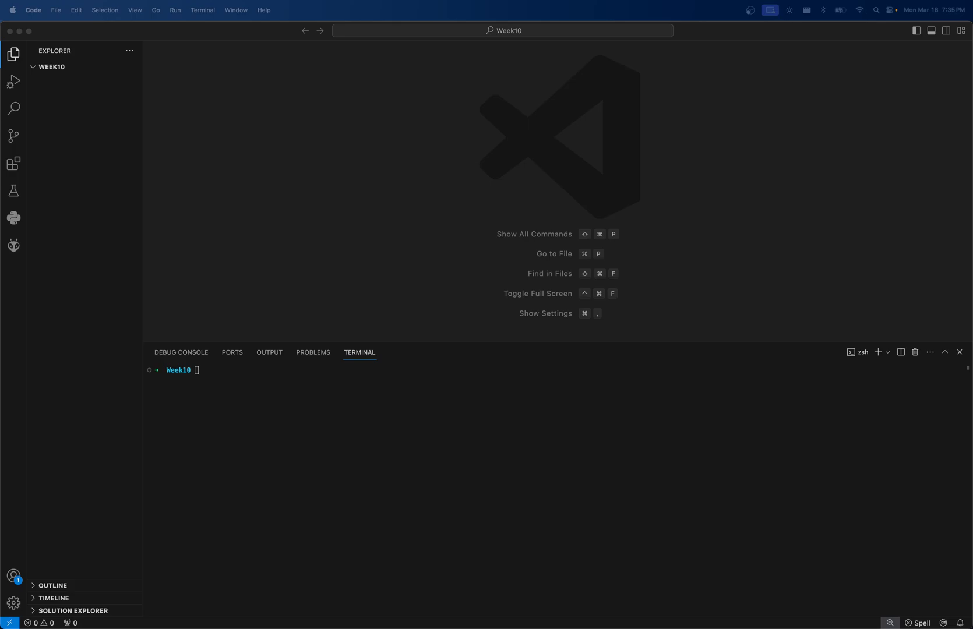
mouse_move(657, 285)
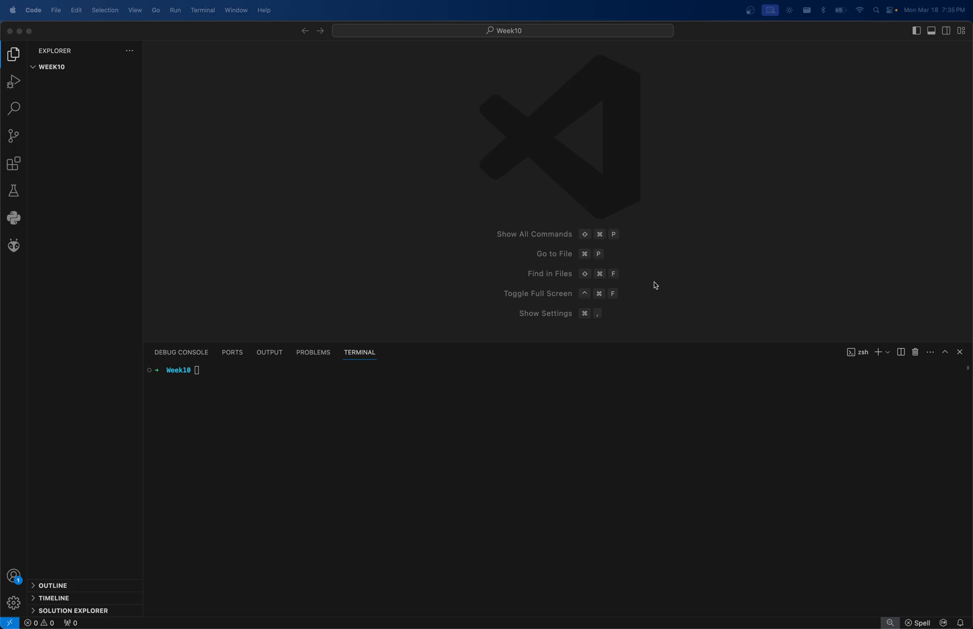
Step: Run dotnet new mvc in the Week10 terminal and check the generated folders in the Explorer
type("dotnet new mvc")
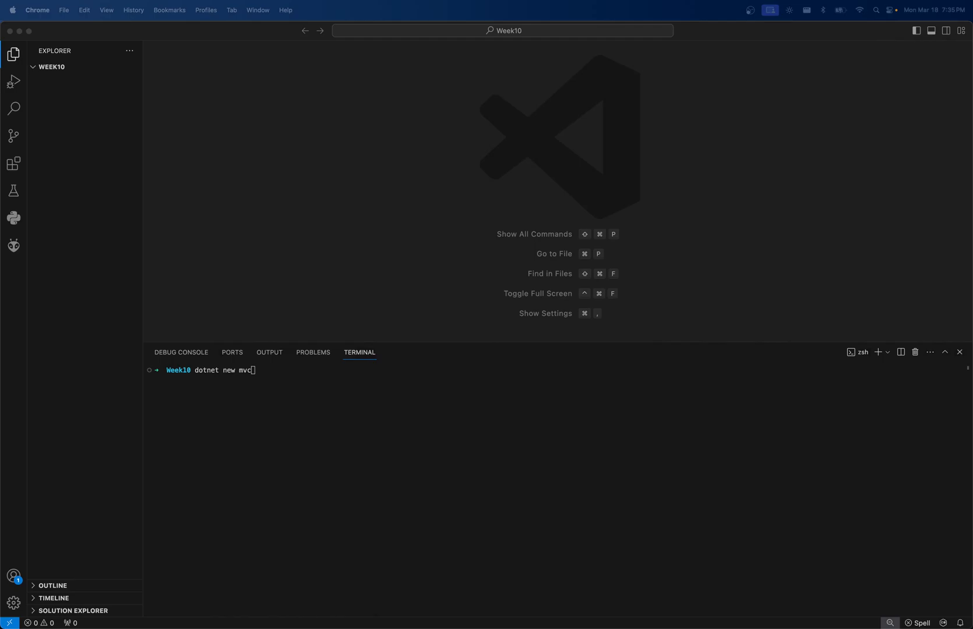
type("-")
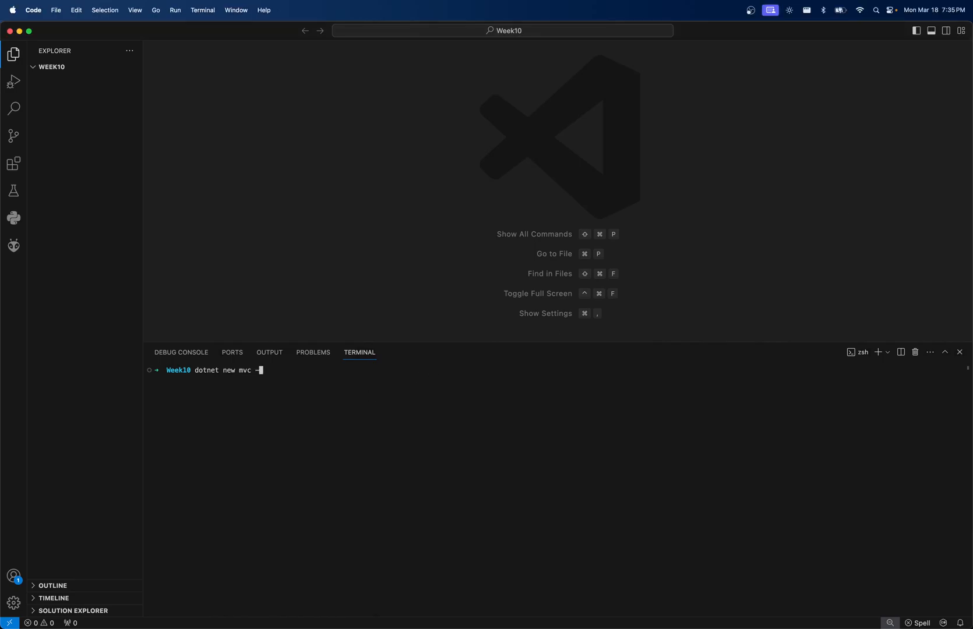
type("-n Assignment")
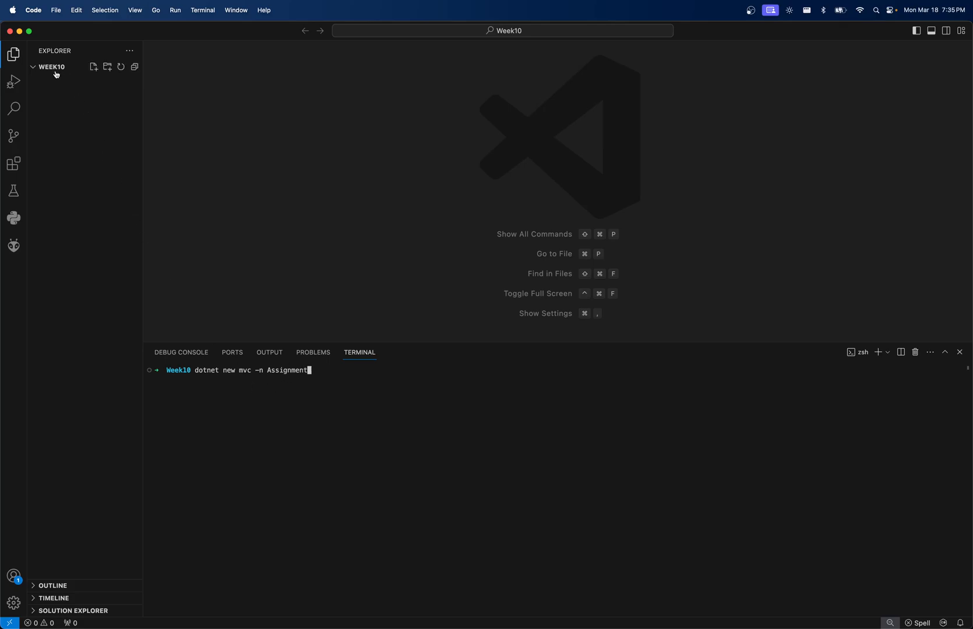
key("backspace")
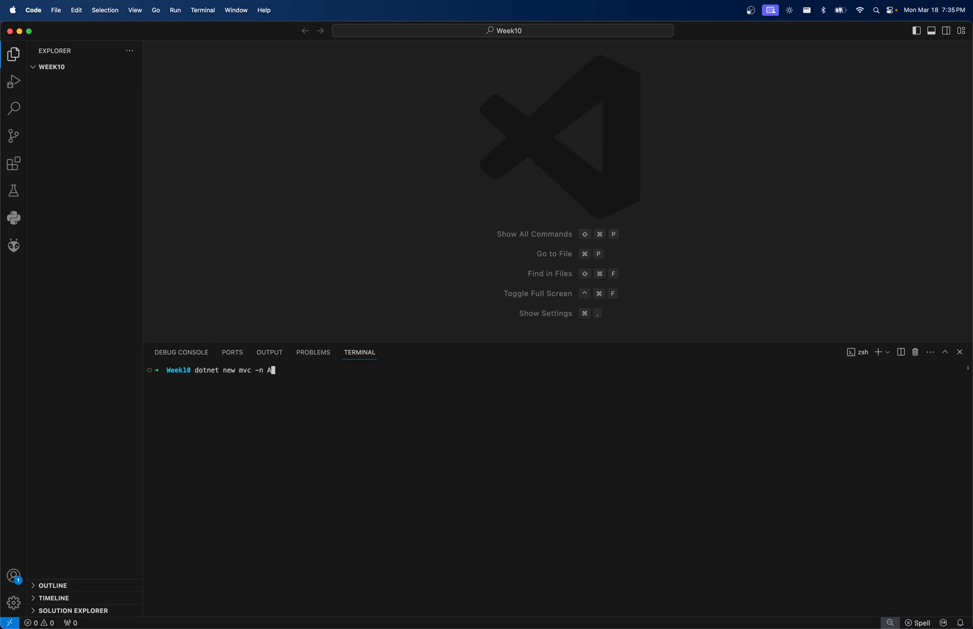
key("Return")
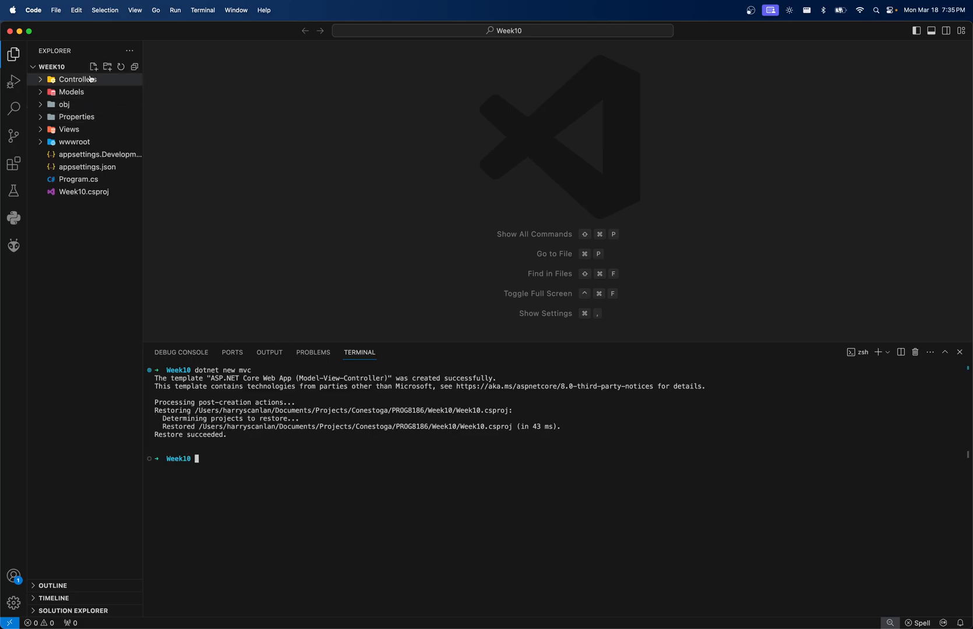
left_click(78, 79)
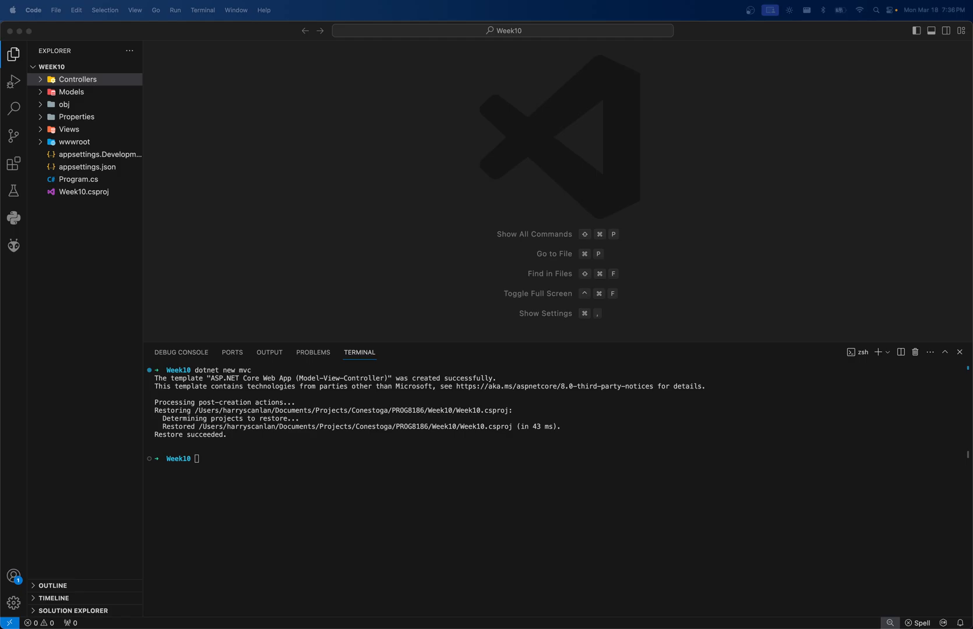
Step: Add the Microsoft.EntityFrameworkCore.Sqlite and Design packages with dotnet add package
type("dotnet add package Microsoft.EntityFrameworkCore.Sqlite")
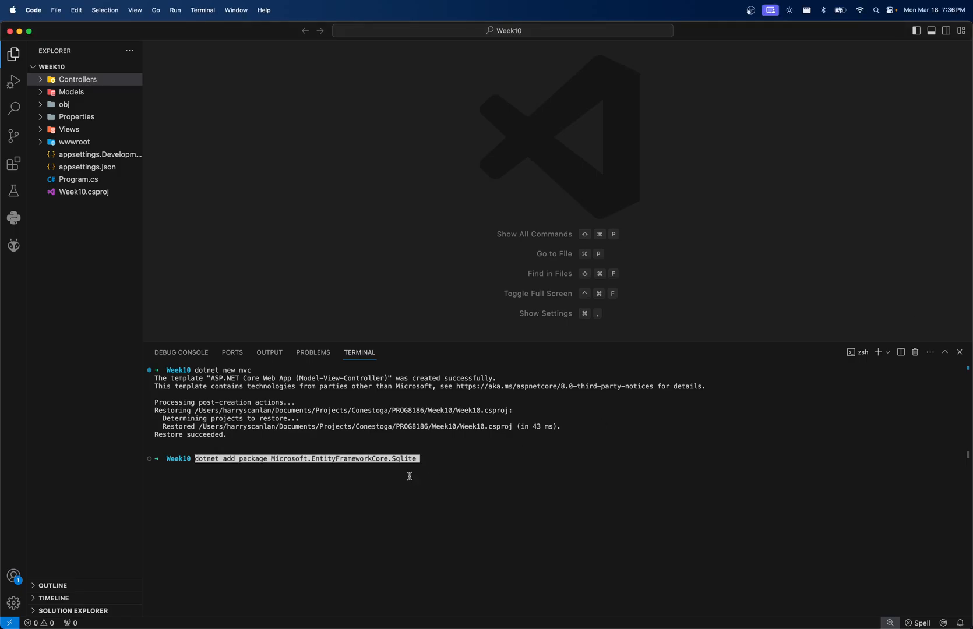
key("Return")
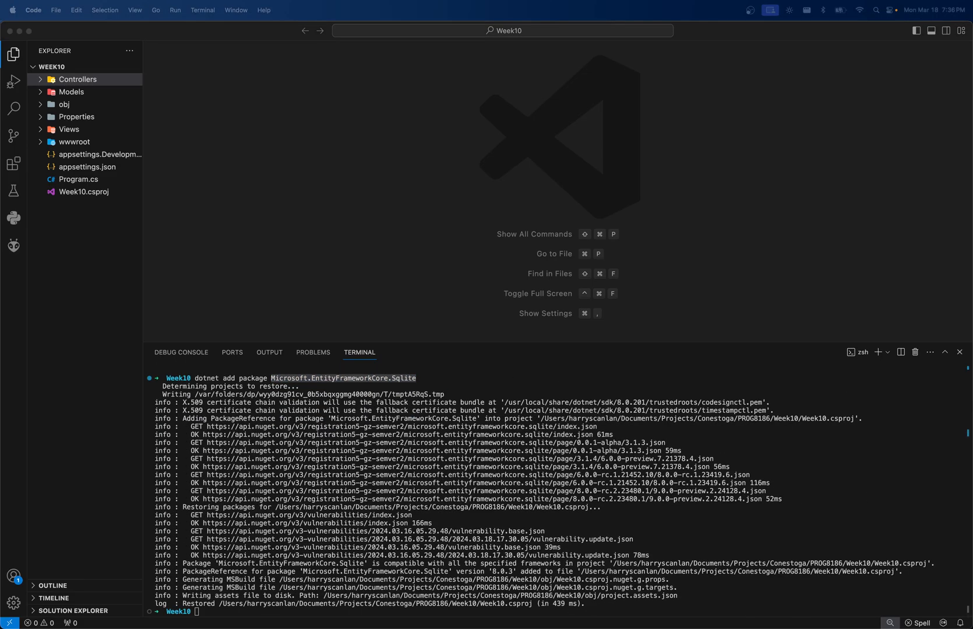
type("dotnet add package Microsoft.EntityFrameworkCore.Design")
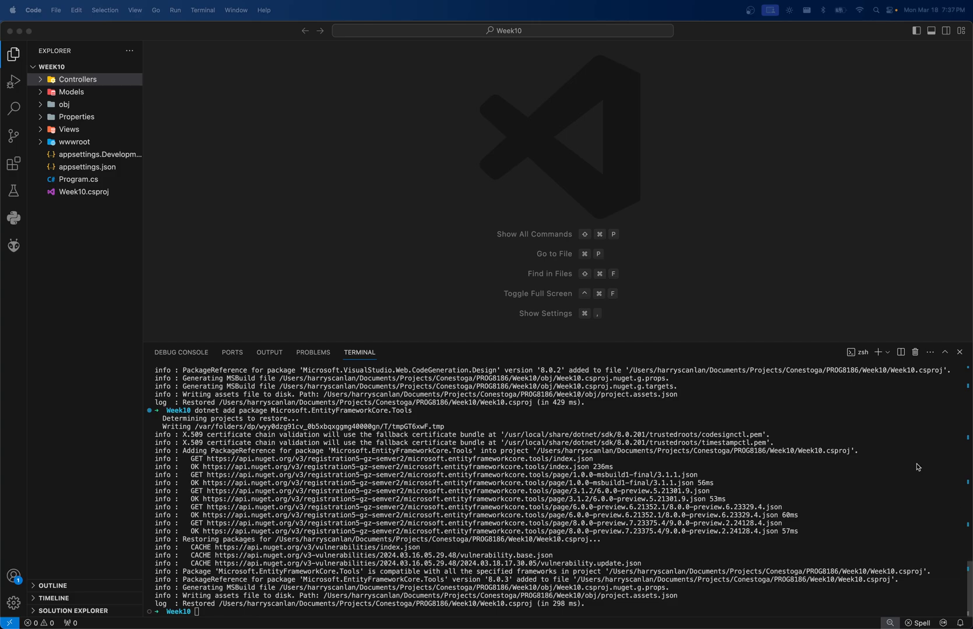
type("dotnet run")
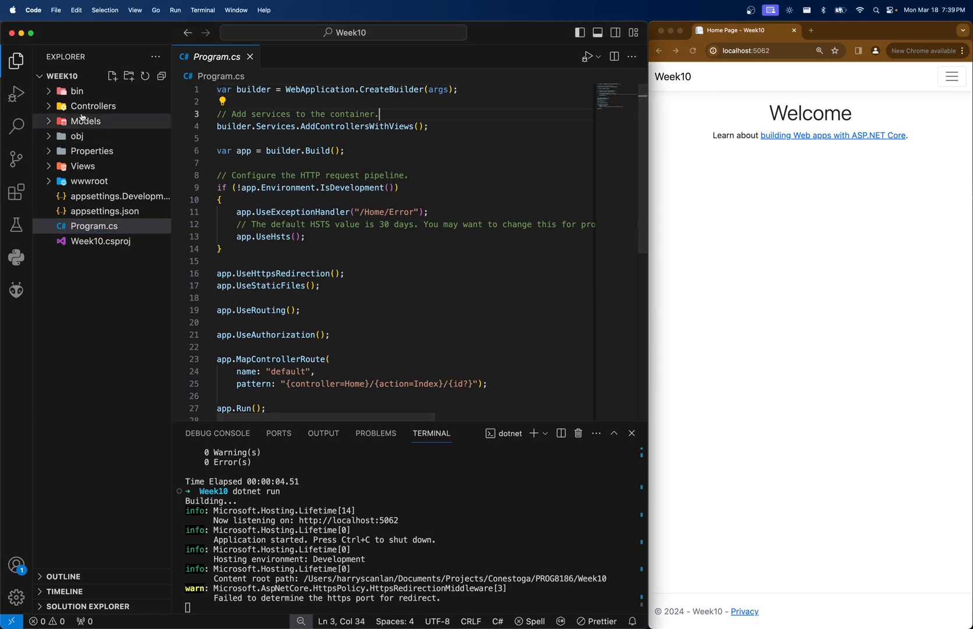
Step: Create Item.cs in Models with a public int Id { get; set; } auto-property and no Key attribute
left_click(86, 121)
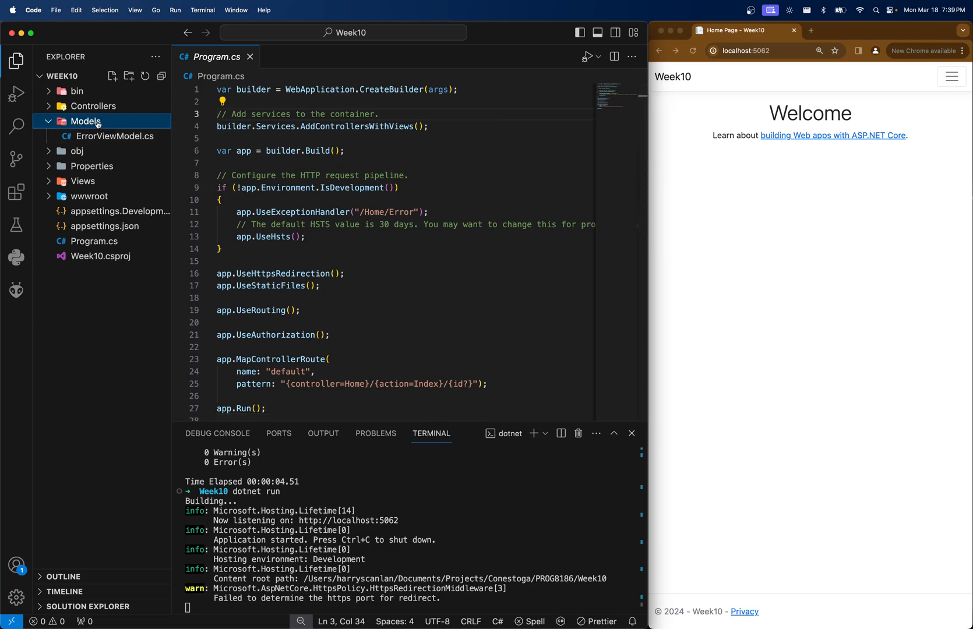
right_click(85, 121)
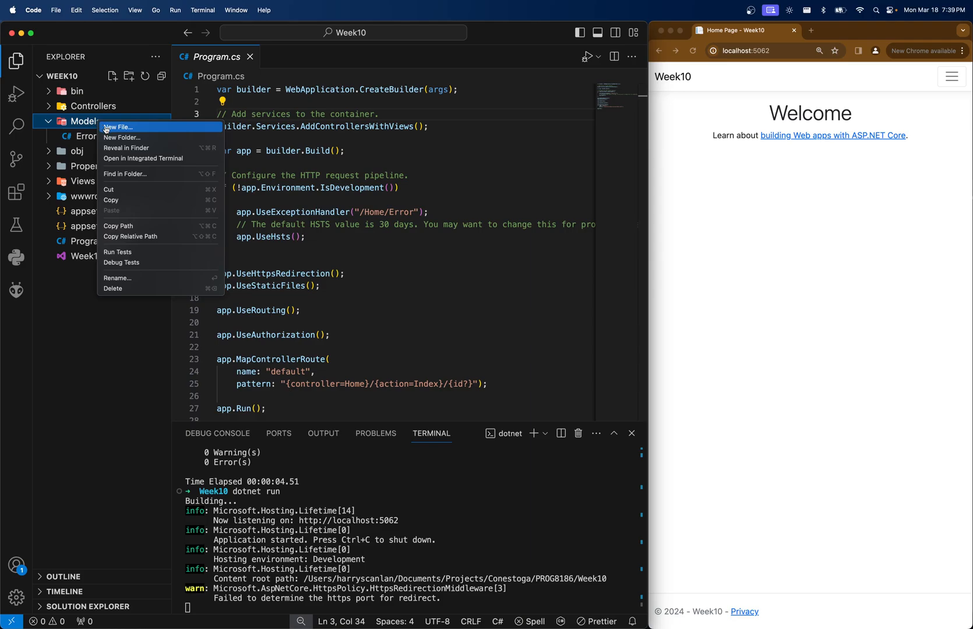
left_click(119, 127)
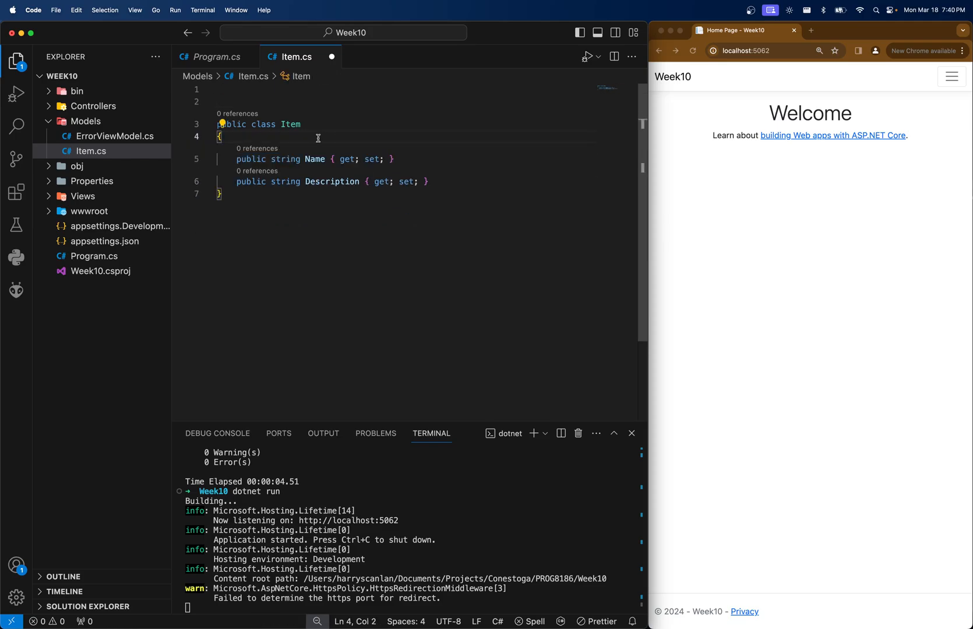
type("public int Id { get; set; }")
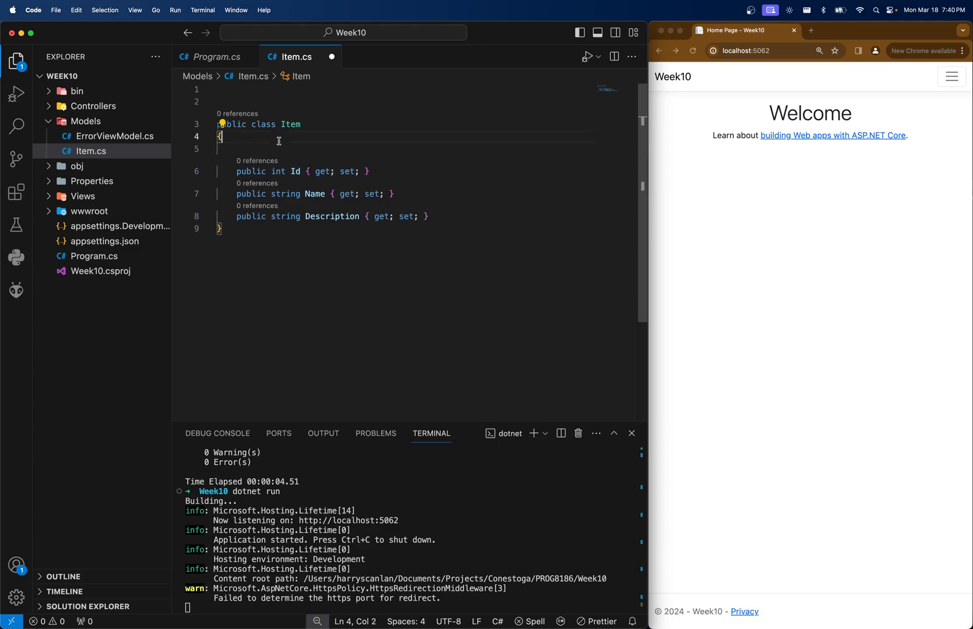
left_click(267, 149)
type("[Key]")
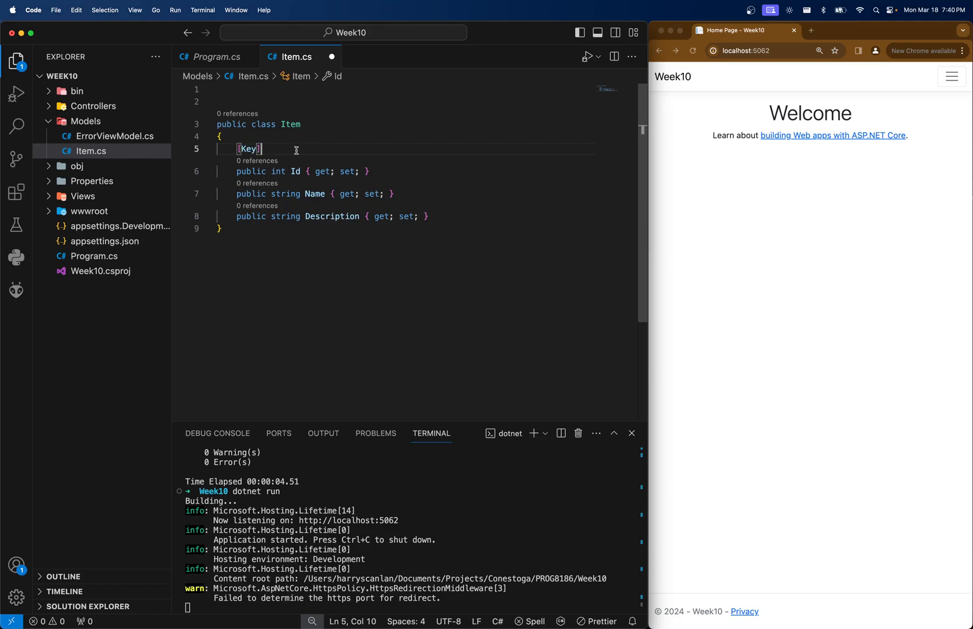
key("Backspace")
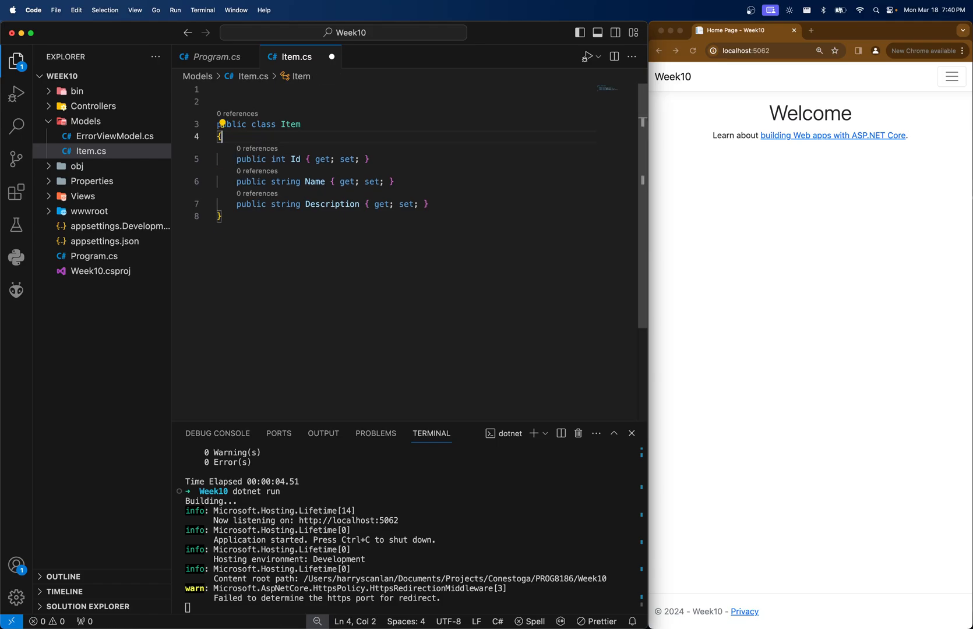
Step: Add the namespace Week10.Models; declaration at the top of Item.cs
left_click(267, 91)
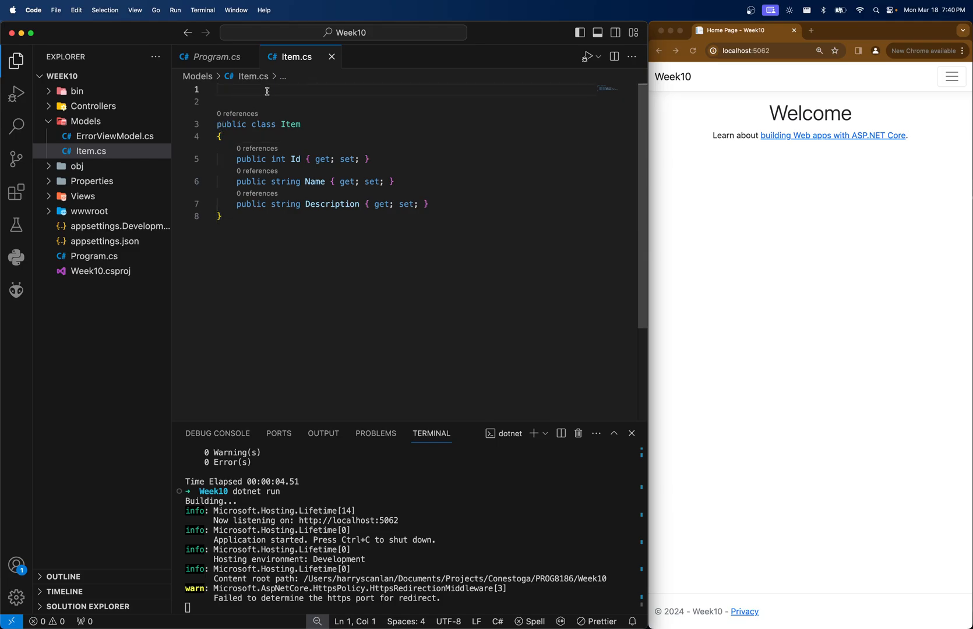
type("namespace")
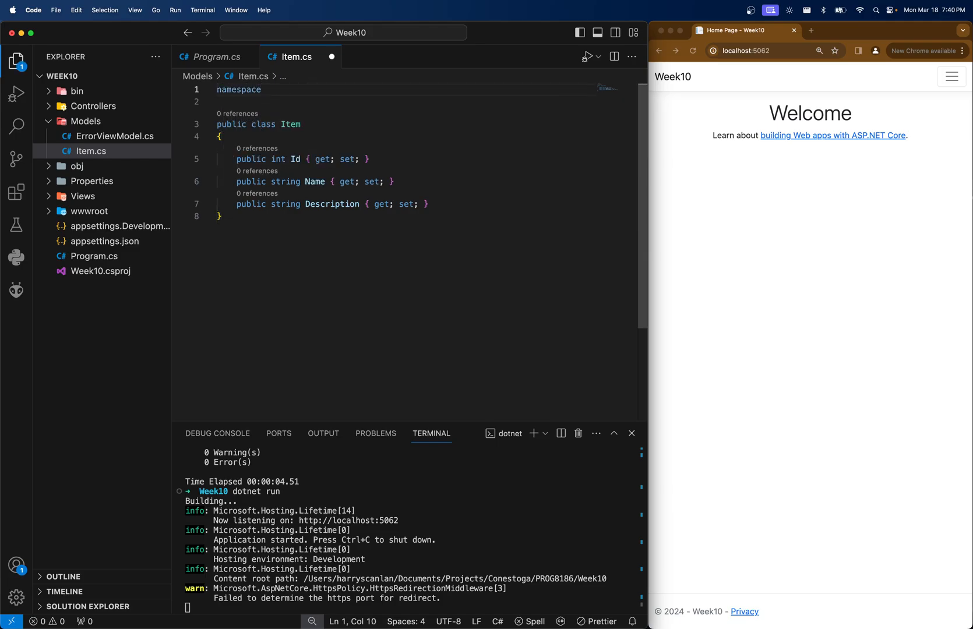
type("Week10.M")
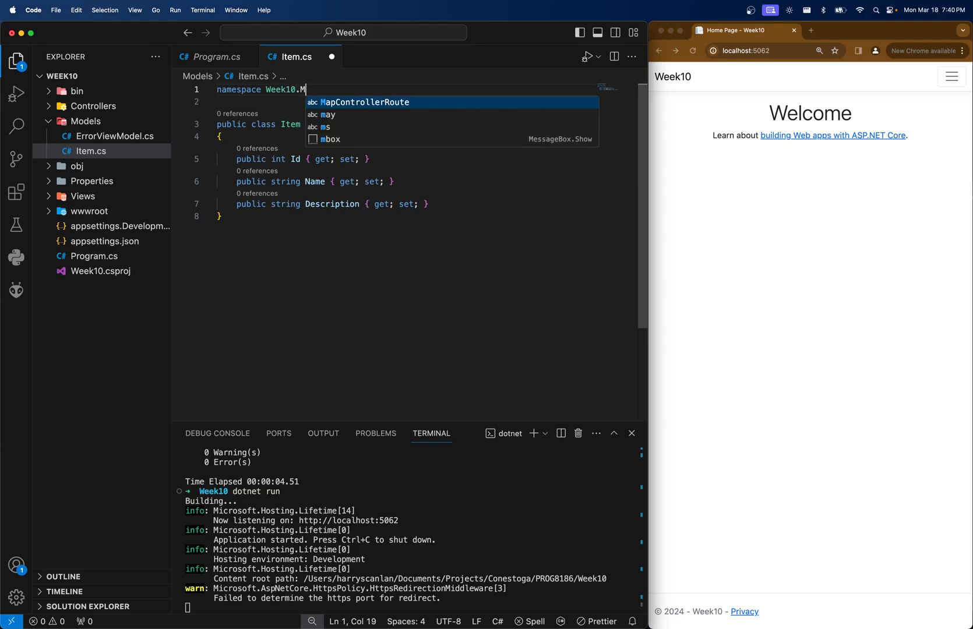
type("odels;")
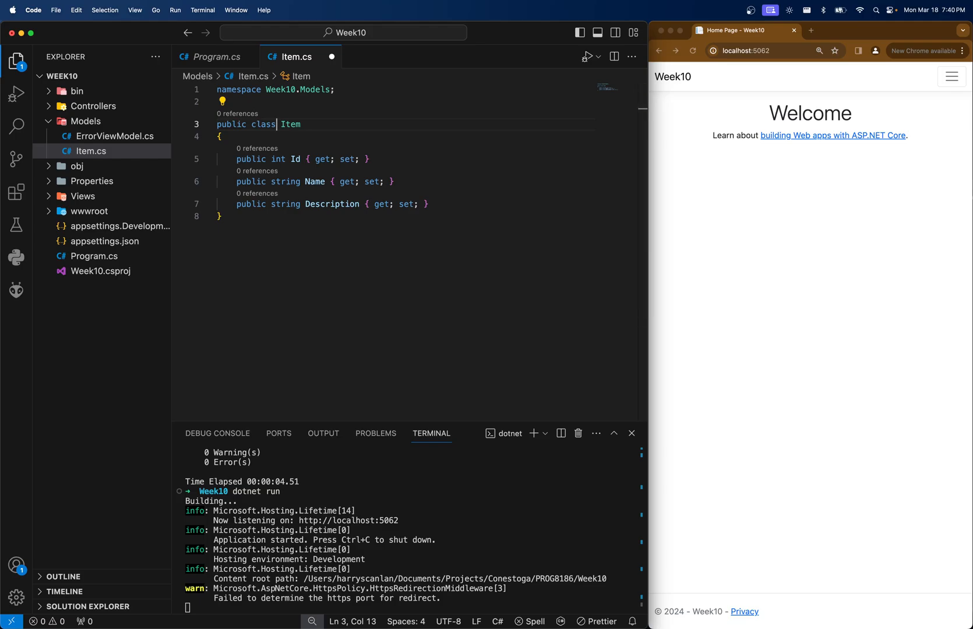
left_click(261, 101)
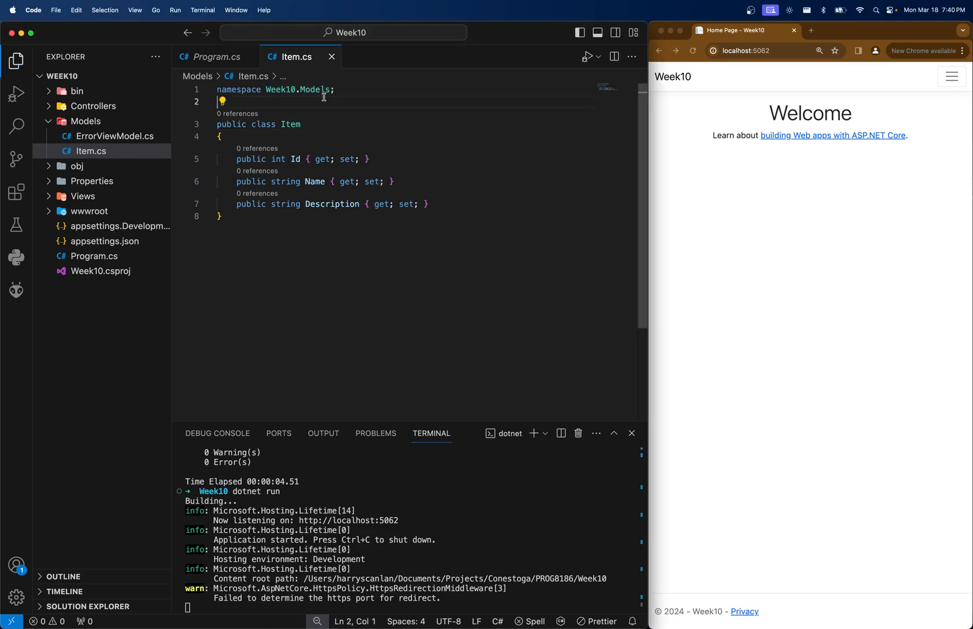
Step: Review HomeController.cs, selecting its namespace line, then look over Program.cs
left_click(115, 121)
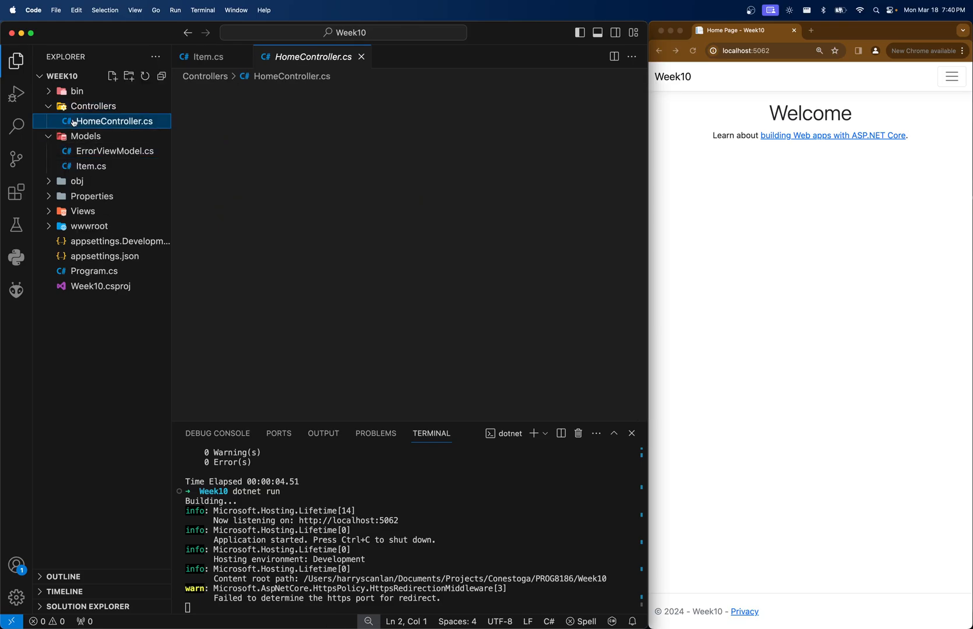
left_click(113, 121)
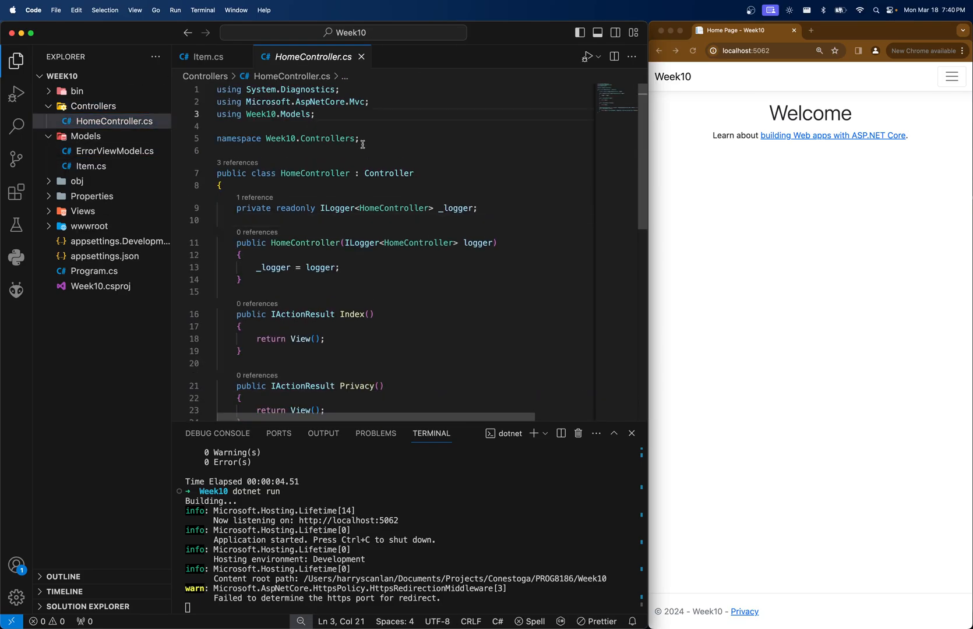
triple_click(289, 139)
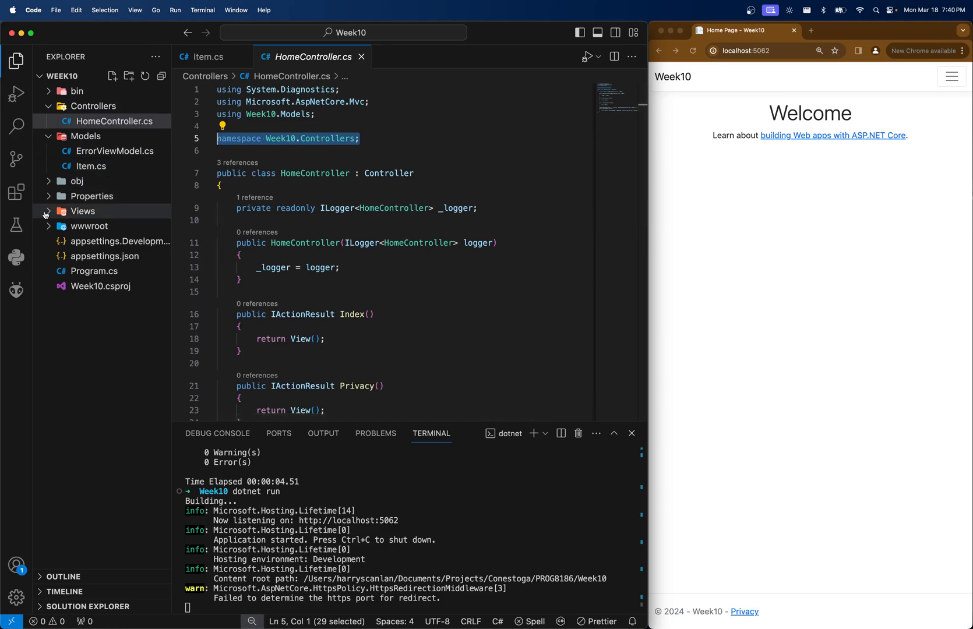
left_click(93, 272)
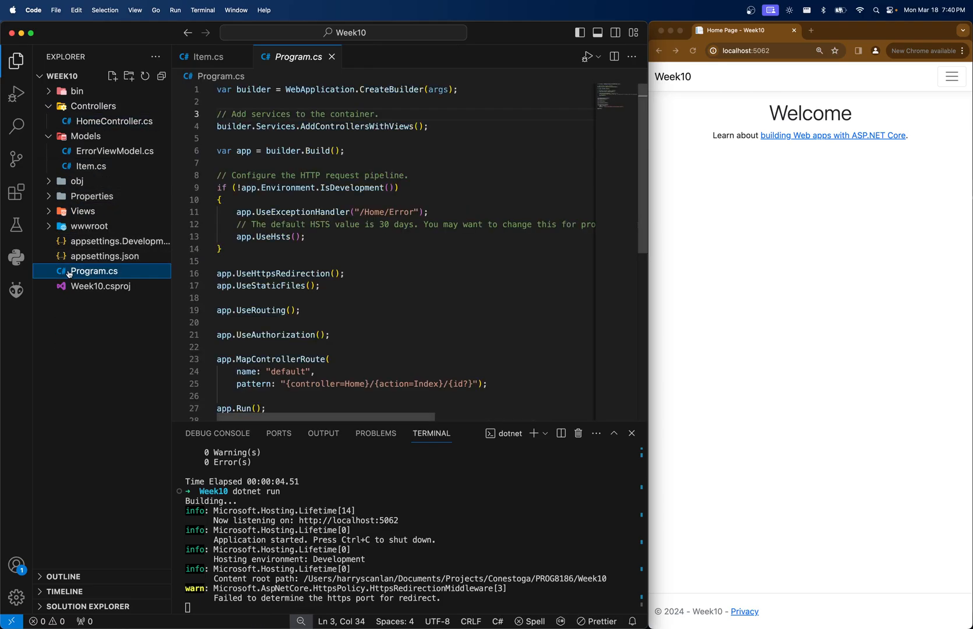
Step: Review ErrorViewModel.cs, return to HomeController.cs and collapse the project folders
left_click(114, 150)
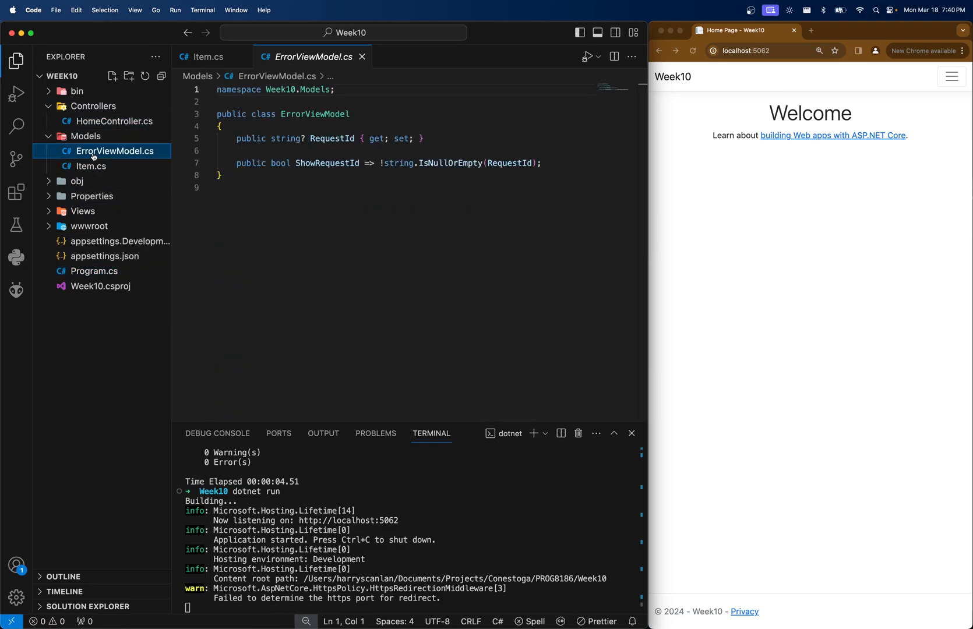
left_click(108, 121)
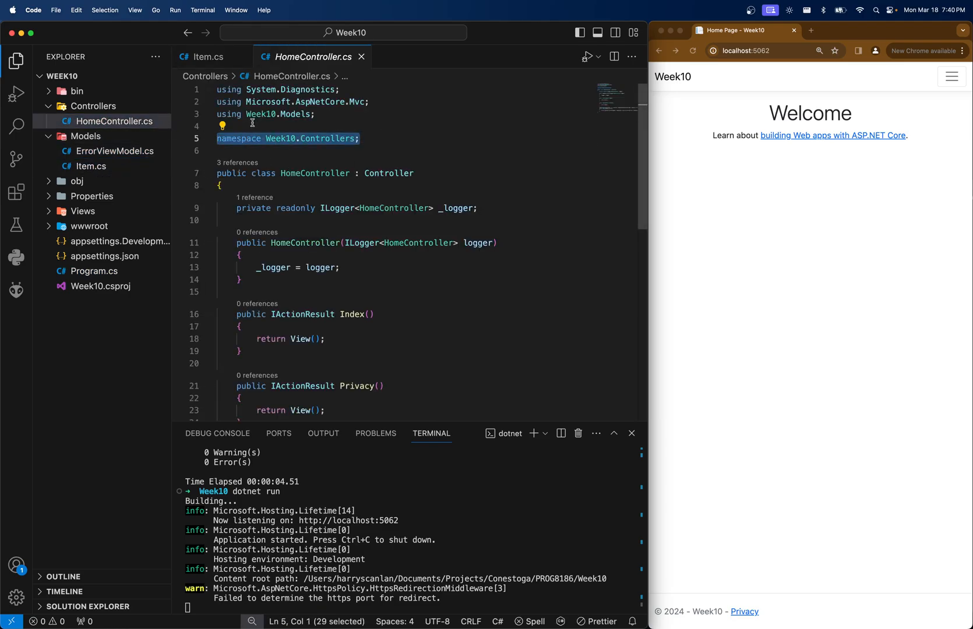
left_click(93, 106)
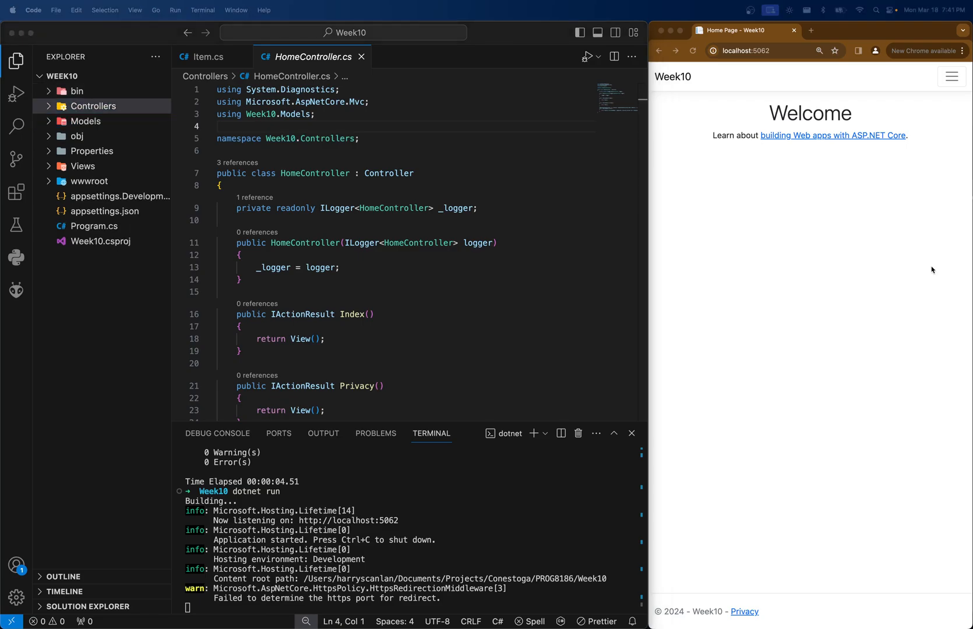
mouse_move(102, 87)
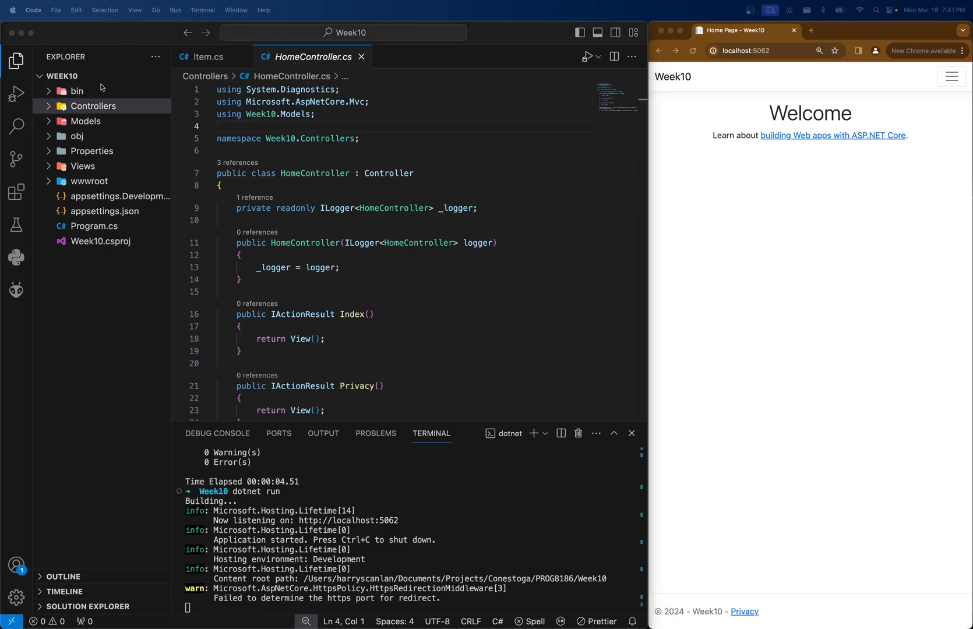
left_click(93, 106)
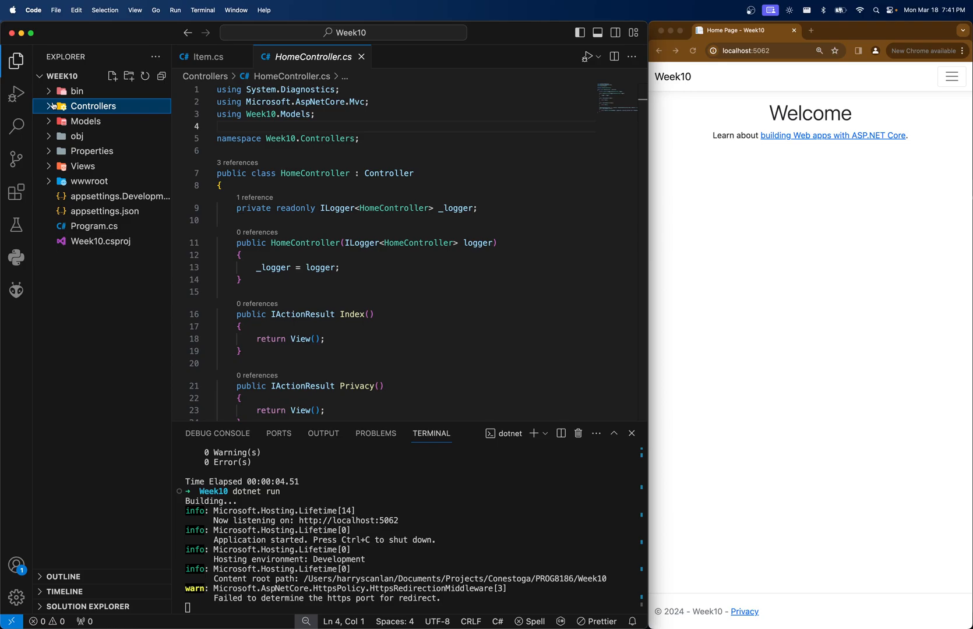
mouse_move(129, 75)
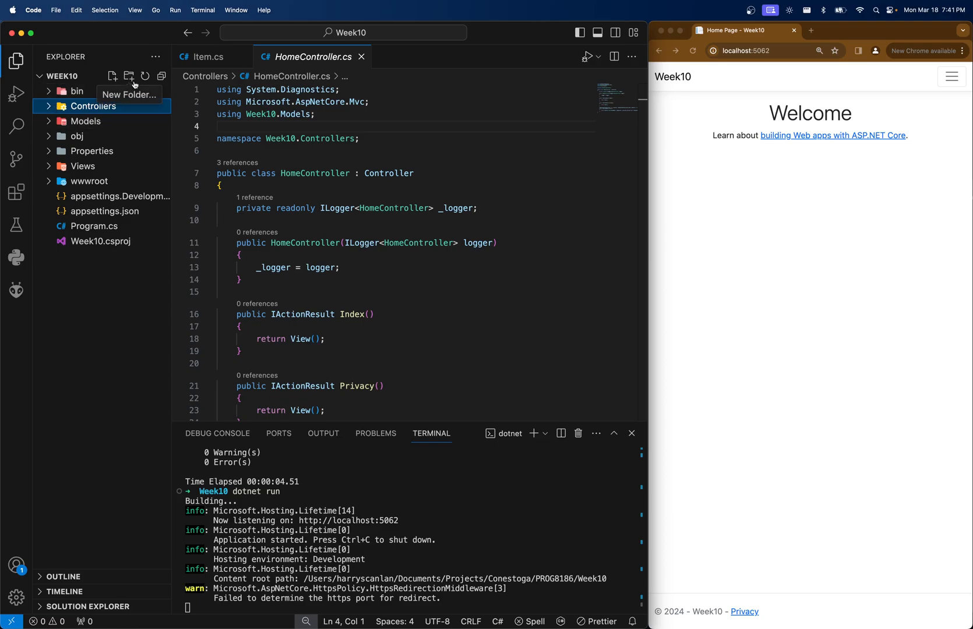
Step: Create a Data folder in the project and add an empty ApplicationDbContext.cs file inside it
left_click(93, 106)
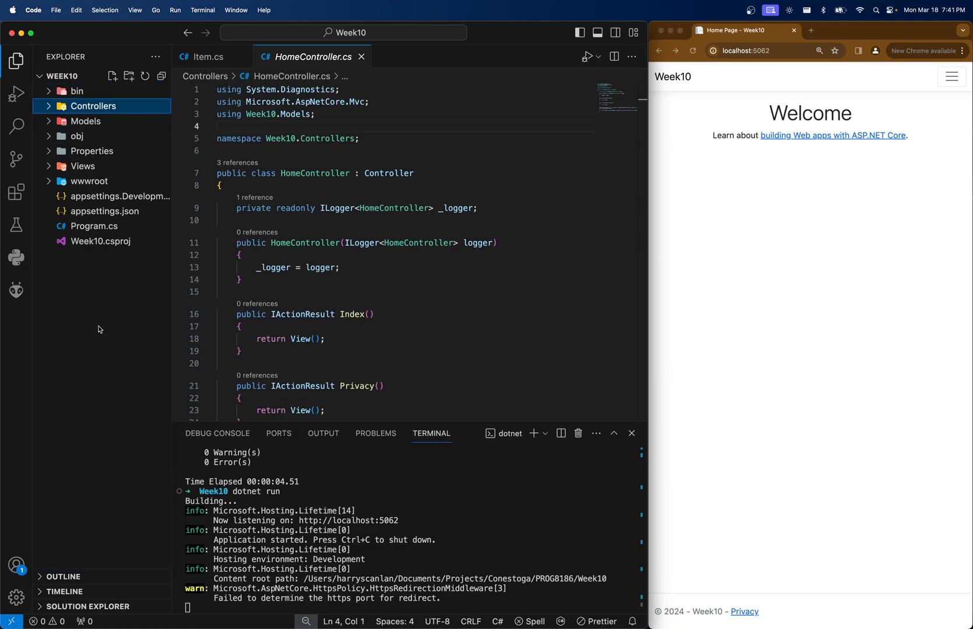
left_click(129, 76)
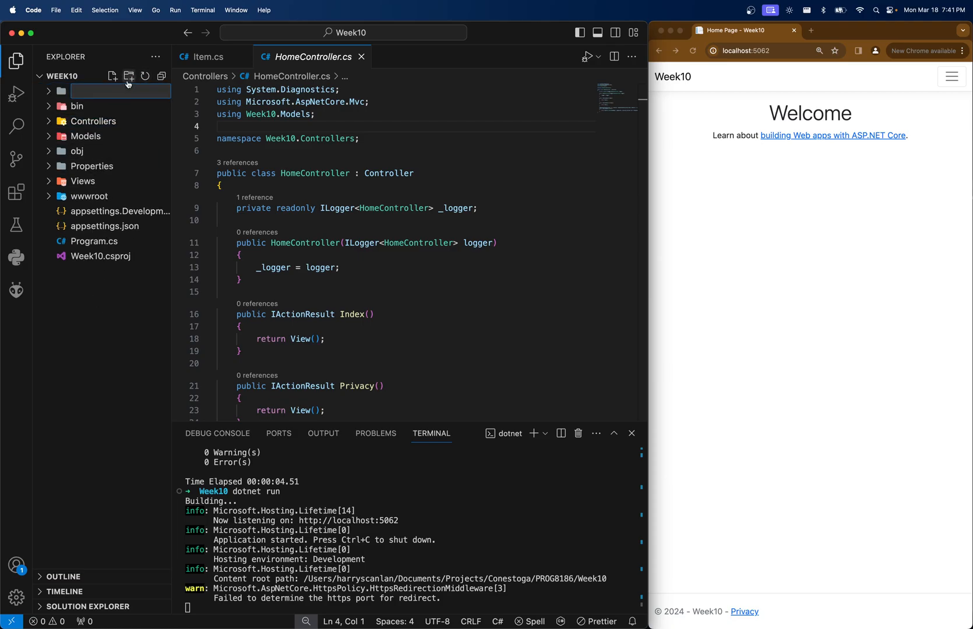
type("D")
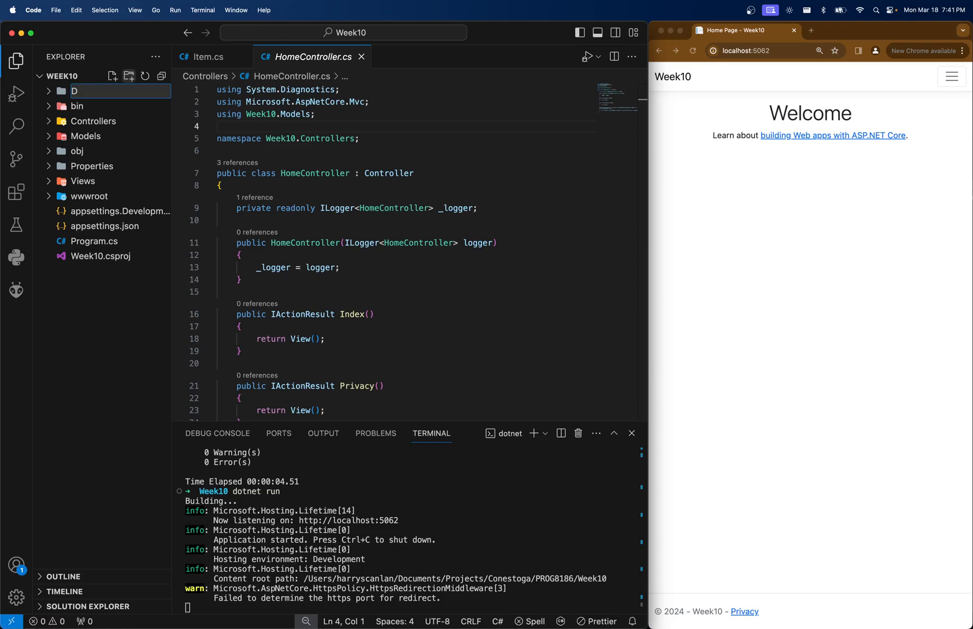
mouse_move(626, 221)
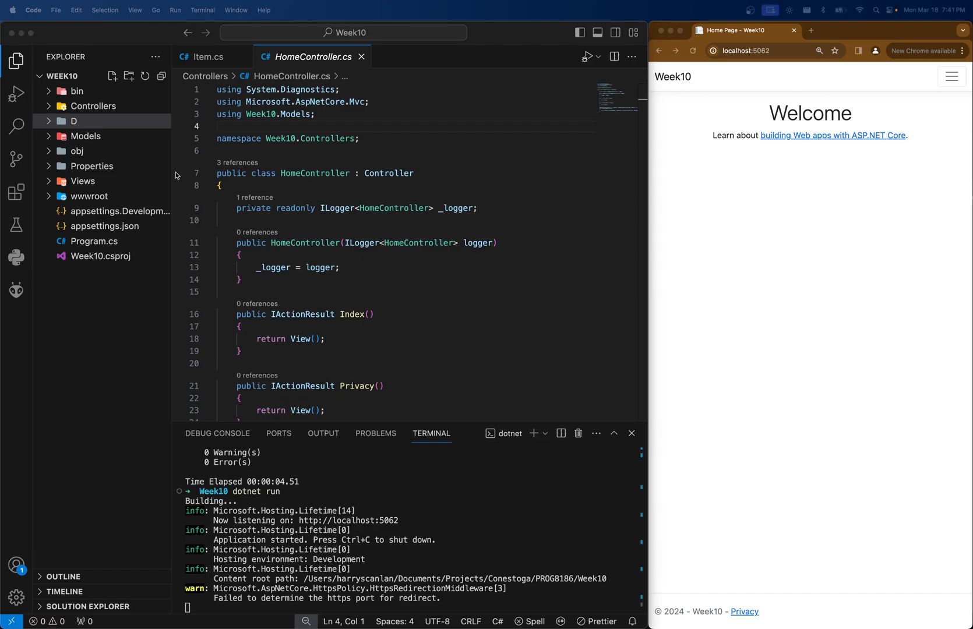
right_click(73, 121)
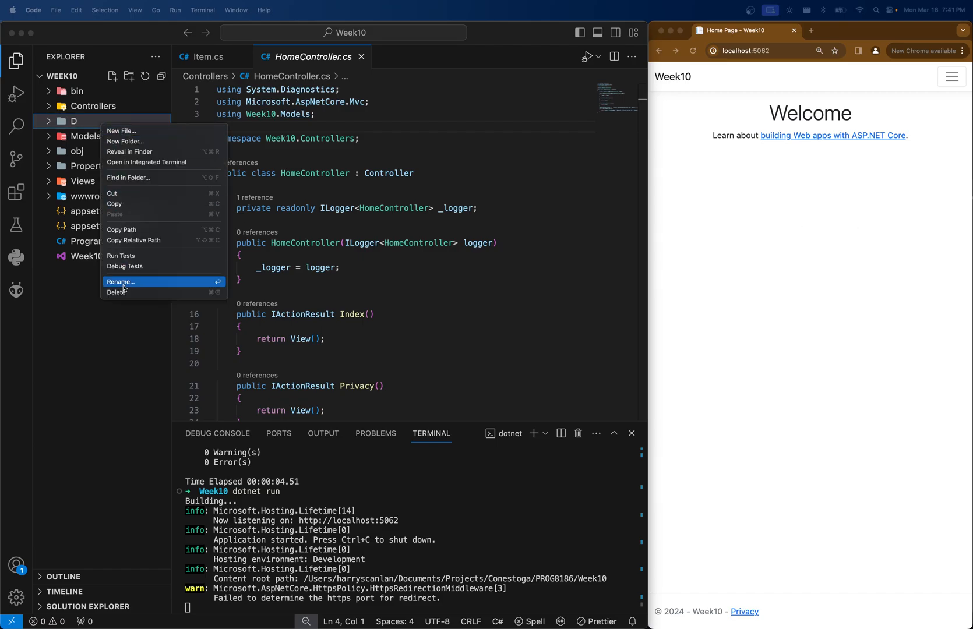
left_click(122, 282)
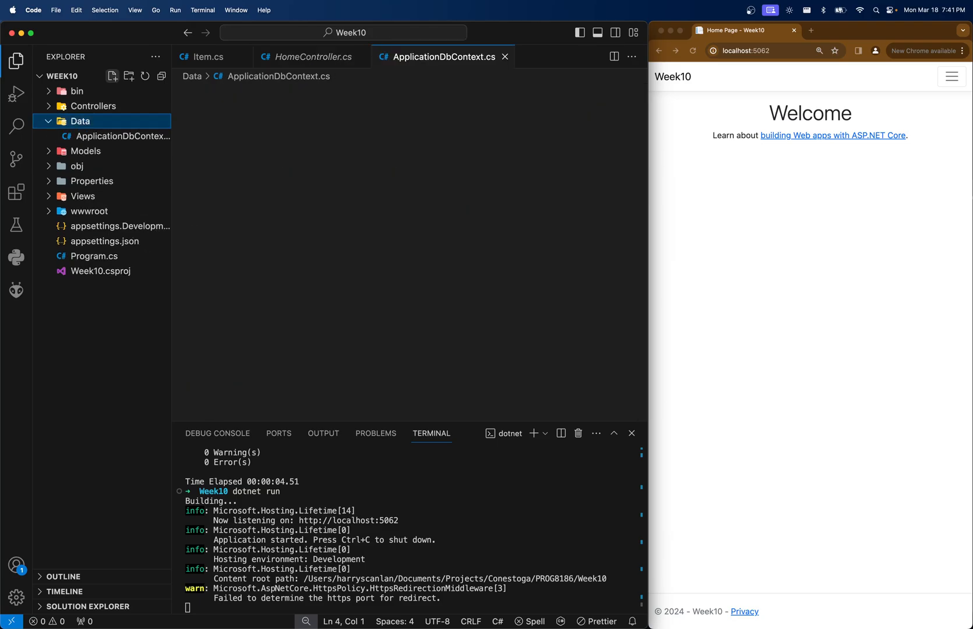
left_click(122, 137)
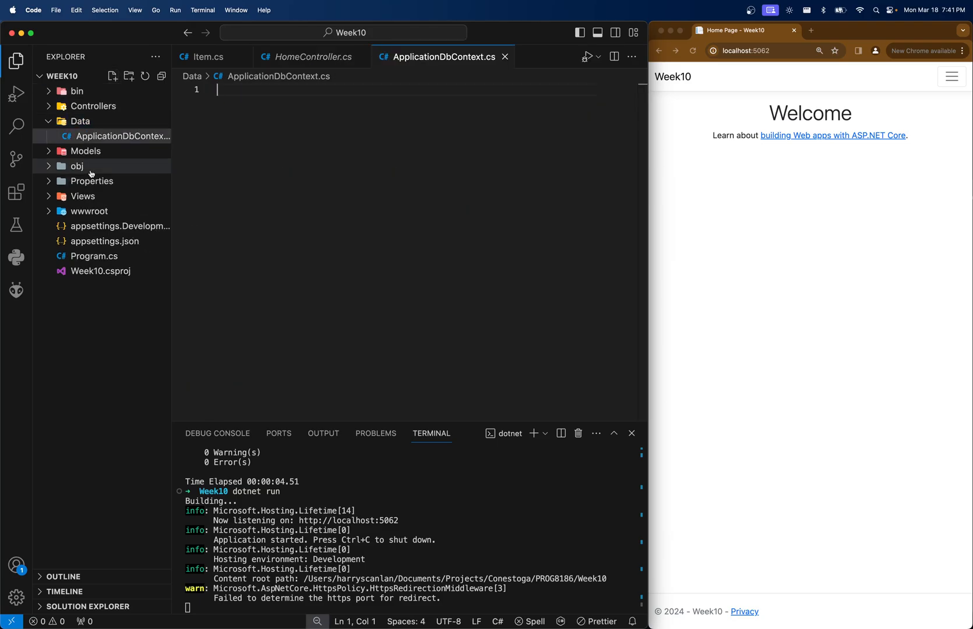
mouse_move(125, 136)
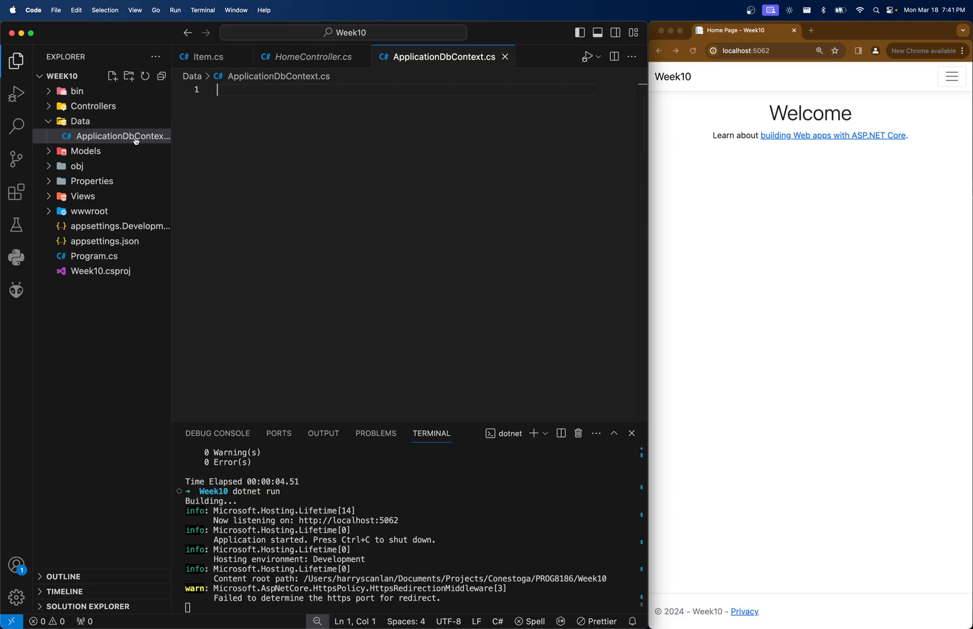
mouse_move(240, 115)
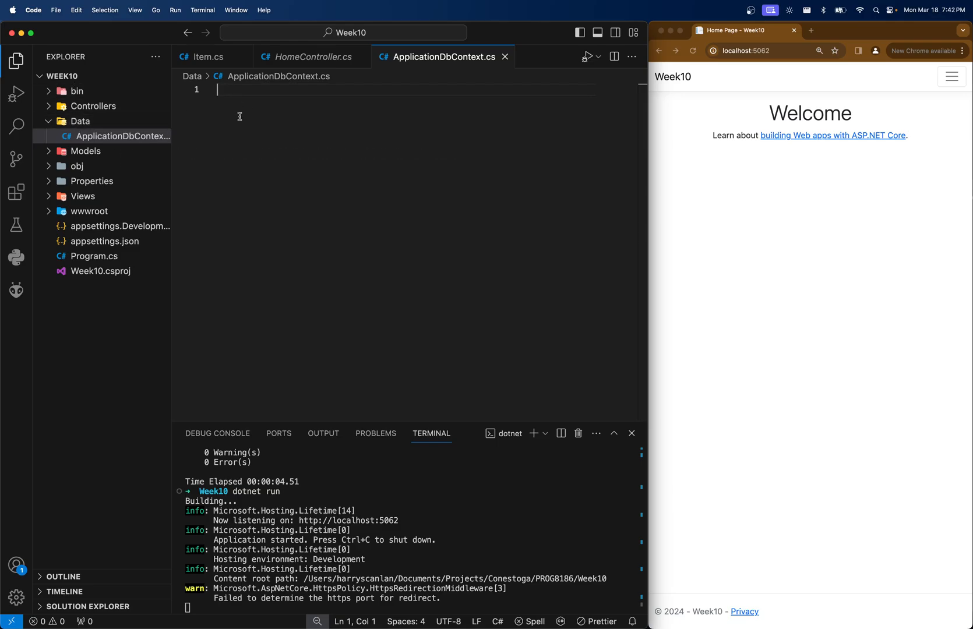
mouse_move(316, 163)
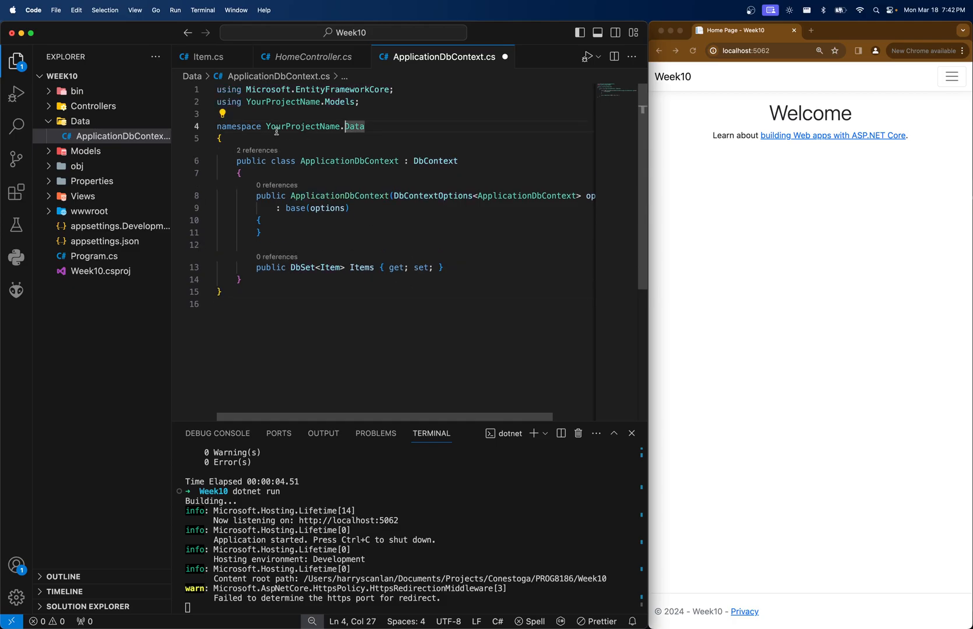
Step: Name the context's namespace Week10 as a file-scoped declaration, keeping the DbContext base class
type("Week10")
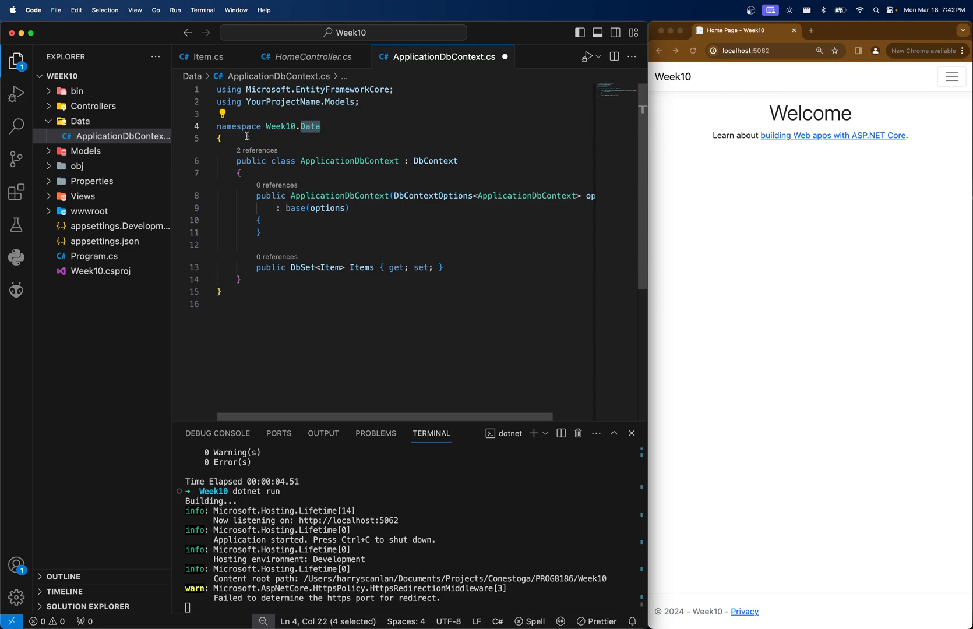
left_click(321, 127)
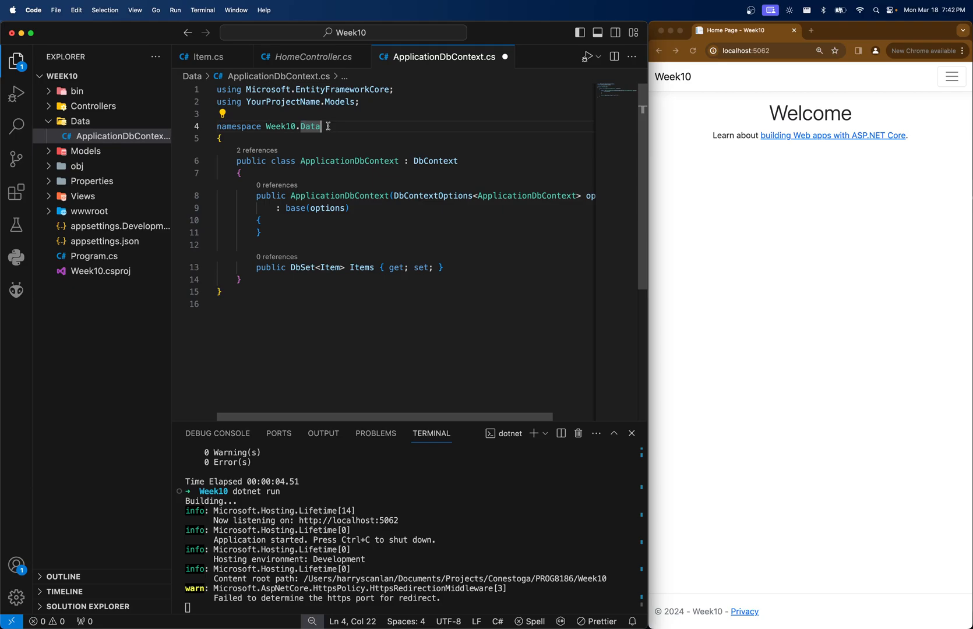
mouse_move(250, 127)
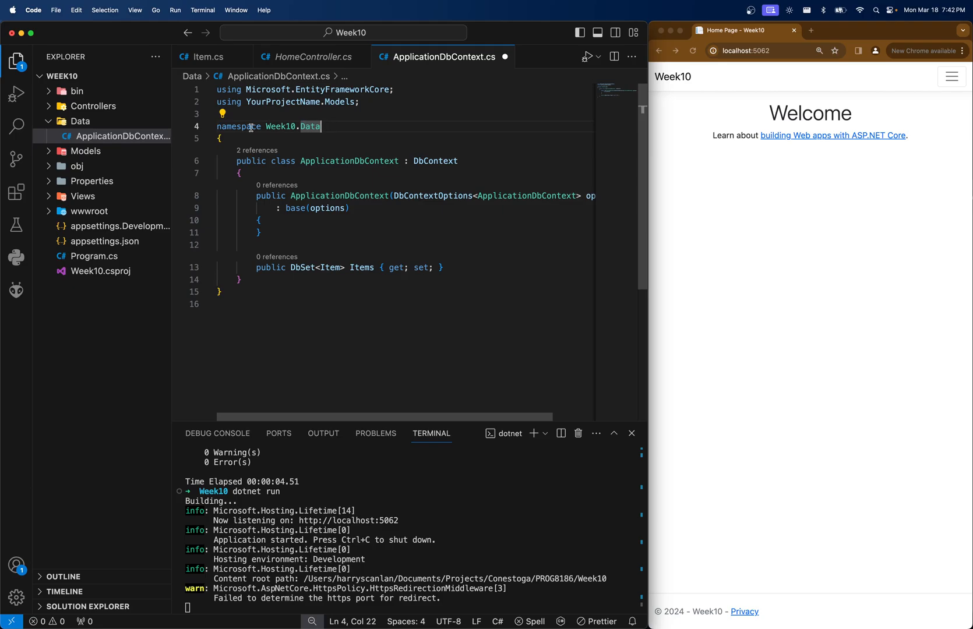
mouse_move(79, 121)
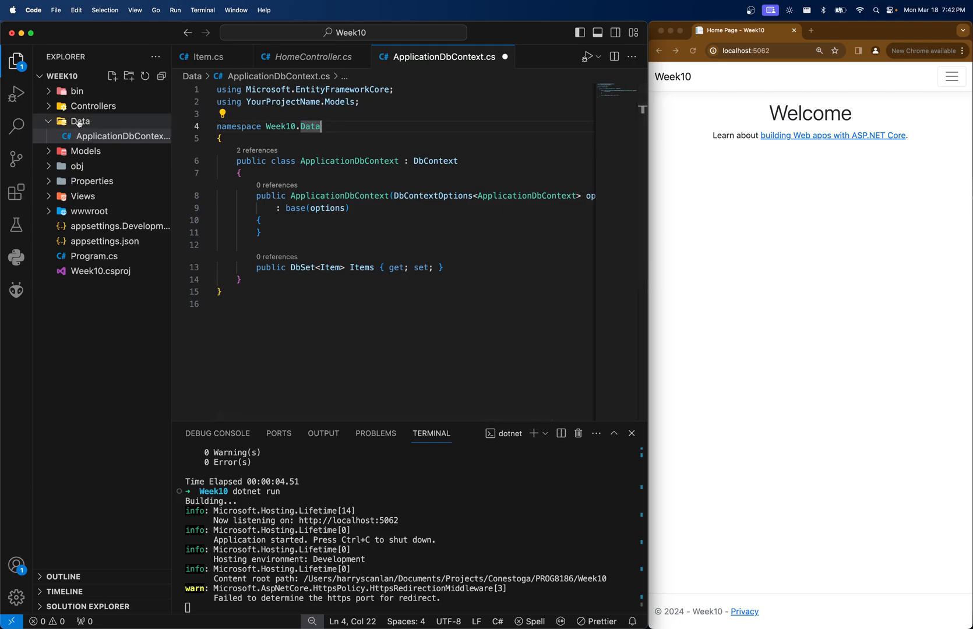
mouse_move(80, 121)
type(";")
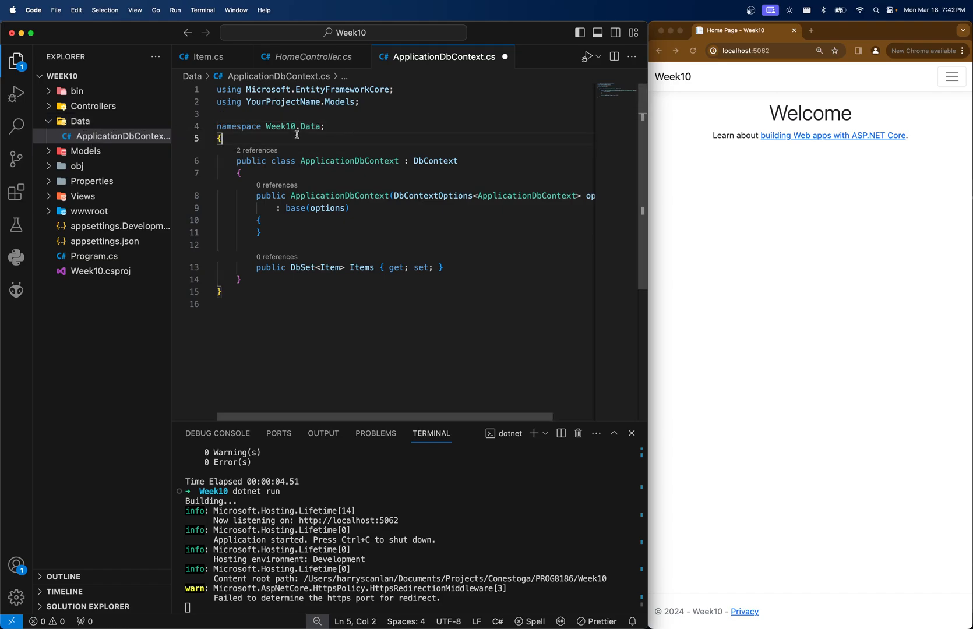
left_click(221, 292)
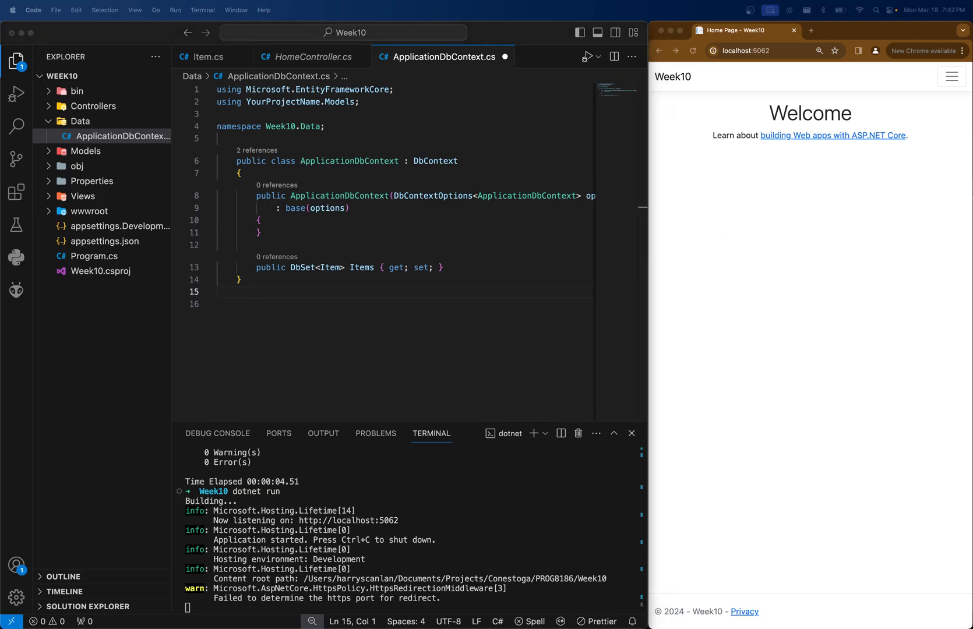
left_click(428, 196)
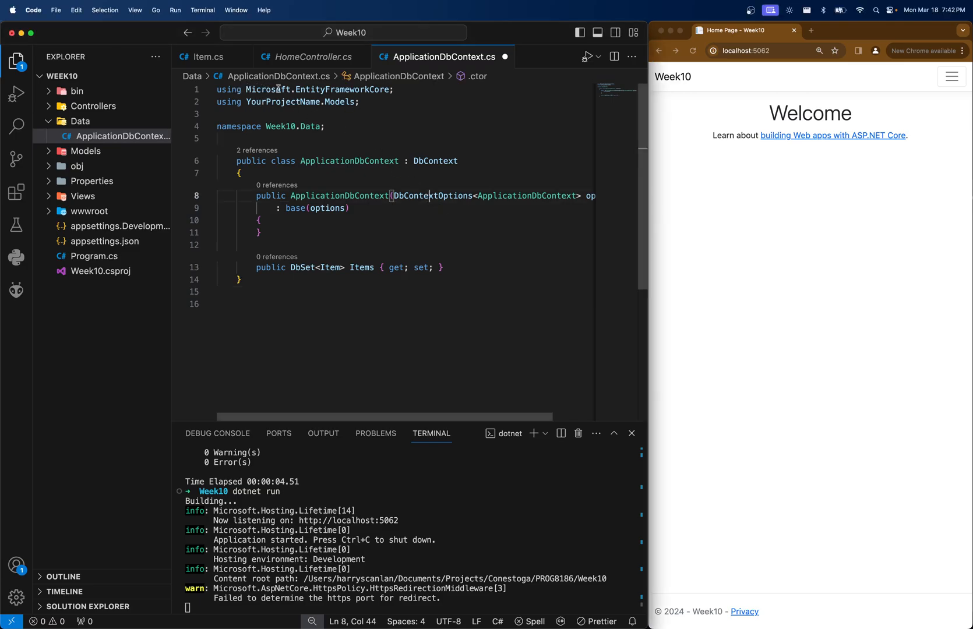
double_click(436, 161)
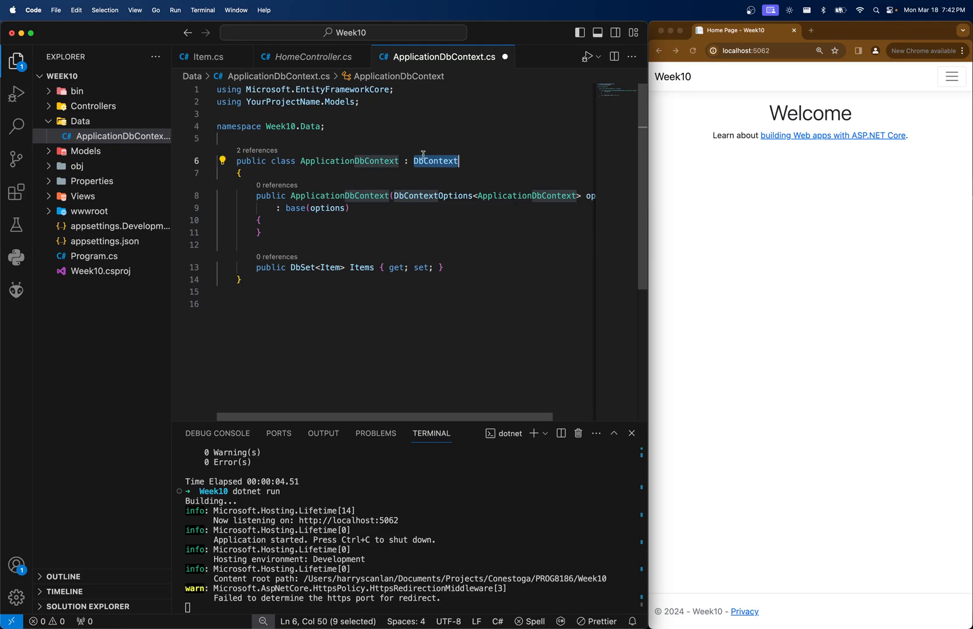
mouse_move(584, 238)
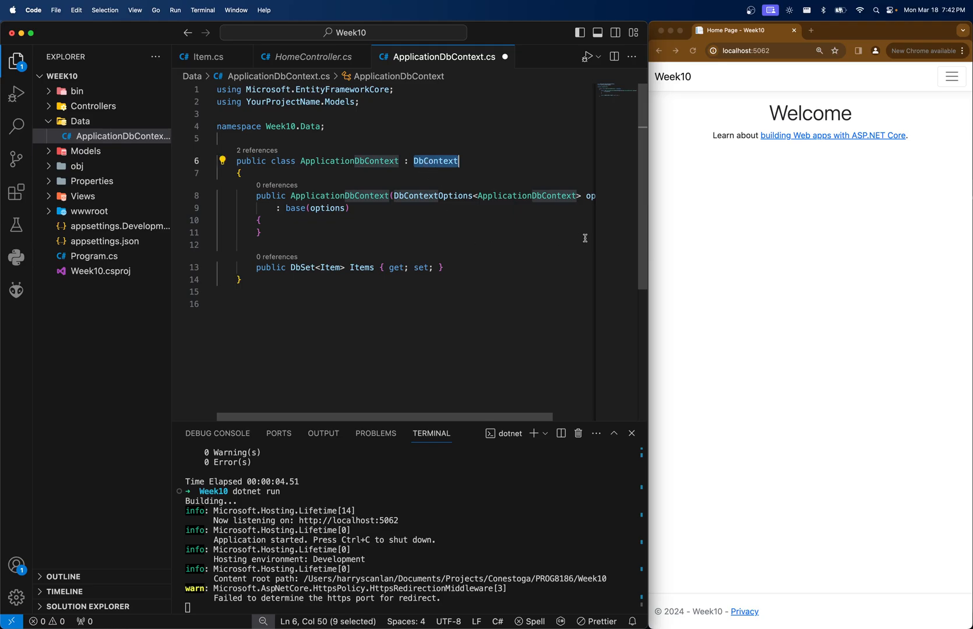
left_click(382, 243)
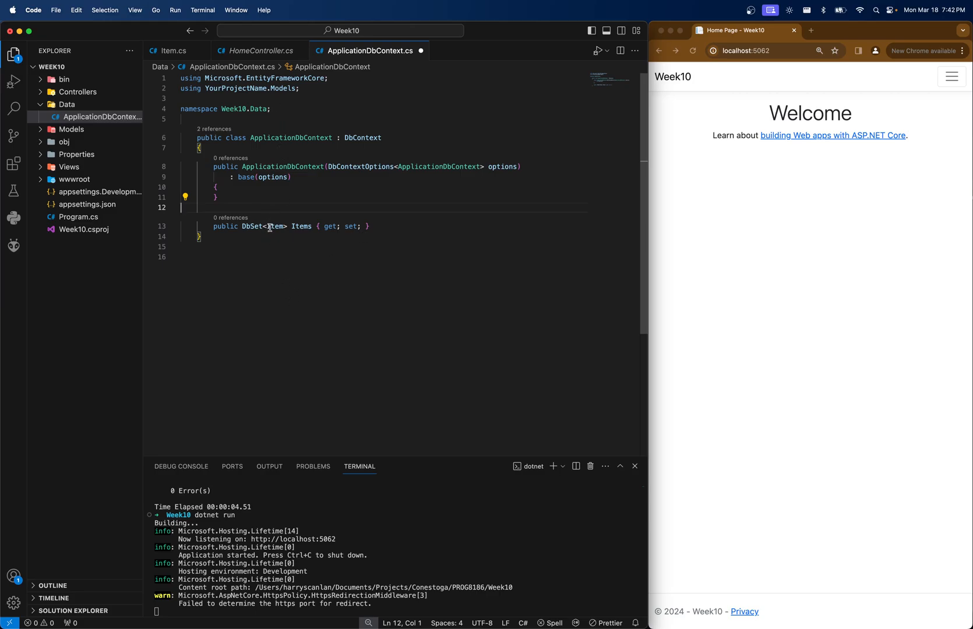
Step: Change the using directive from YourProjectName.Models to Week10.Models, keeping DbSet<Item> Items
left_click(301, 88)
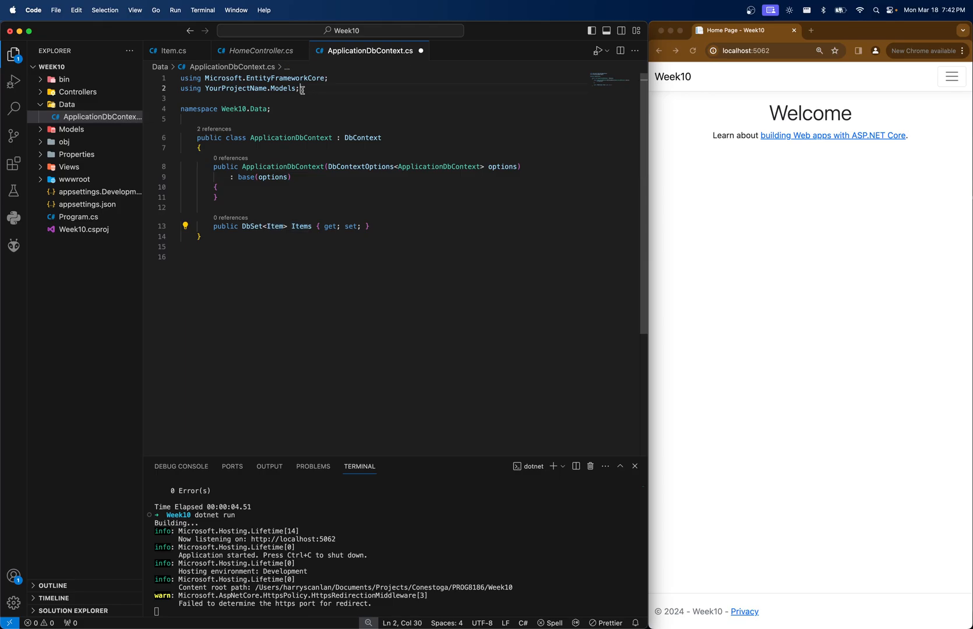
left_click(254, 89)
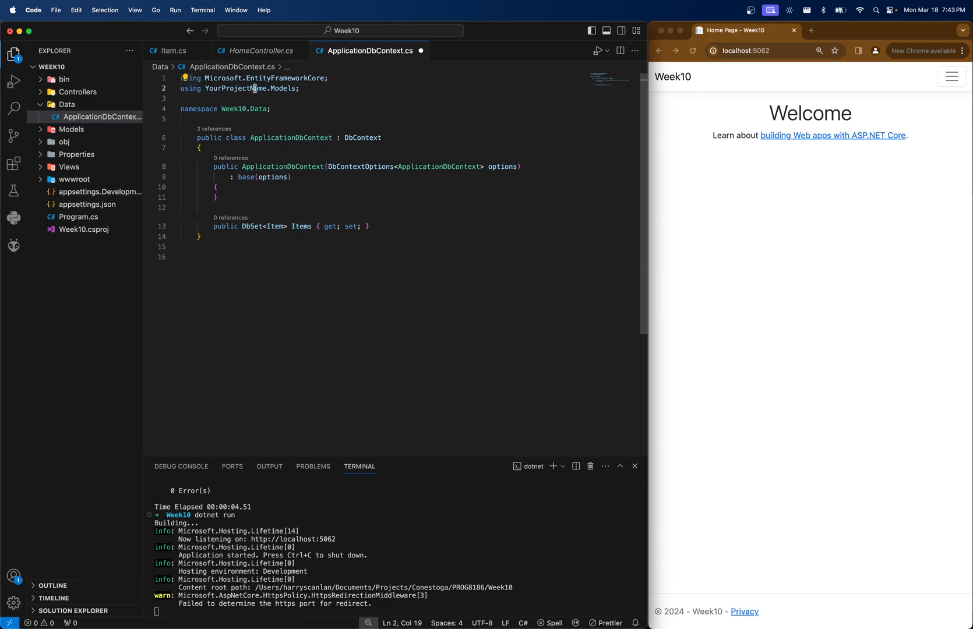
double_click(234, 88)
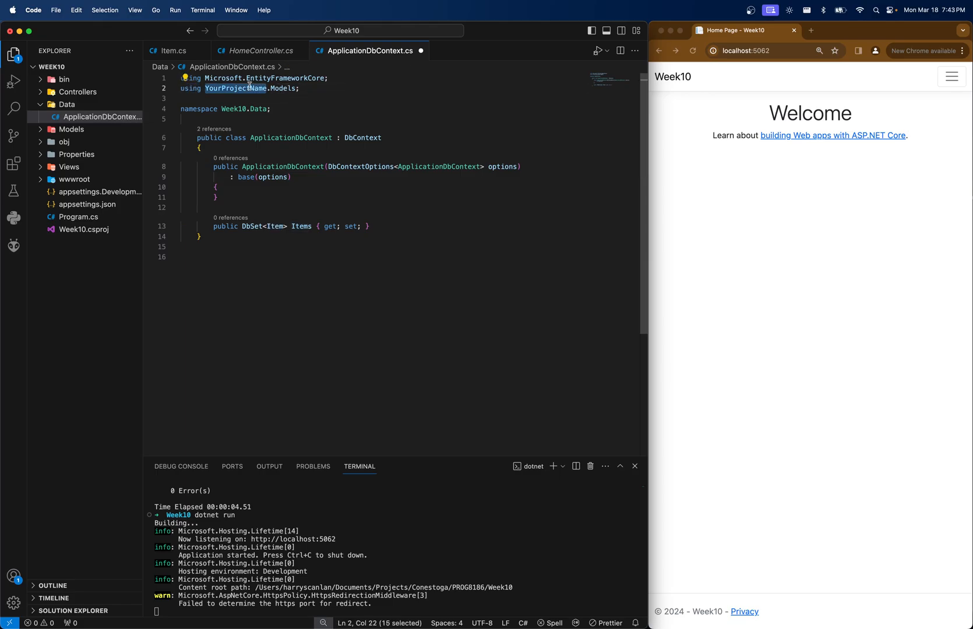
type("Week10")
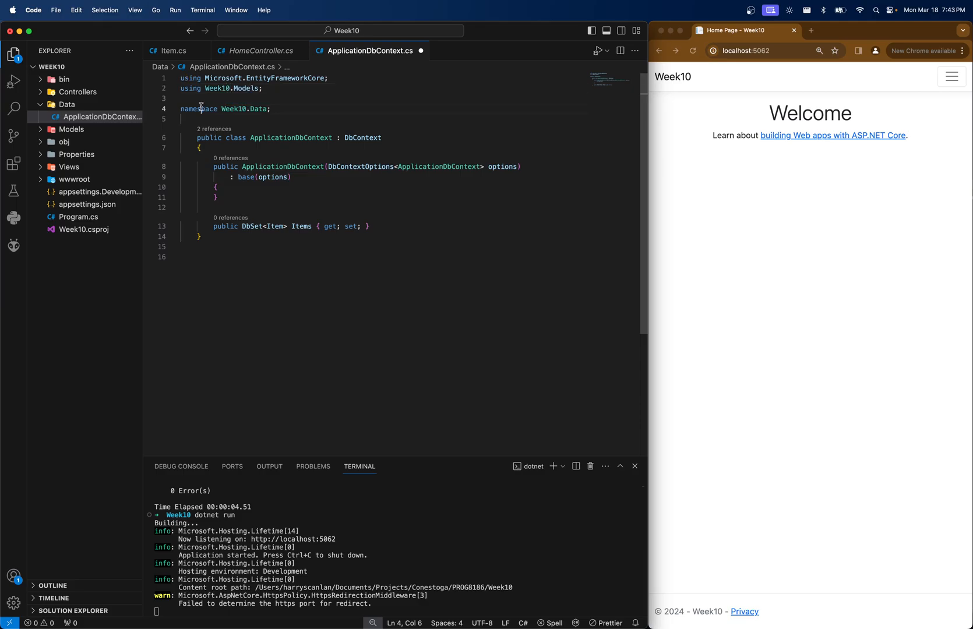
double_click(217, 89)
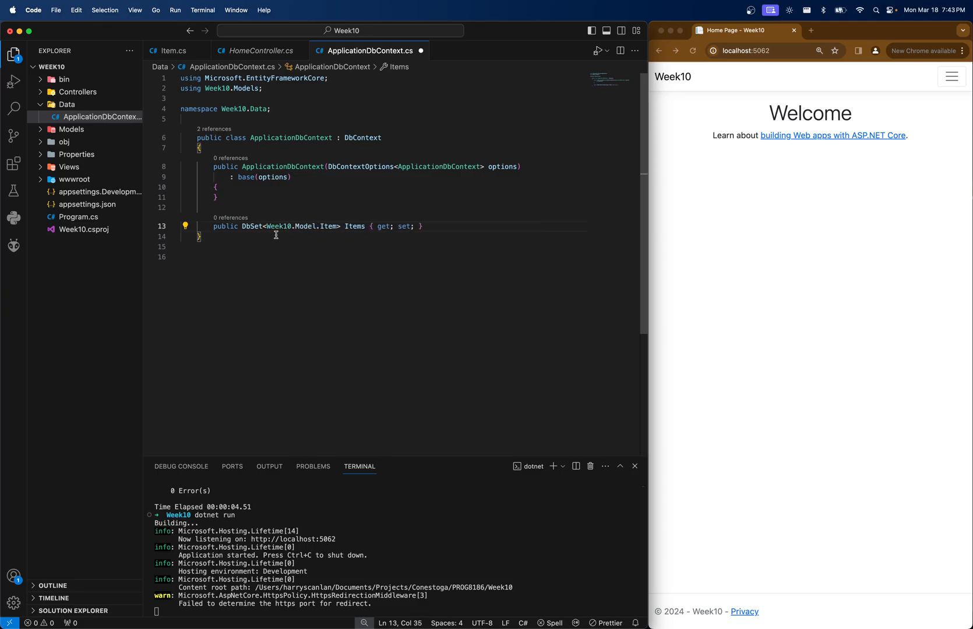
type("s")
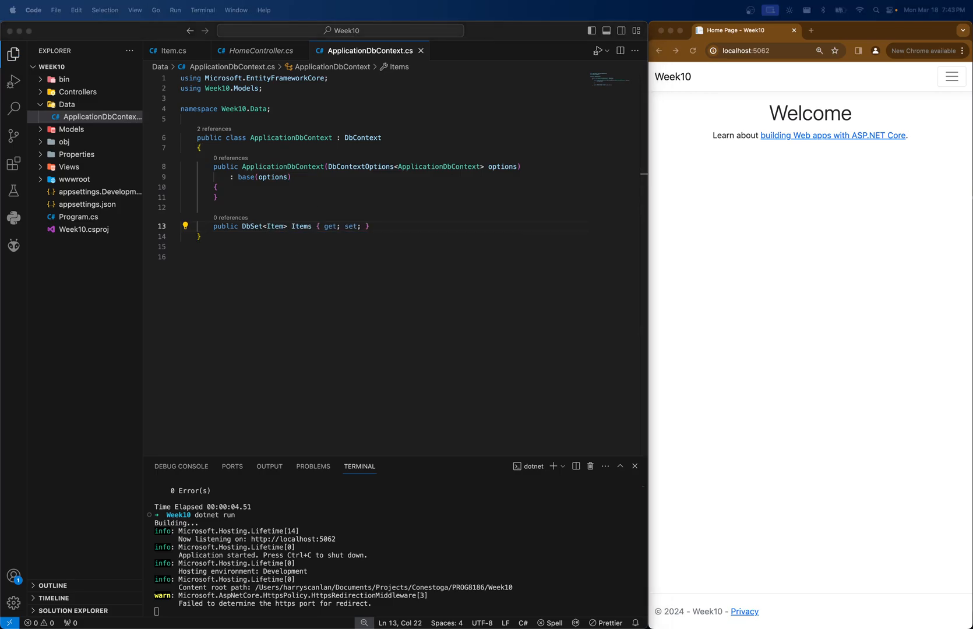
left_click(228, 205)
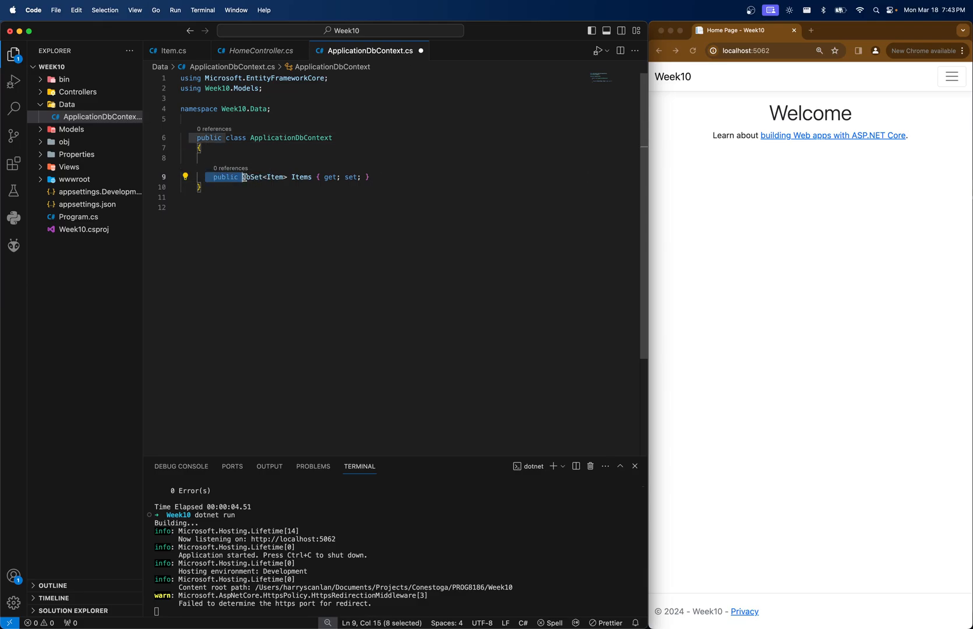
left_click(366, 177)
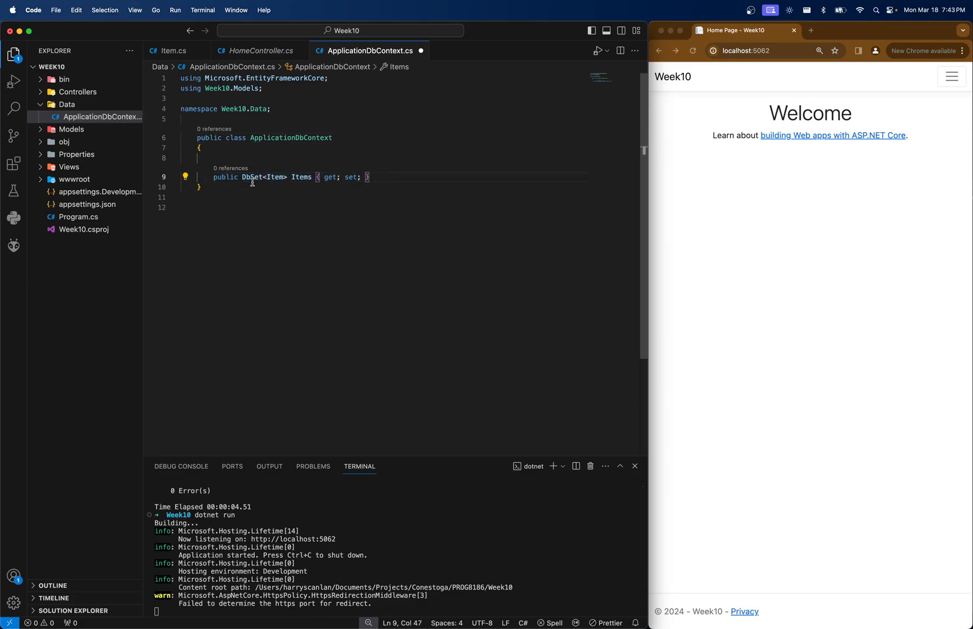
mouse_move(242, 180)
type("Lis")
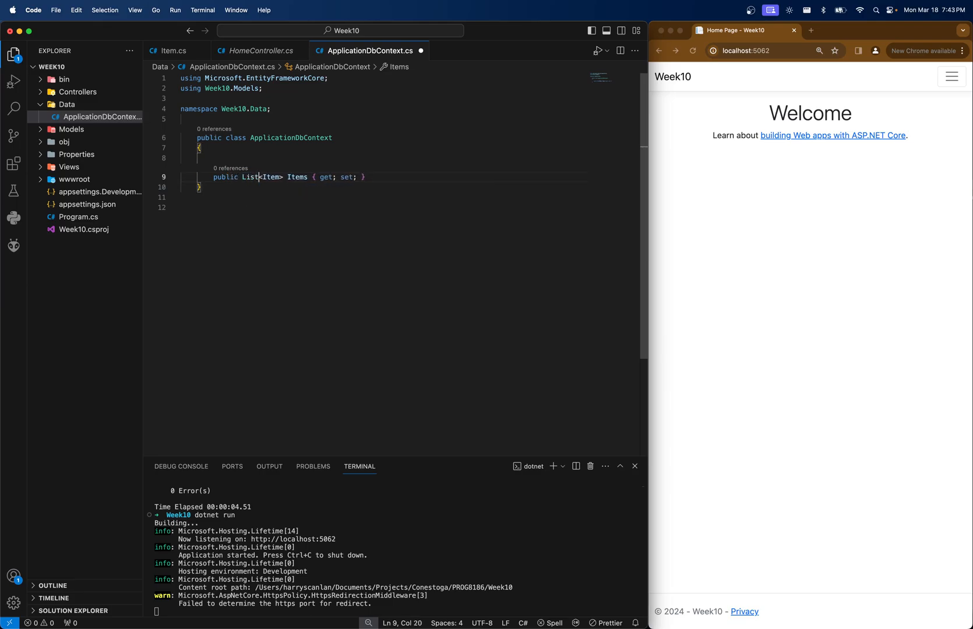
left_click(267, 159)
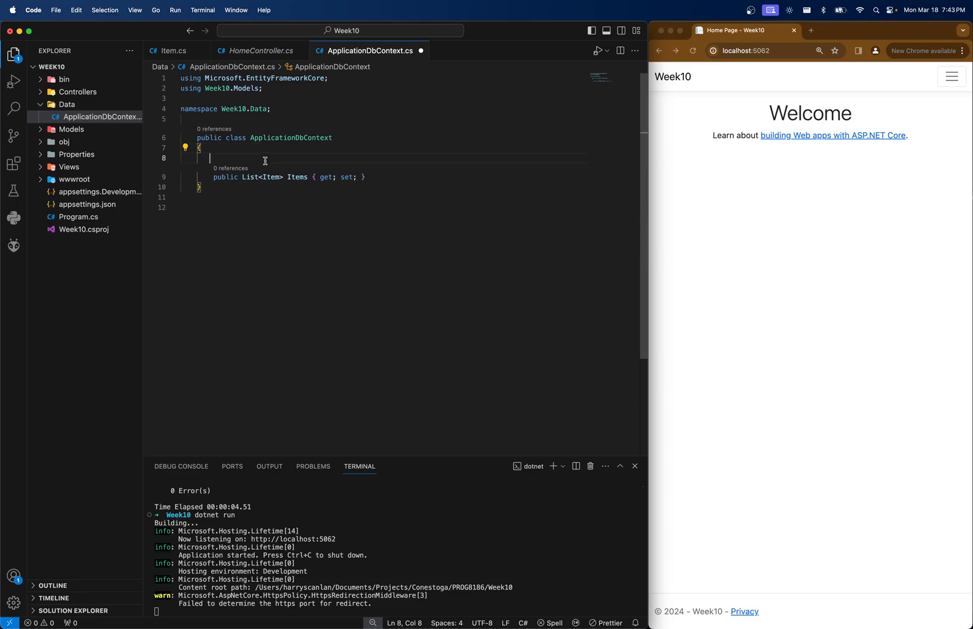
type("public String")
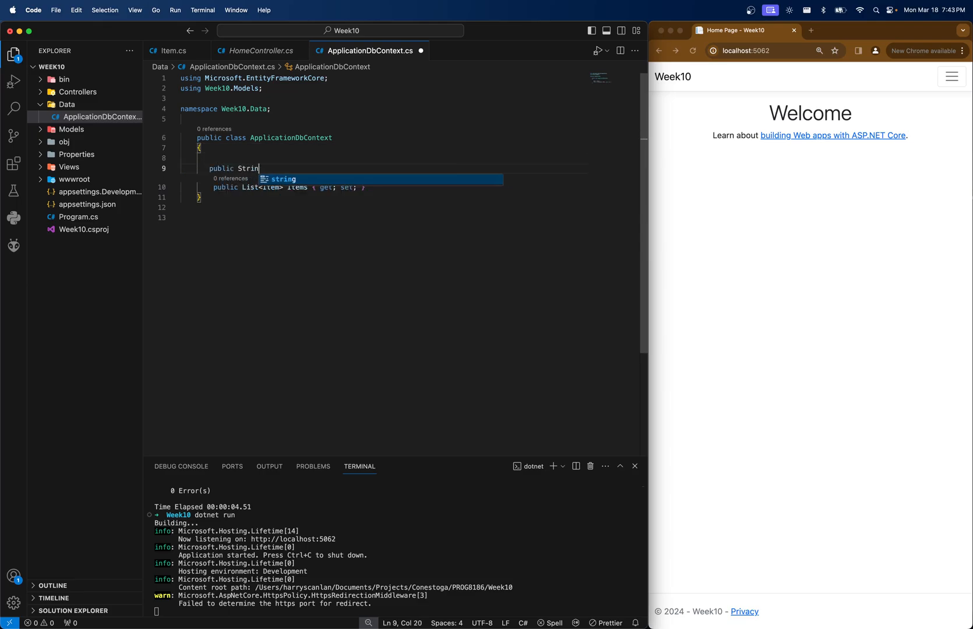
type("g? fi")
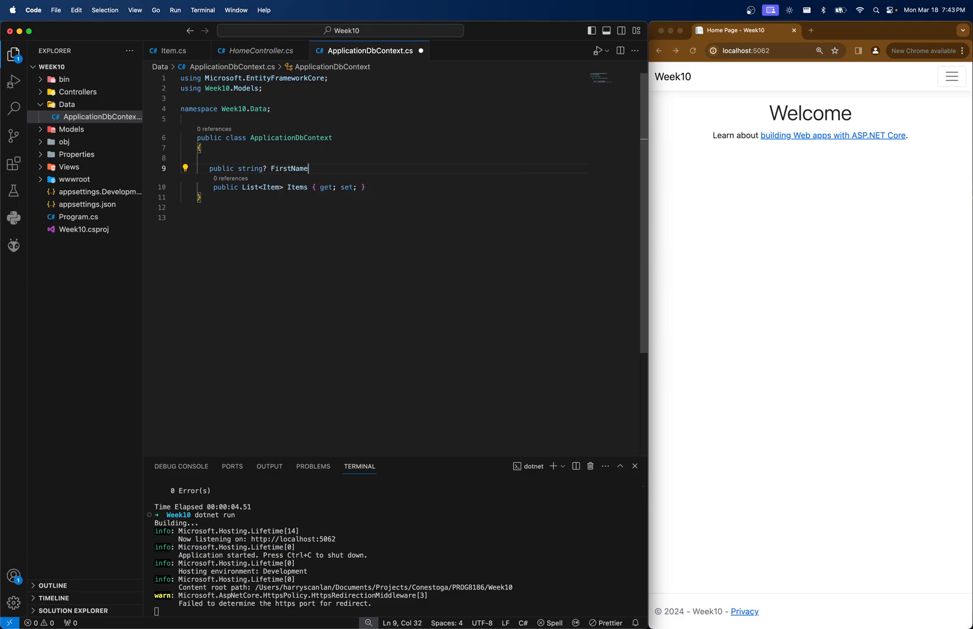
type("G{")
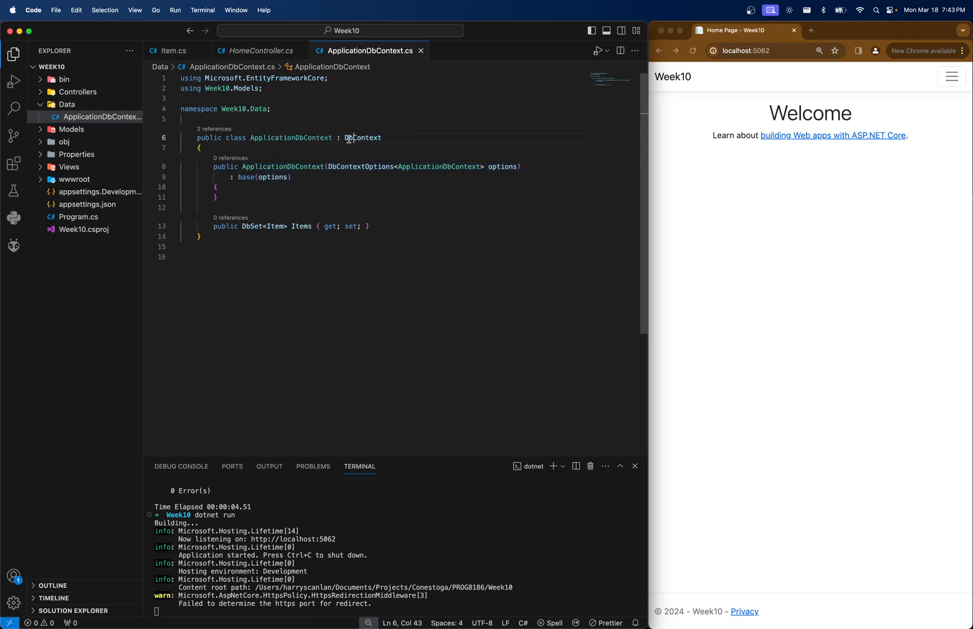
double_click(363, 138)
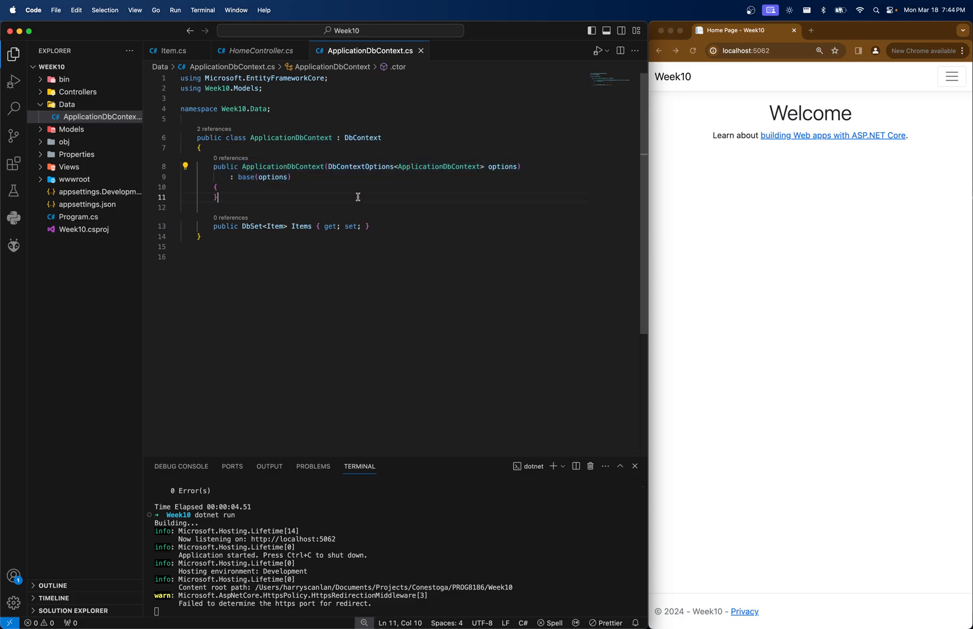
left_click(454, 166)
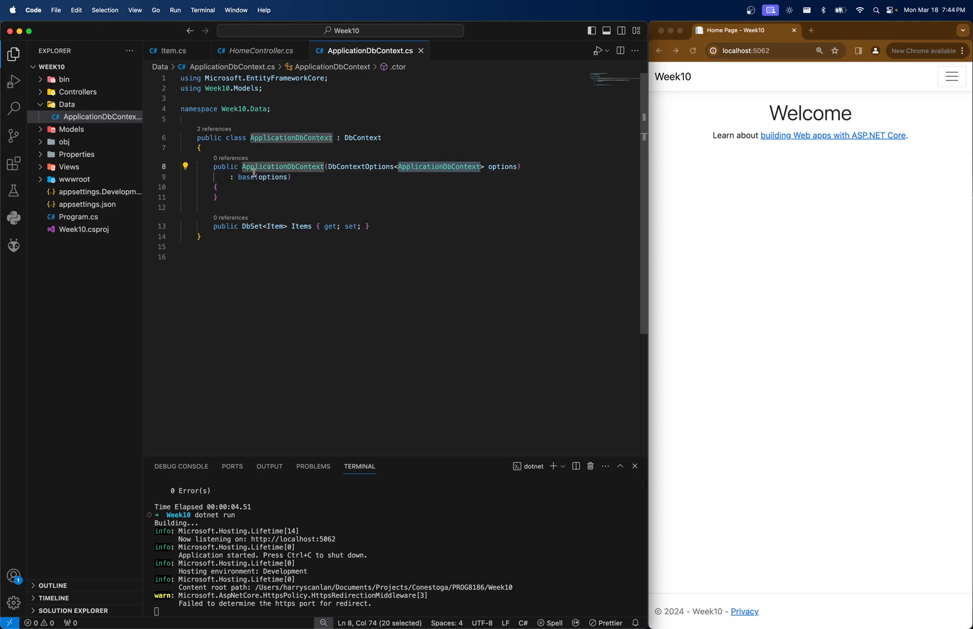
left_click(339, 206)
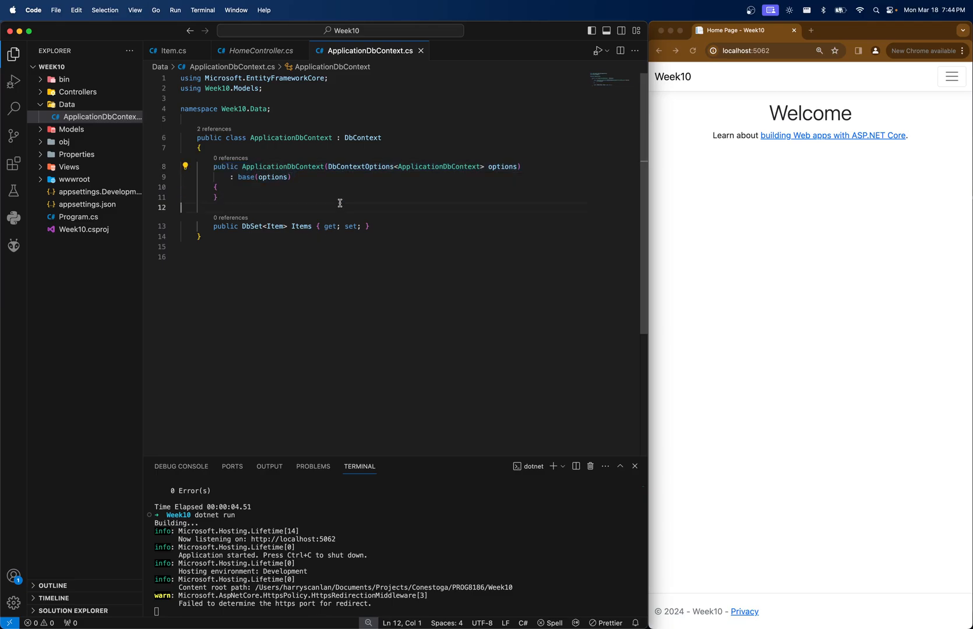
triple_click(292, 226)
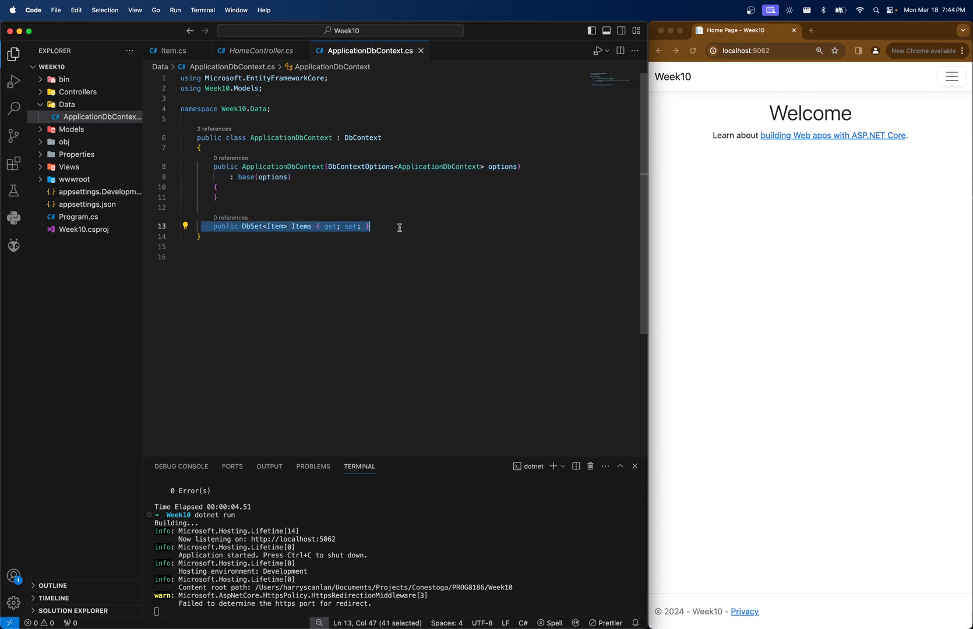
double_click(251, 226)
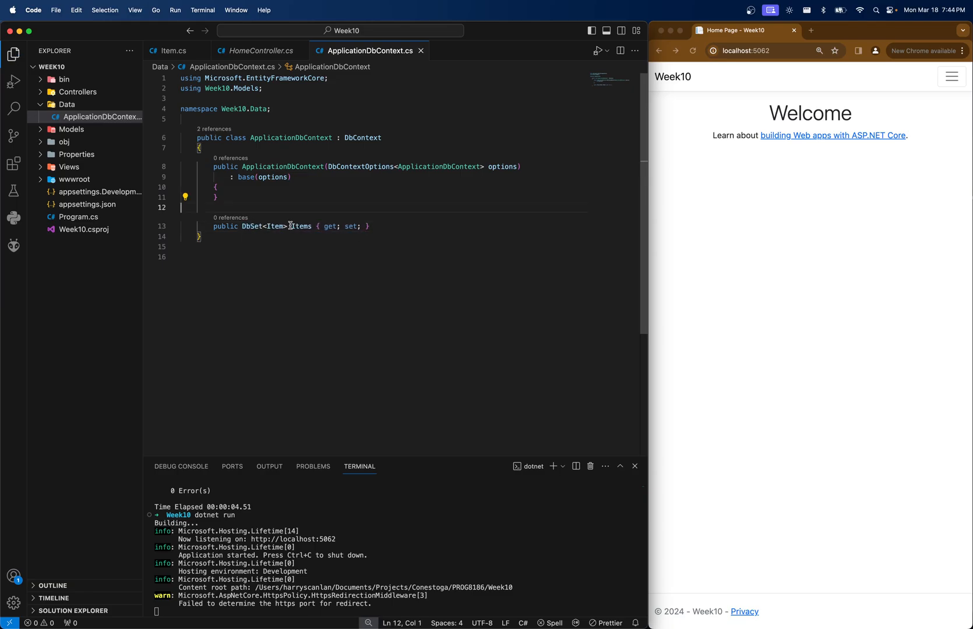
double_click(302, 226)
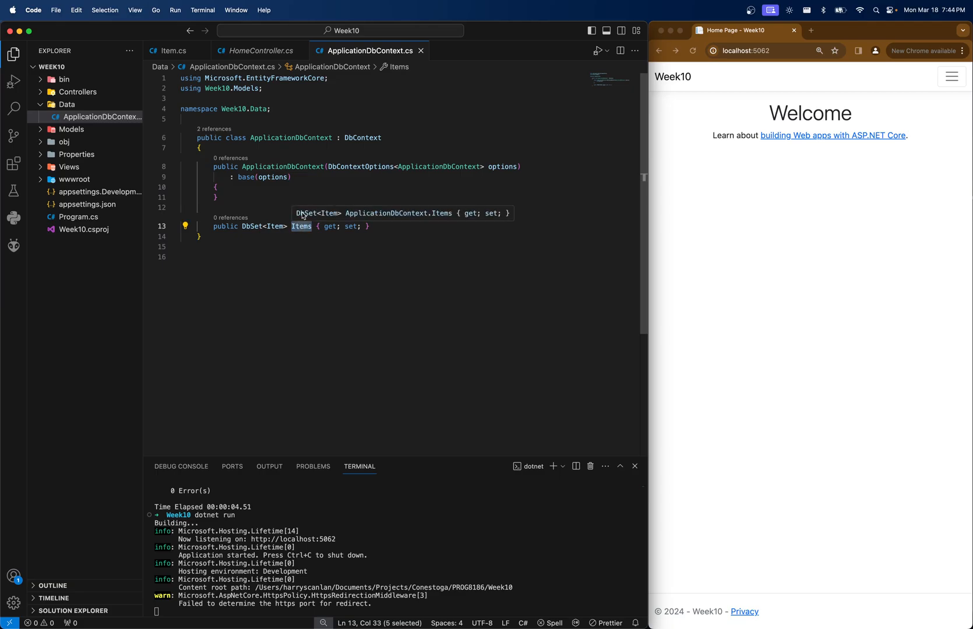
mouse_move(354, 142)
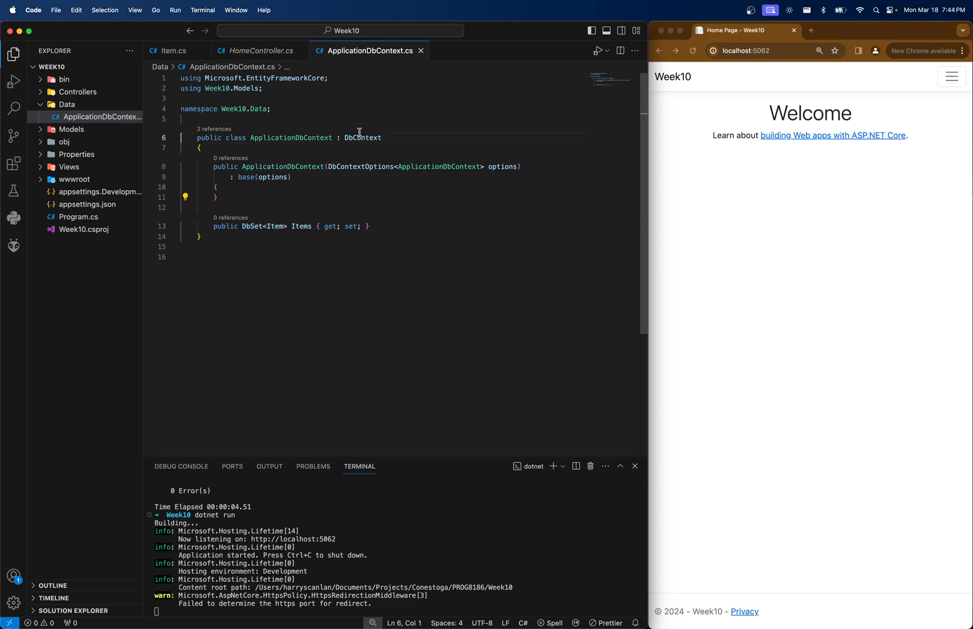
double_click(300, 226)
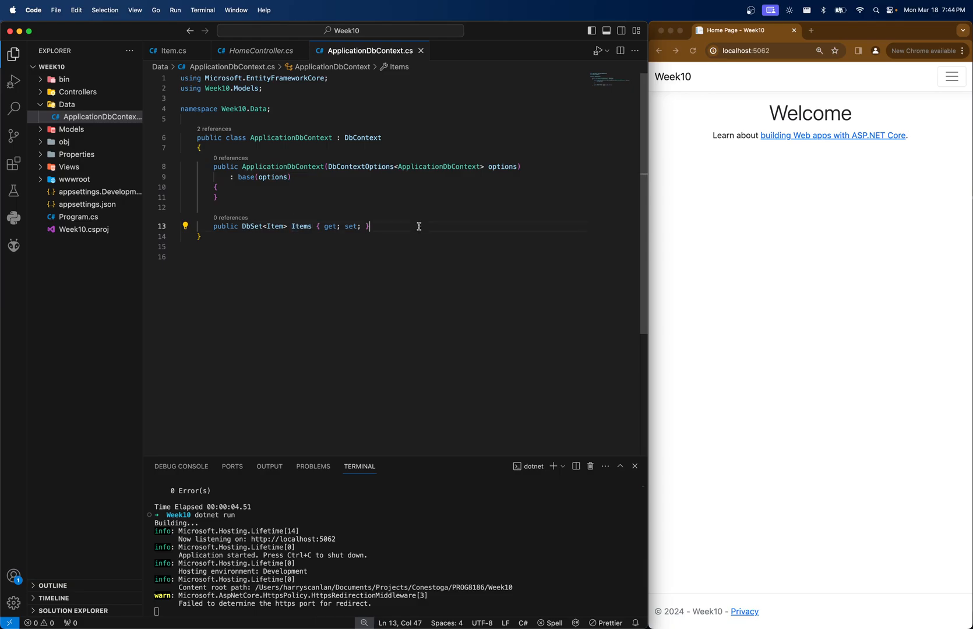
type("public D")
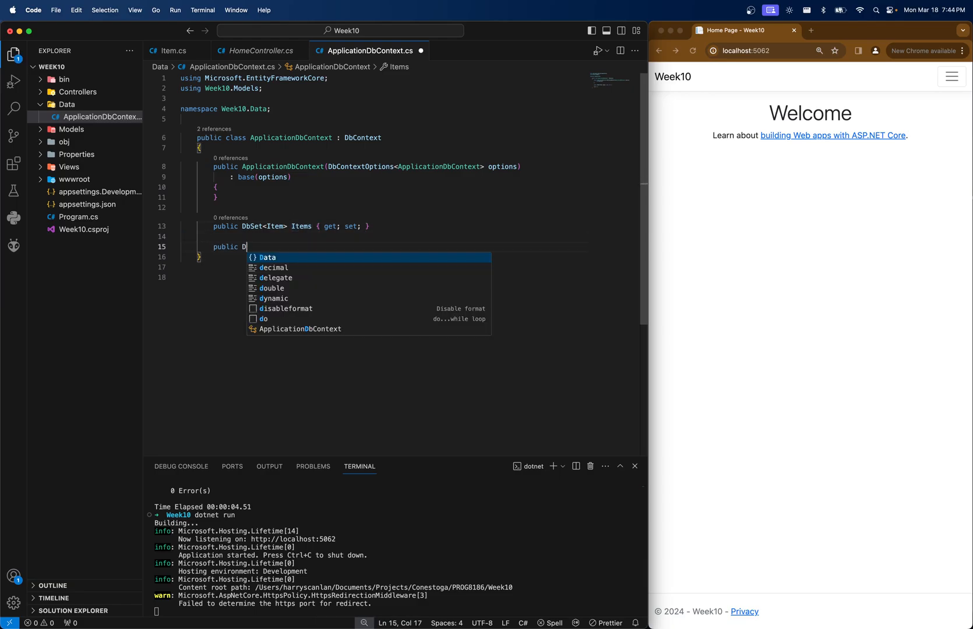
type("bSet<Person> People {")
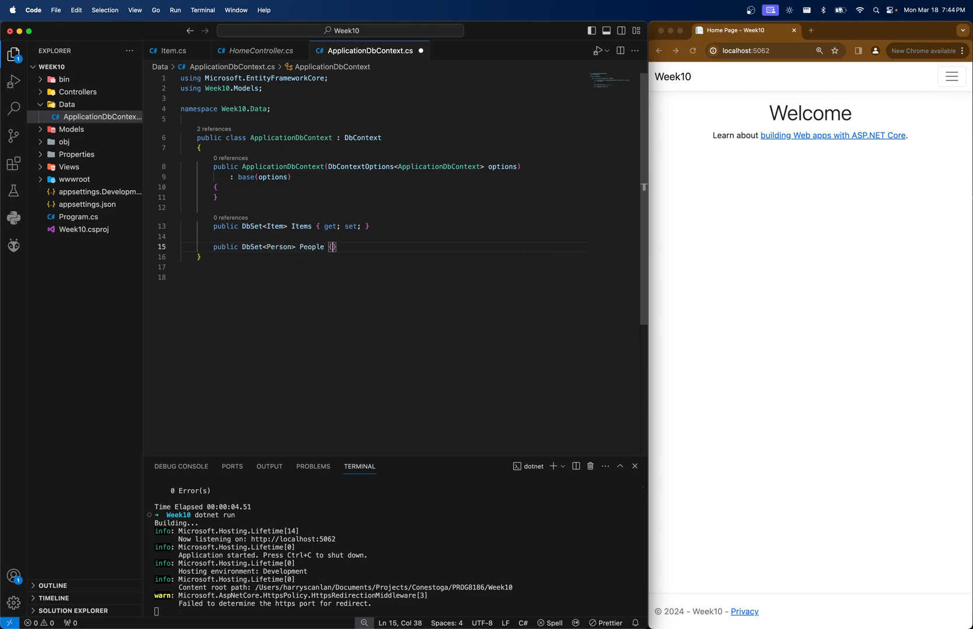
type("get;set;")
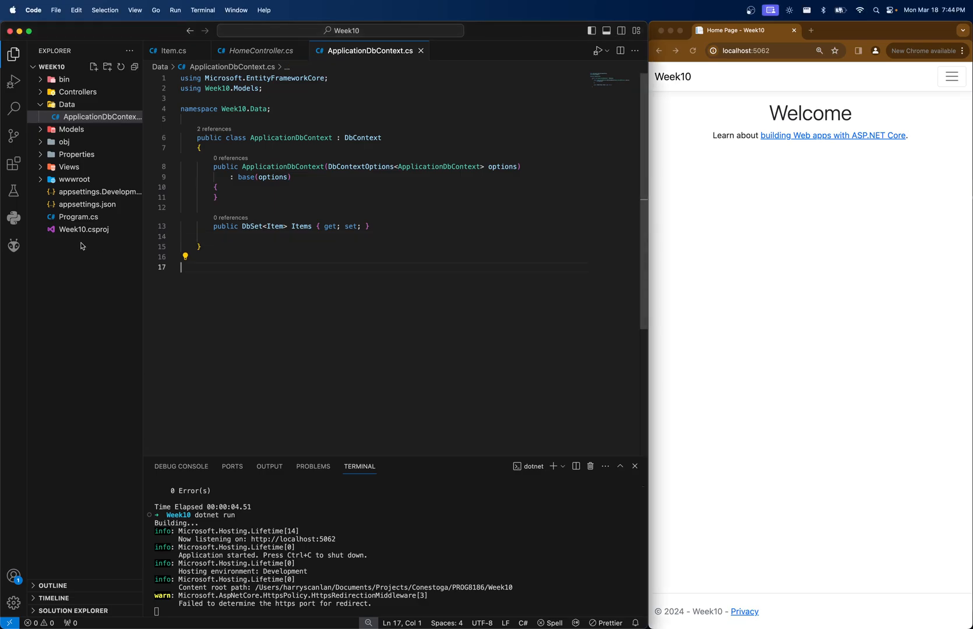
Step: In Program.cs add using Microsoft.EntityFrameworkCore and the builder.Services.AddDbContext<ApplicationDbContext>(options => registration
left_click(79, 217)
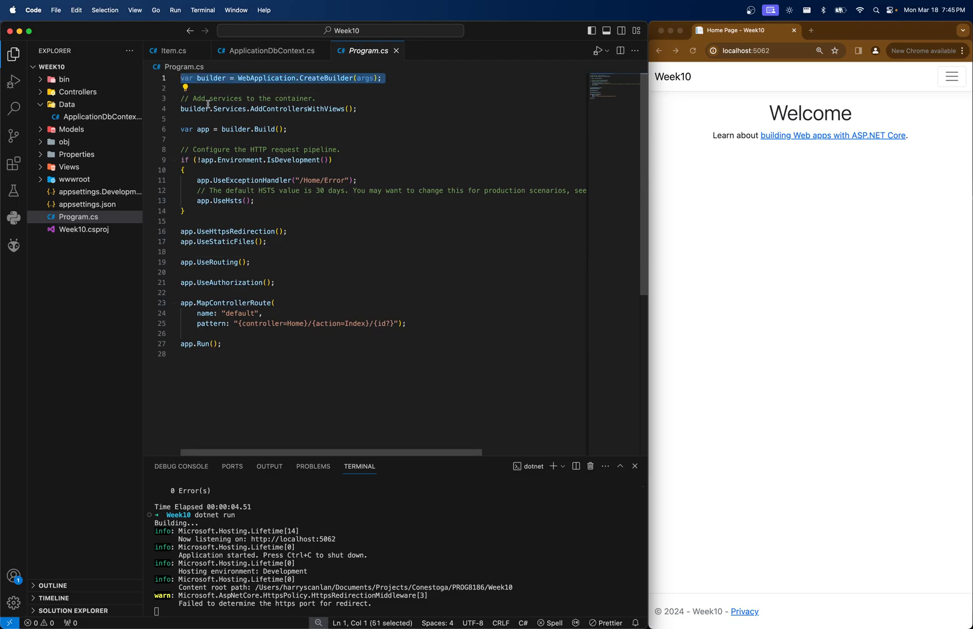
left_click(182, 139)
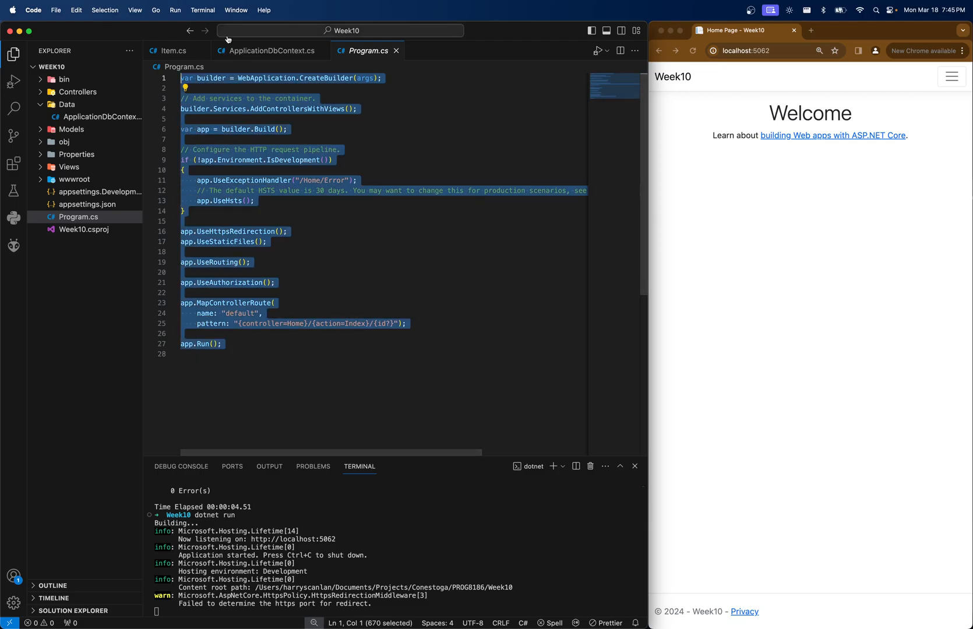
left_click(357, 108)
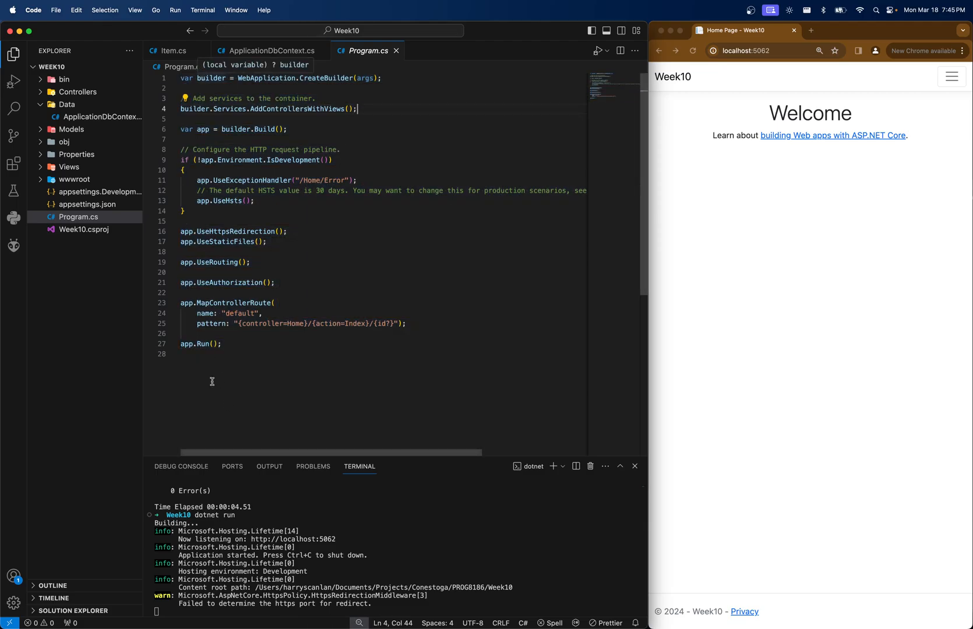
mouse_move(202, 78)
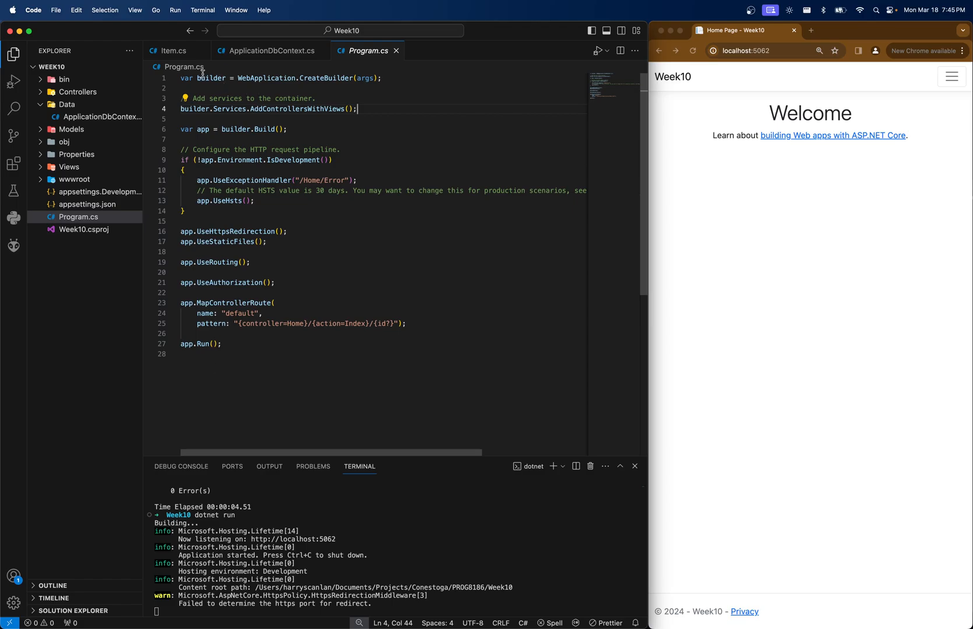
left_click(215, 78)
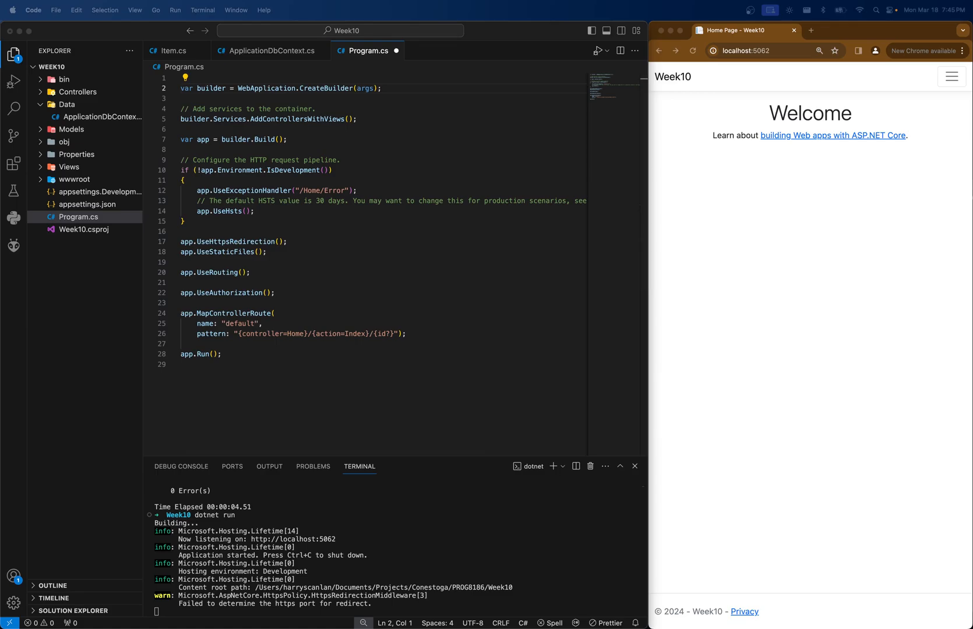
mouse_move(366, 147)
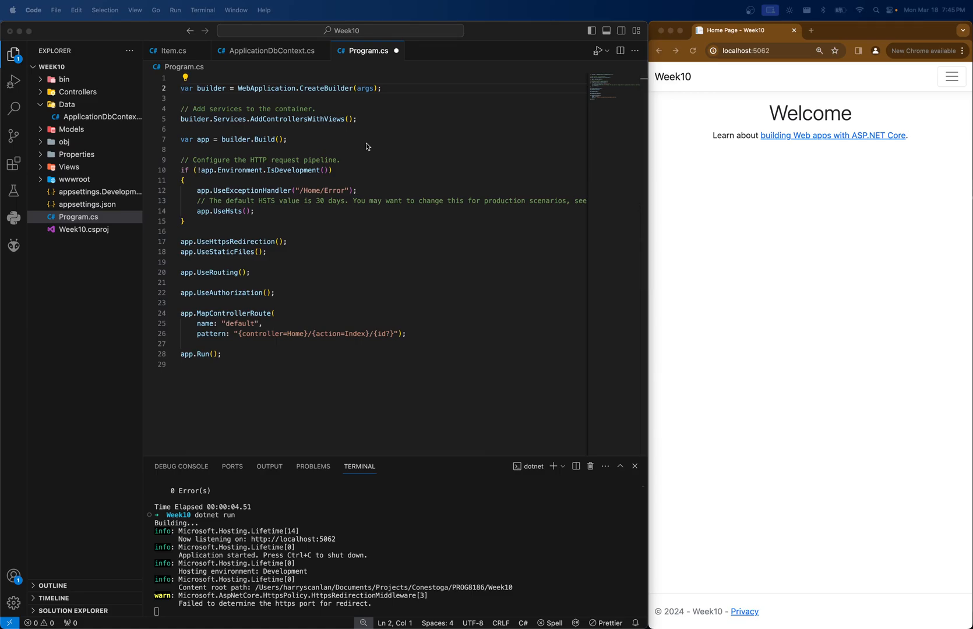
type("using Microsoft.EntityFrameworkCore;")
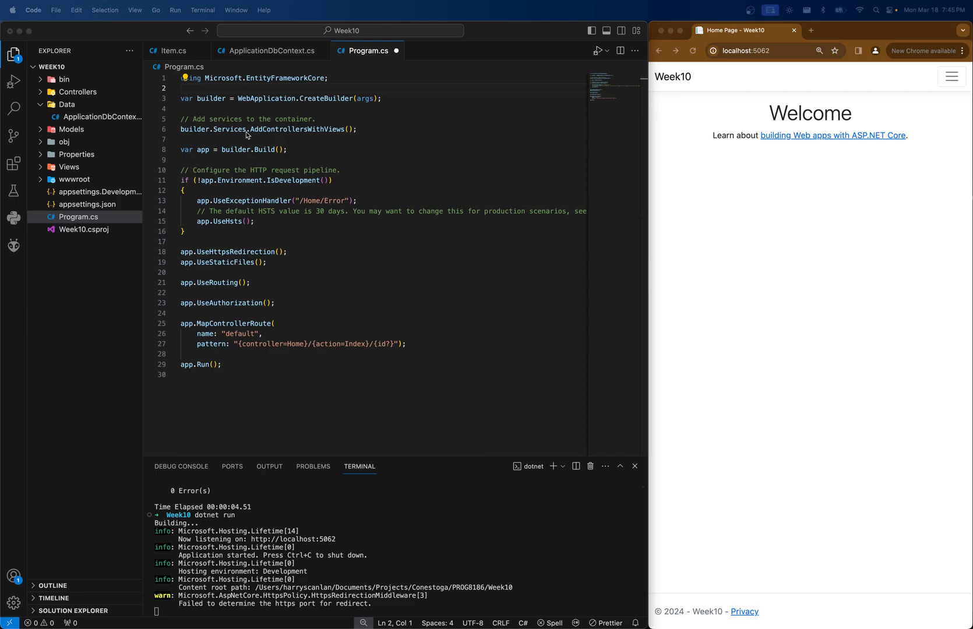
type("builder.Services.AddDbContext<ApplicationDbContext>(options =>")
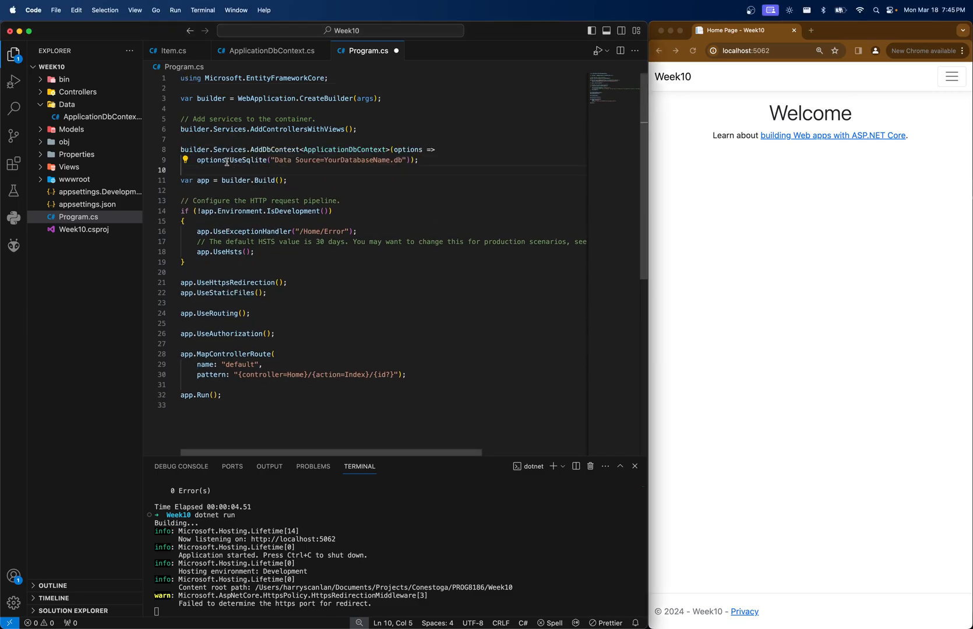
left_click(233, 149)
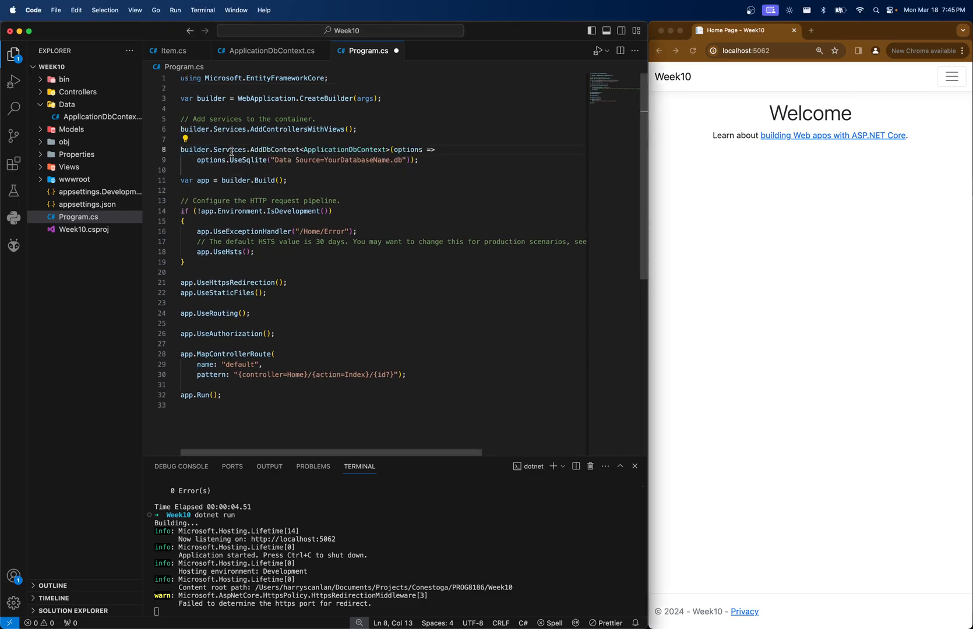
double_click(345, 149)
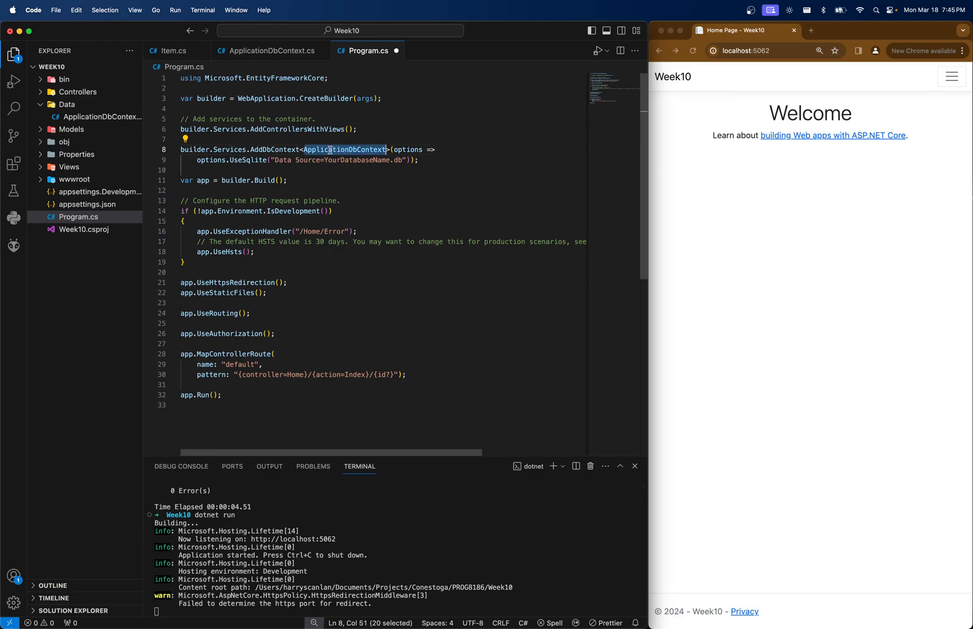
mouse_move(279, 178)
type("Data")
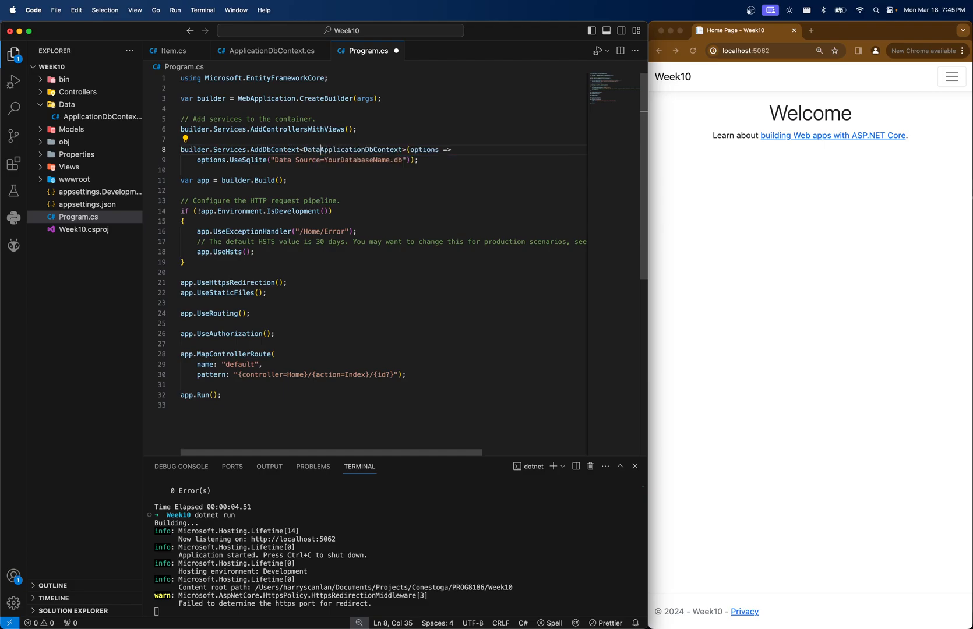
Step: Import Week10.Data and set UseSqlite's data source to the week10 database
type("Week10.")
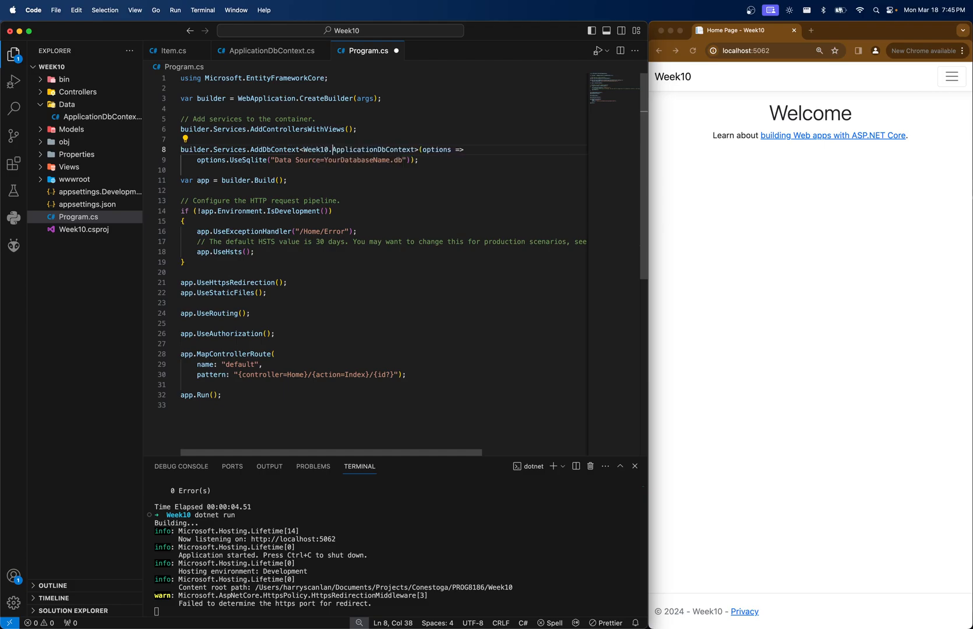
type("Data.")
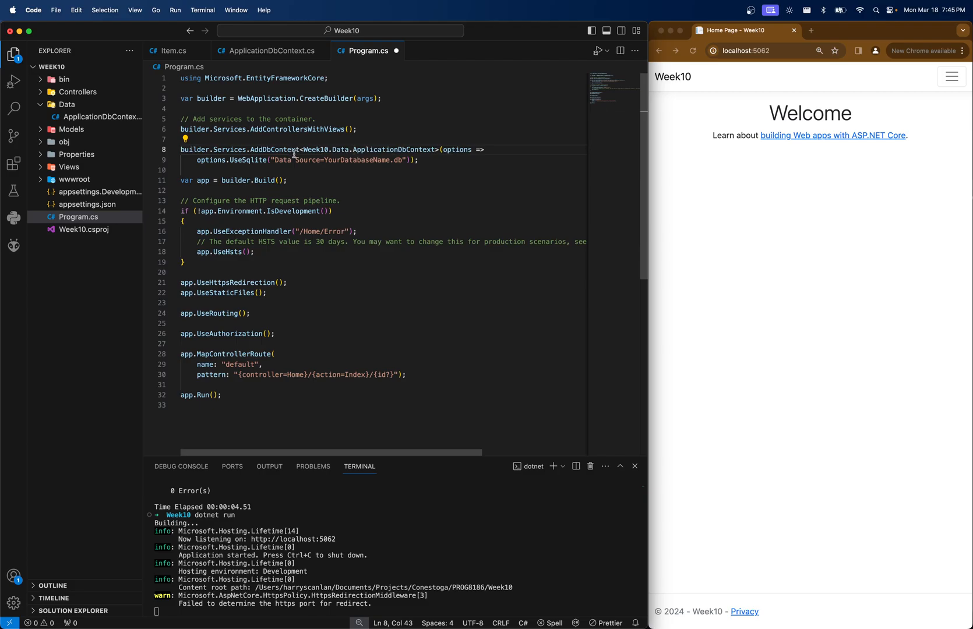
type("using Week10.Data;")
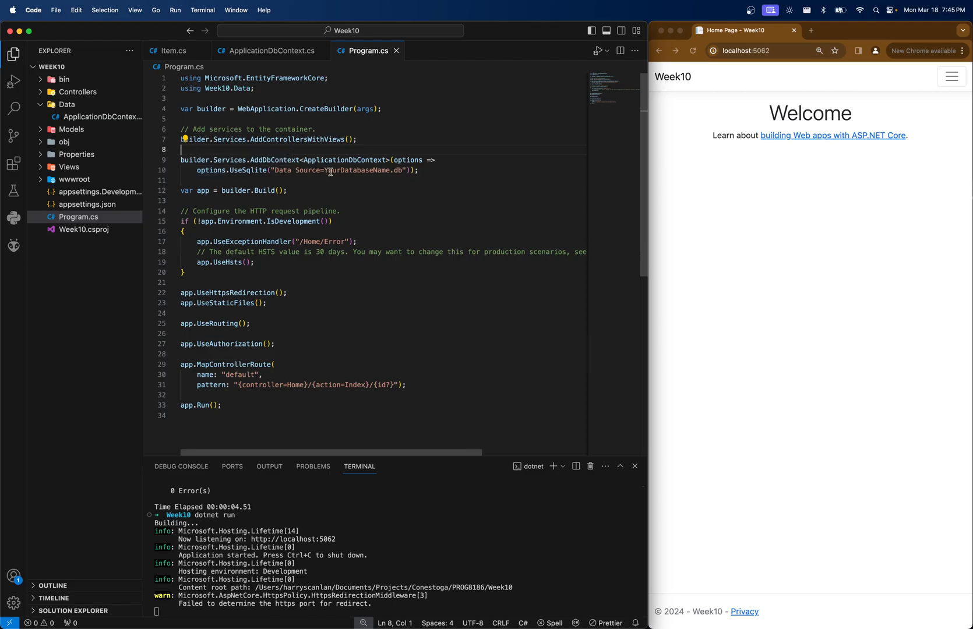
double_click(356, 170)
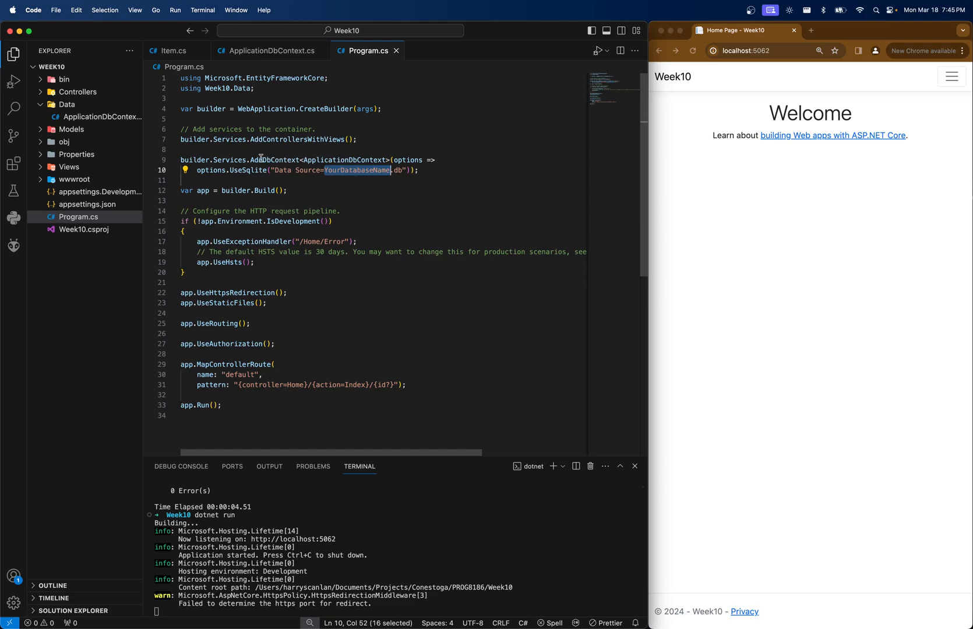
double_click(247, 170)
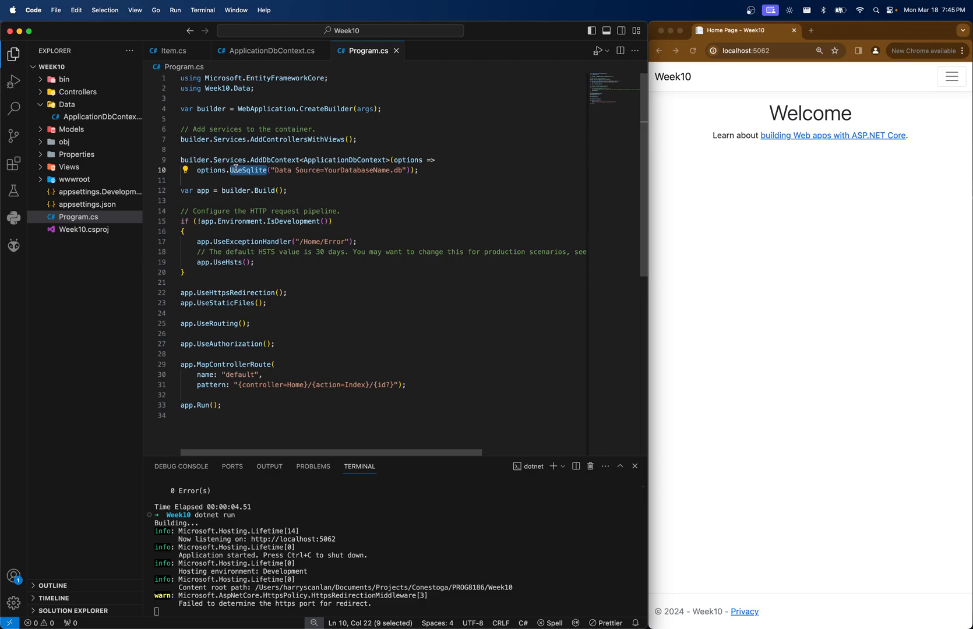
double_click(357, 170)
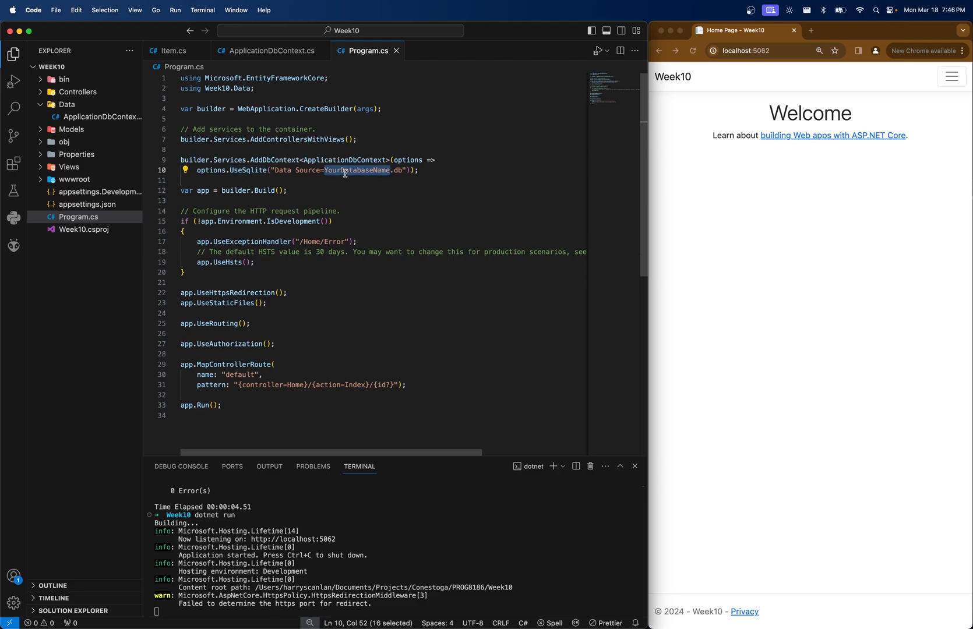
mouse_move(303, 211)
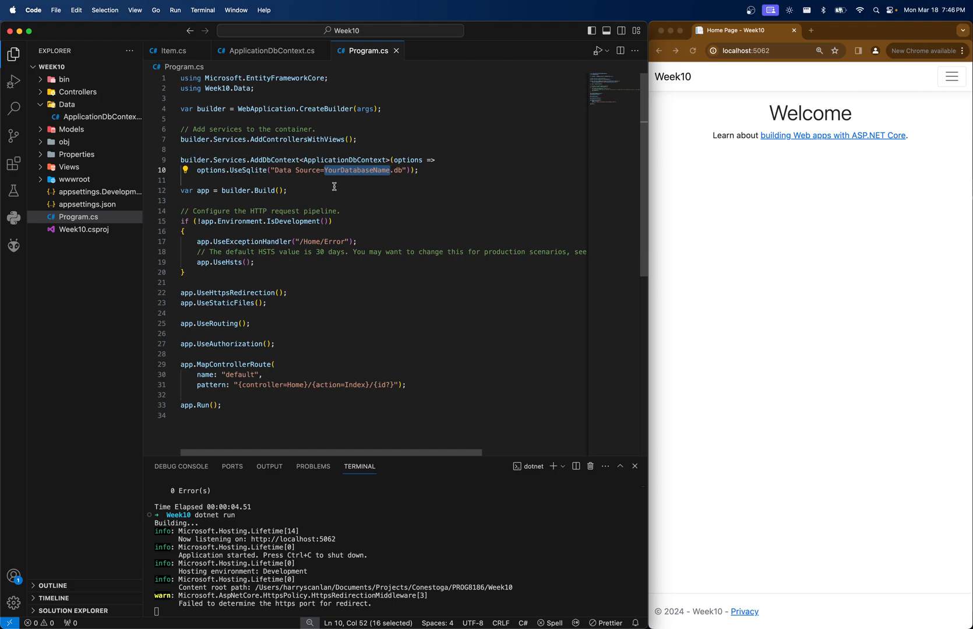
type("week10db")
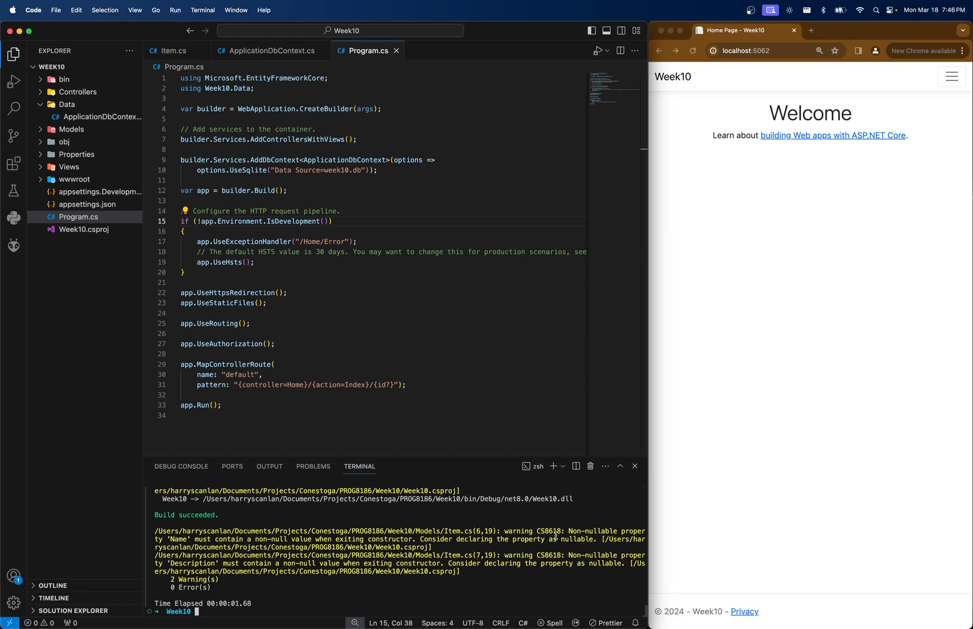
Step: Make Item's Name and Description string? so the build has zero warnings
left_click(71, 129)
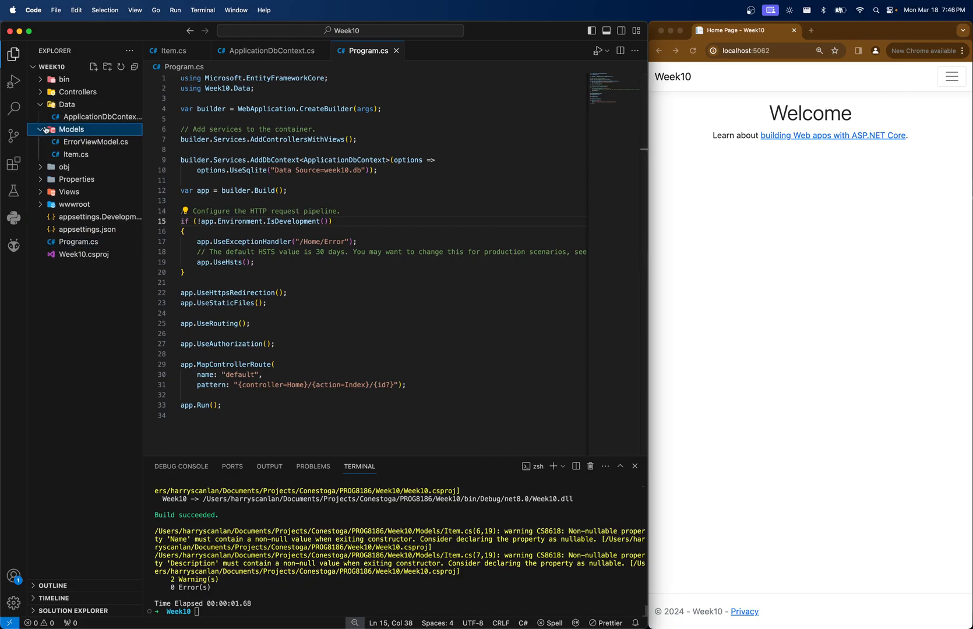
left_click(74, 154)
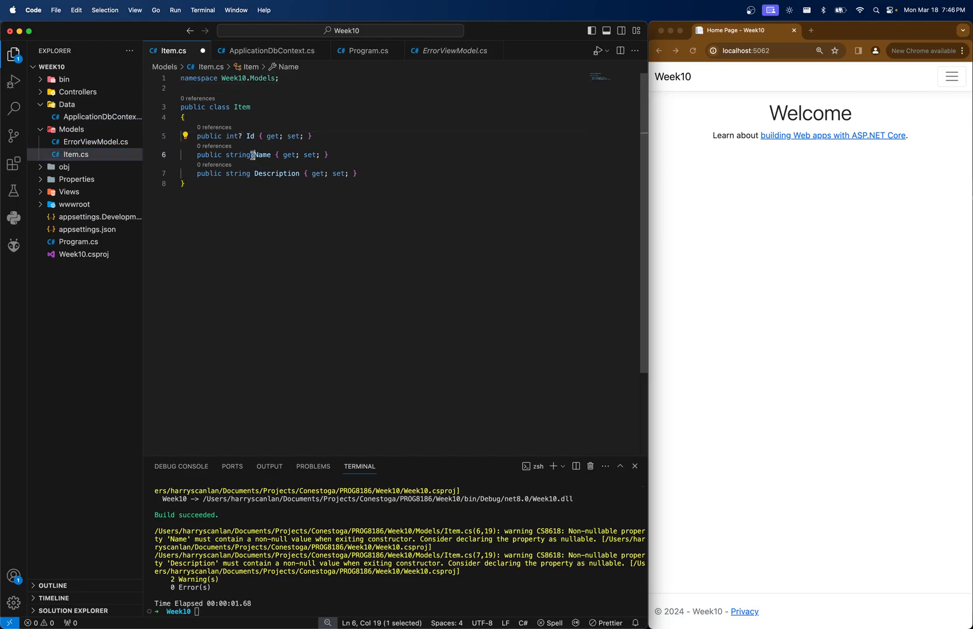
type("?")
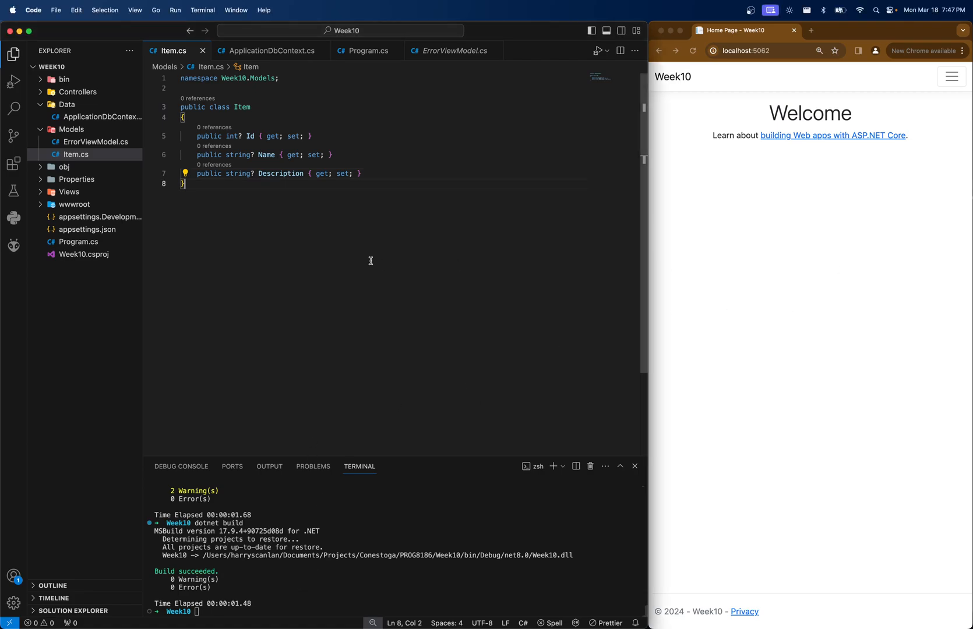
left_click(71, 130)
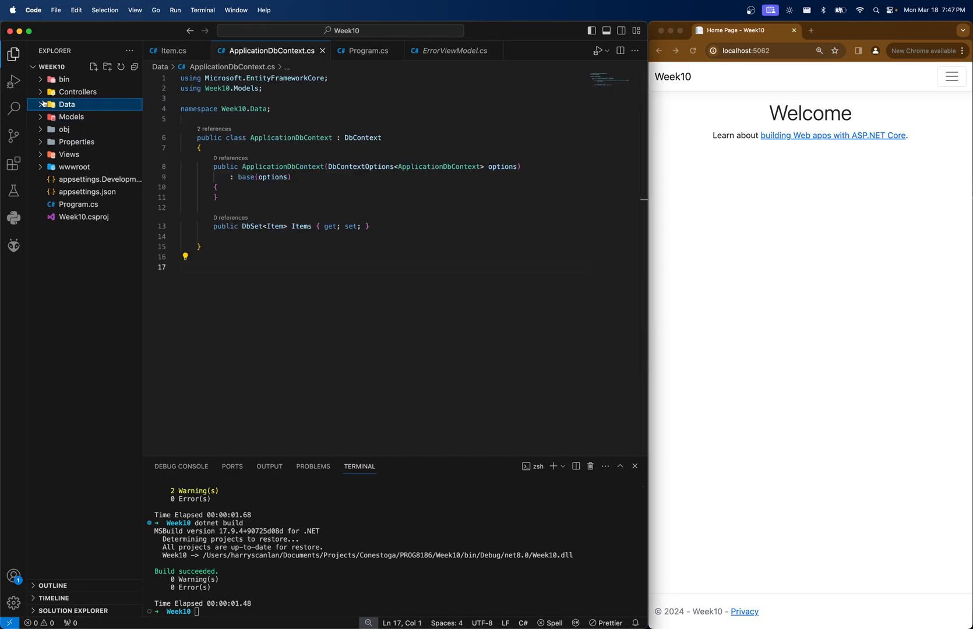
Step: Open HomeController.cs with a '// ins' comment and expand the Views Home folder
left_click(78, 93)
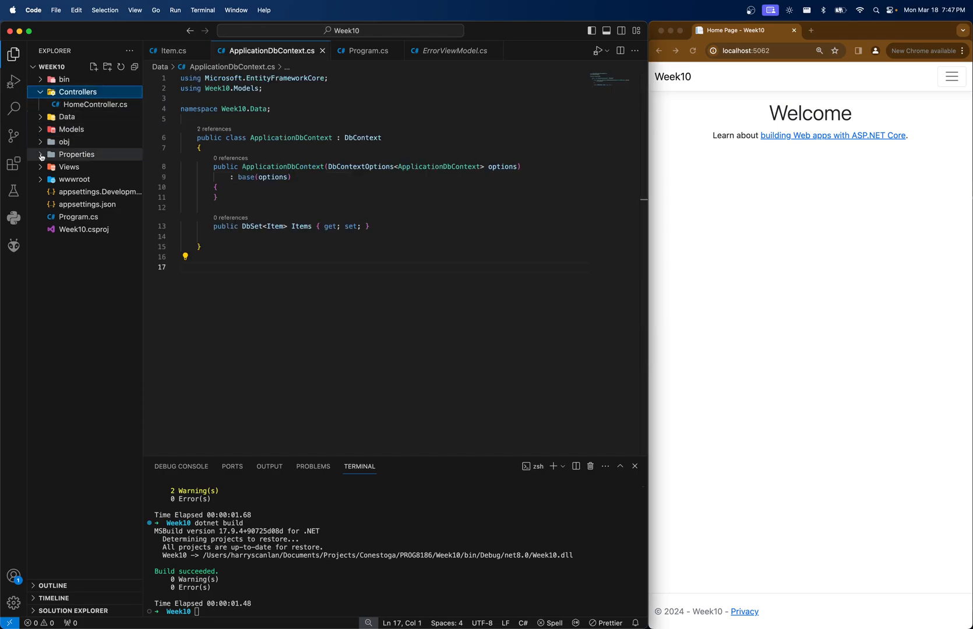
left_click(101, 104)
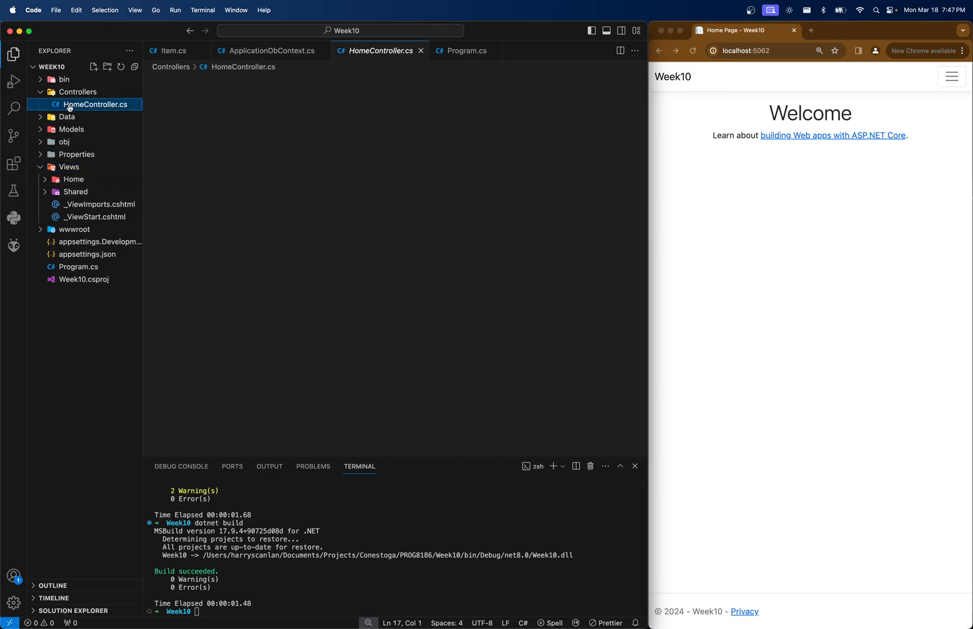
left_click(95, 104)
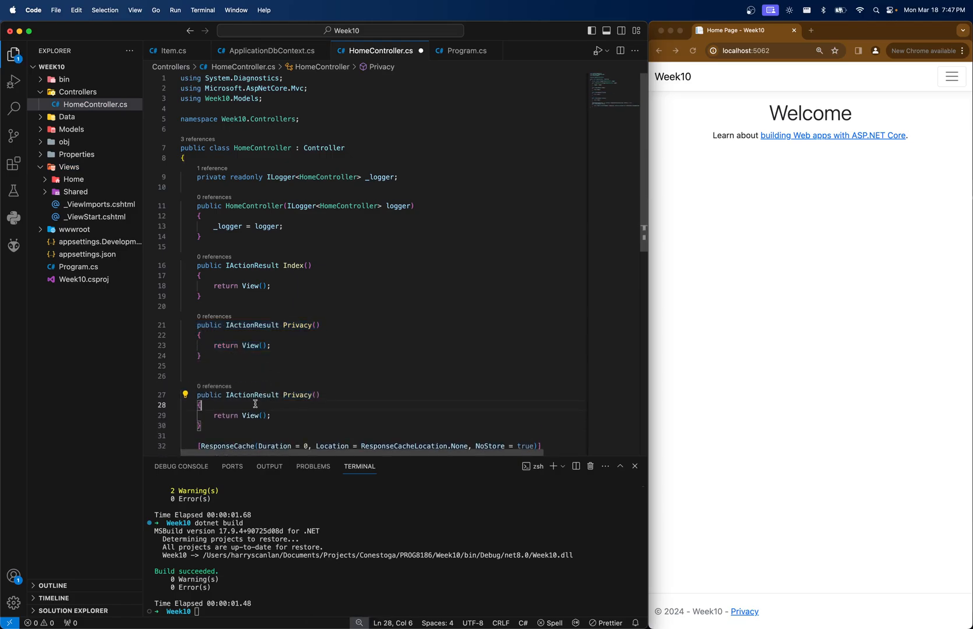
type("// ins")
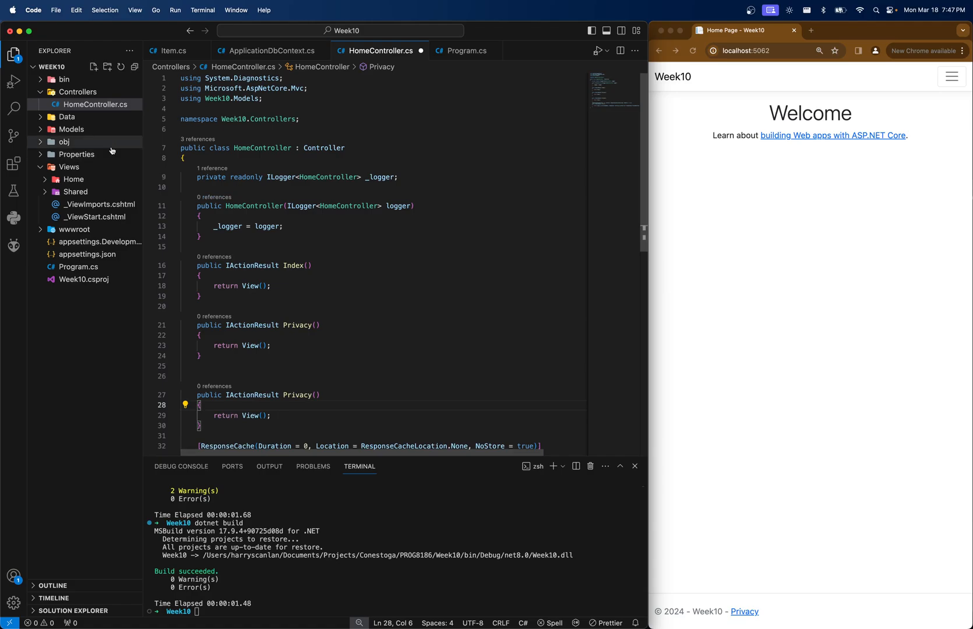
mouse_move(69, 167)
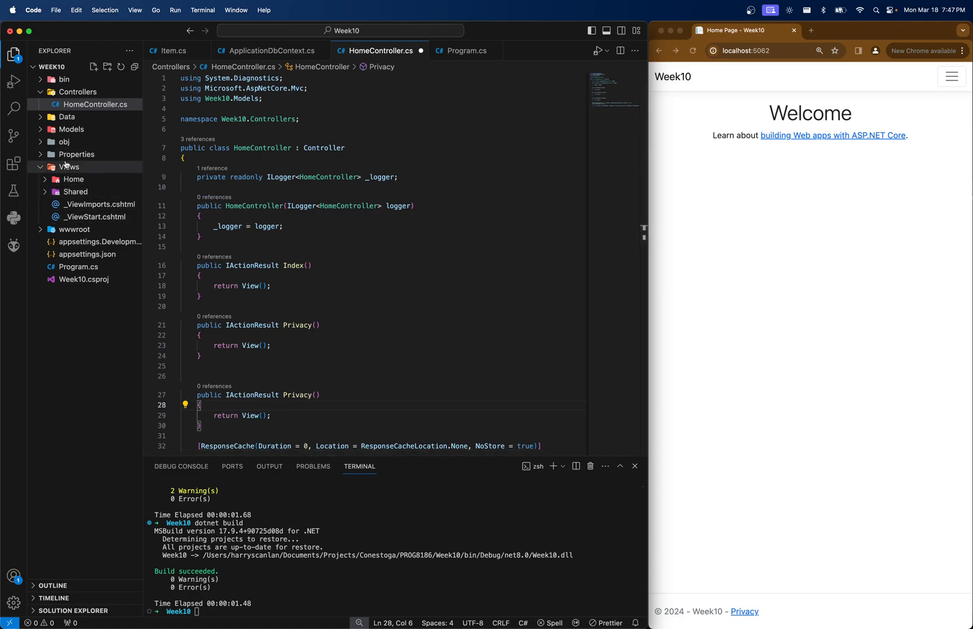
left_click(72, 179)
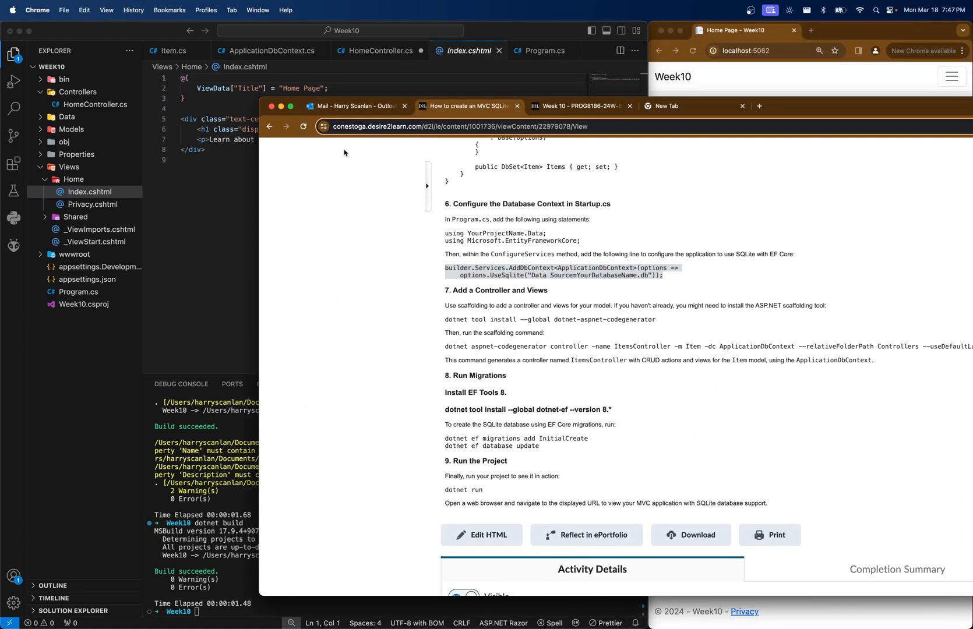
mouse_move(779, 106)
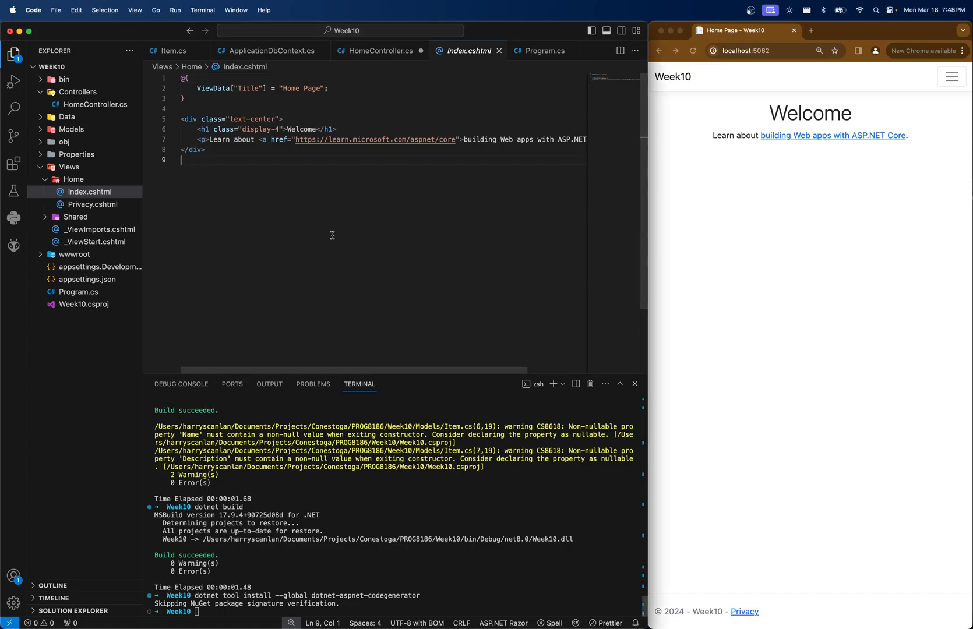
mouse_move(406, 233)
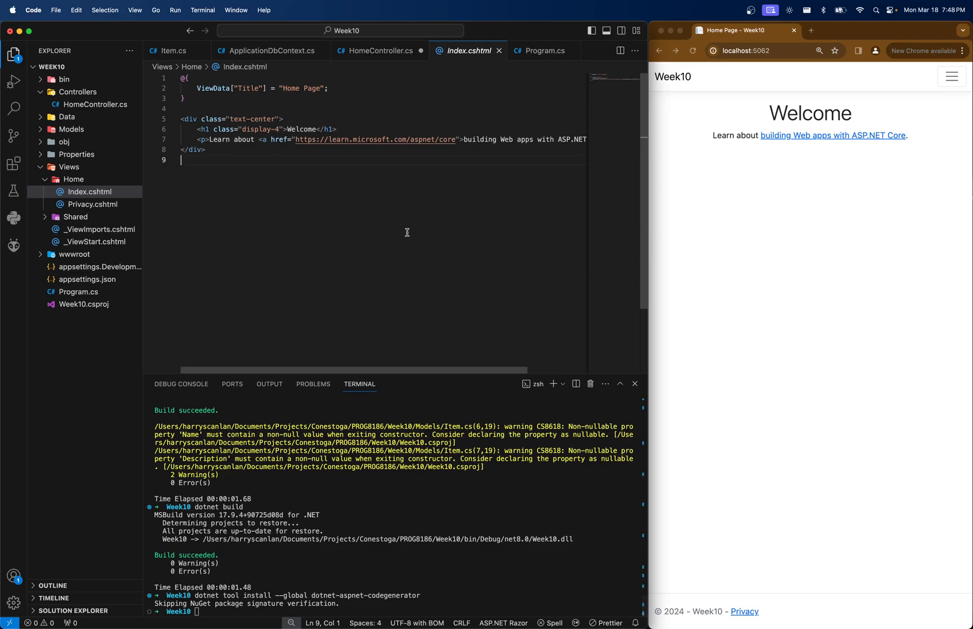
Step: Write the aspnet-codegenerator command into the notes with controller name ItemsController and model Item
key("enter")
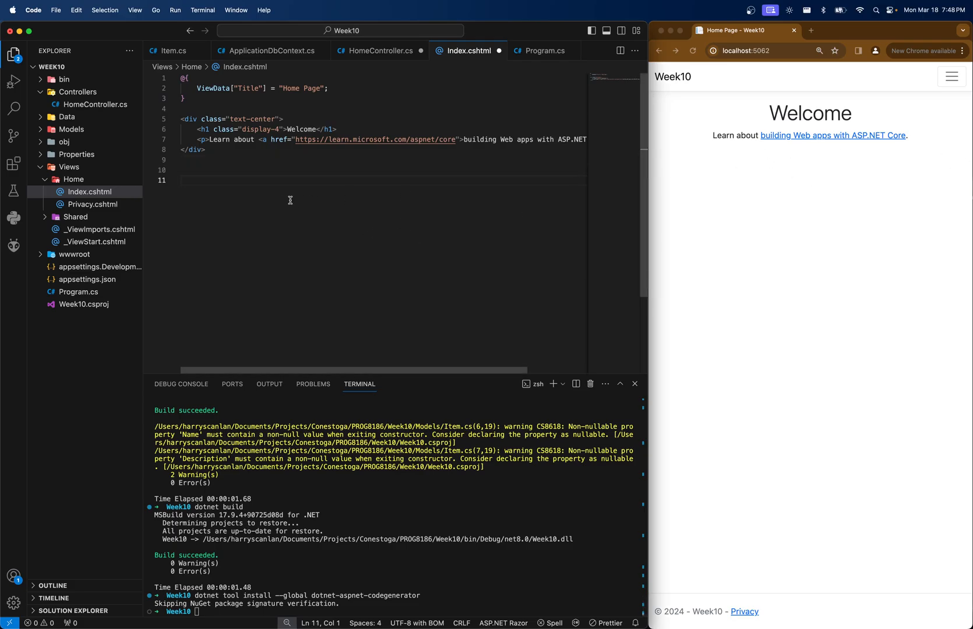
mouse_move(276, 225)
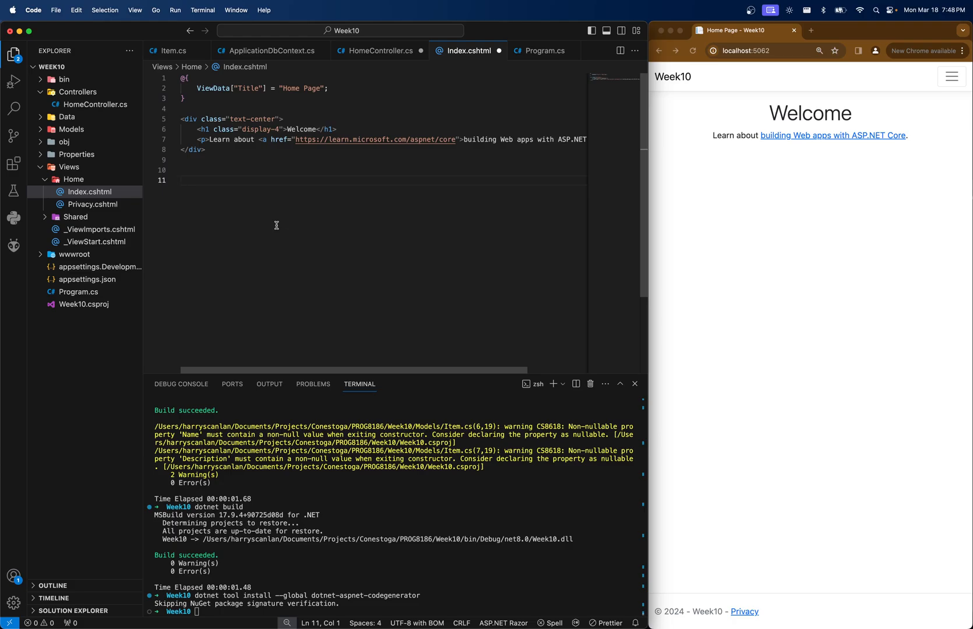
type("dotnet aspnet-codegenerator controller -name ItemsController -m Item -dc ApplicationDbContext --rela")
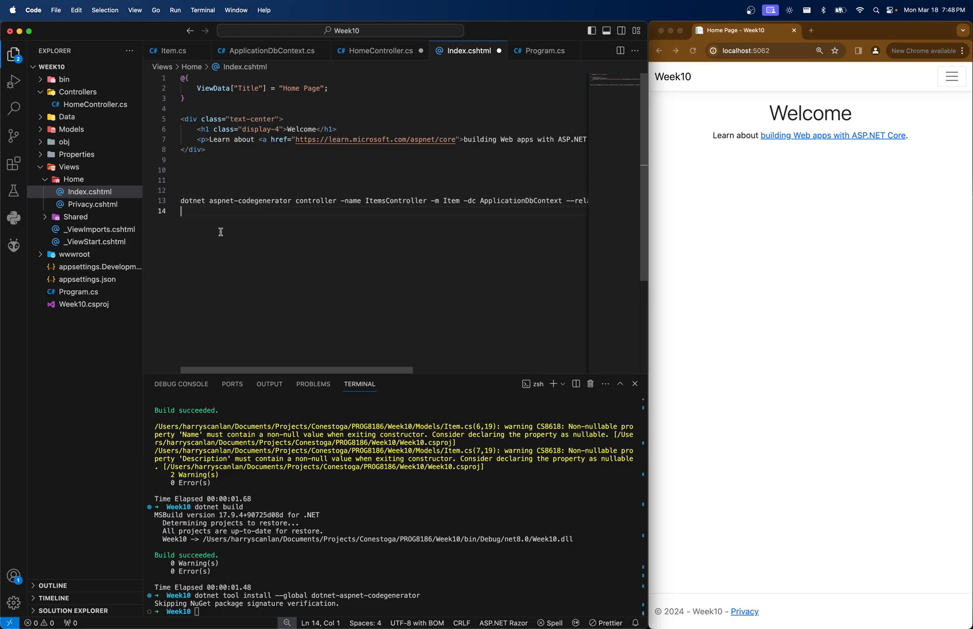
mouse_move(256, 202)
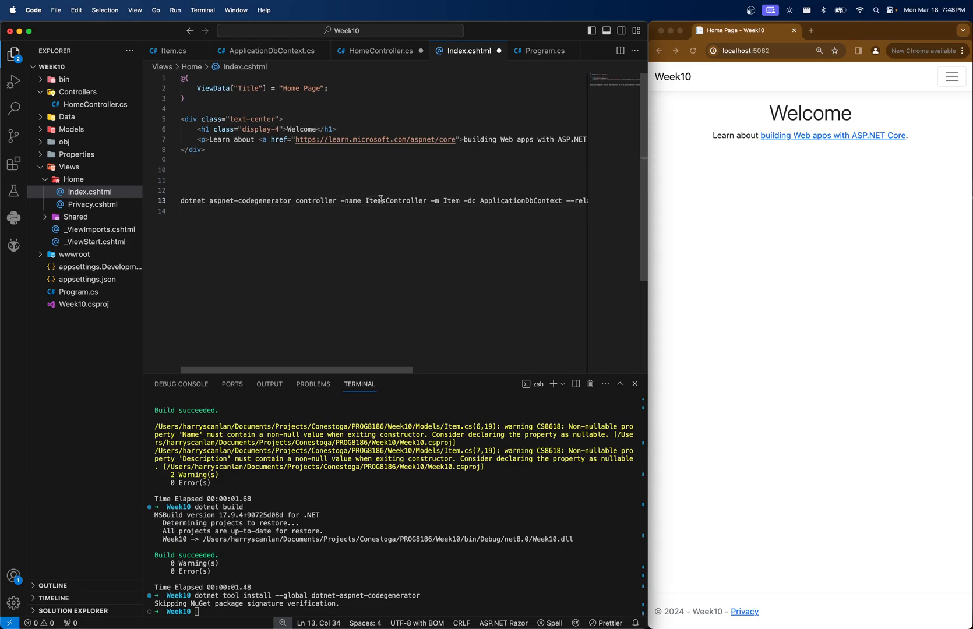
double_click(380, 200)
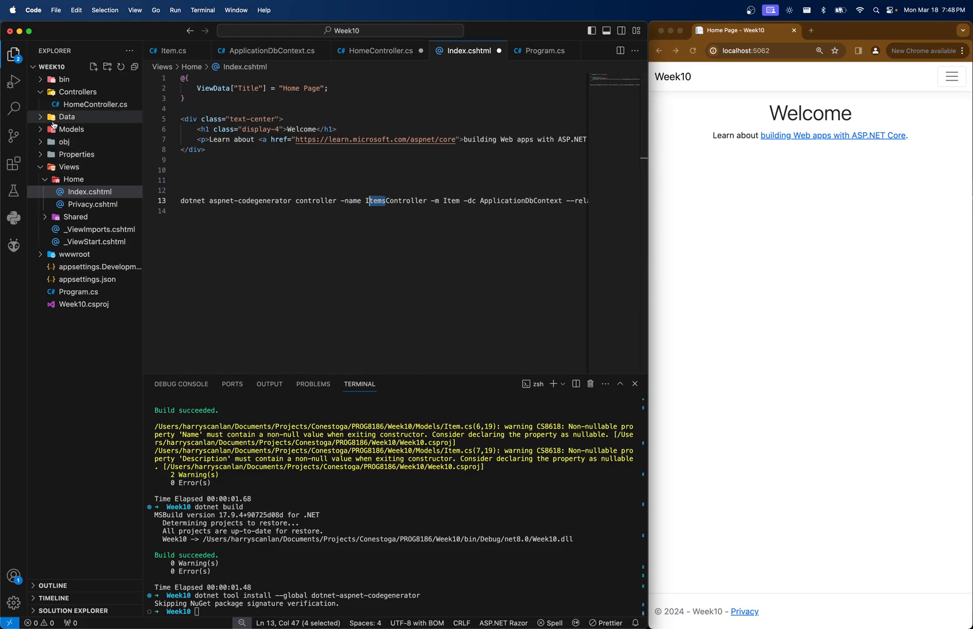
left_click(70, 130)
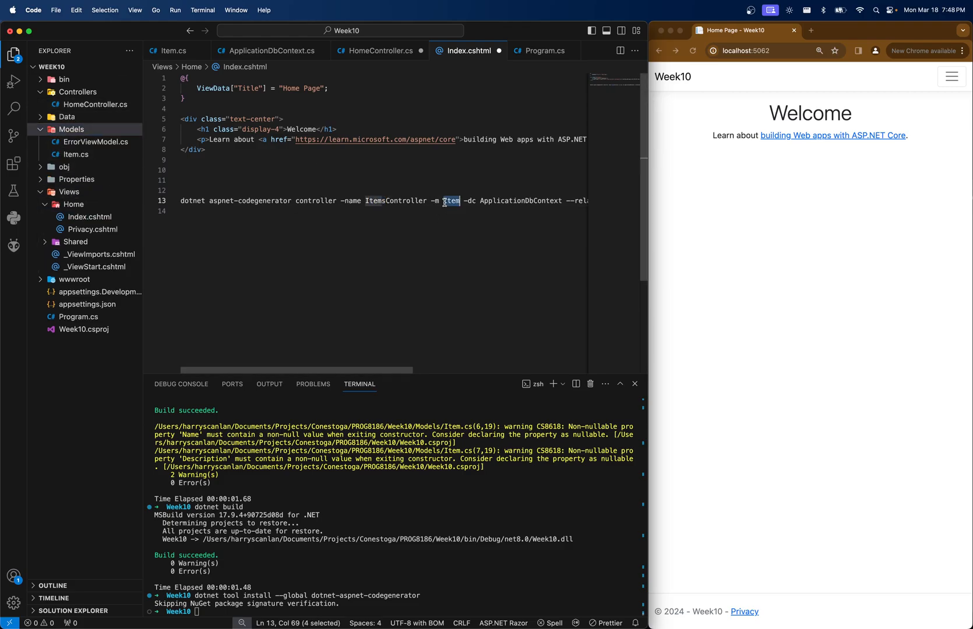
Step: Review the full command line and place the cursor below it to continue the notes
scroll("right", 3)
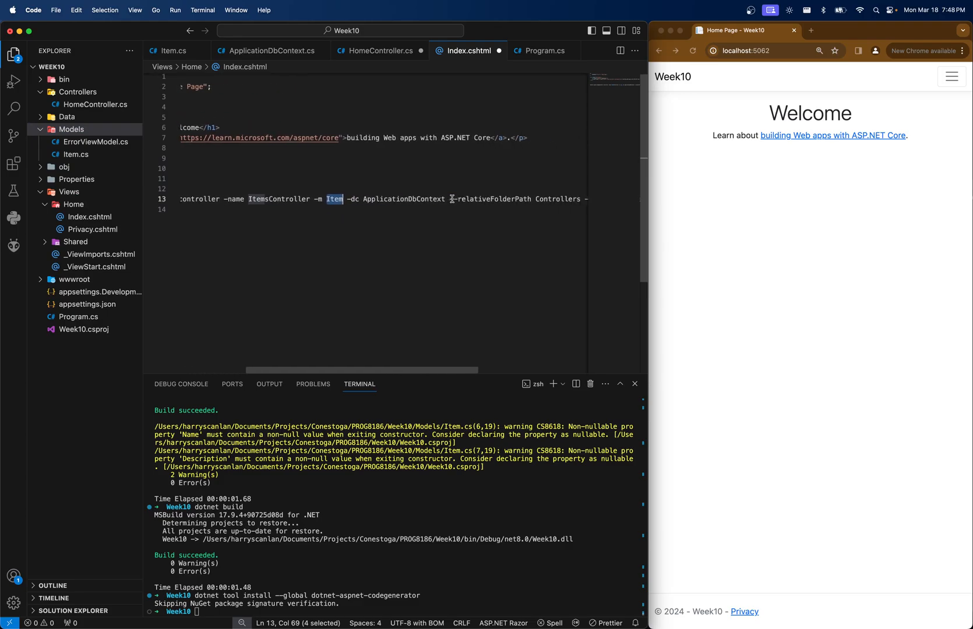
scroll("right", 3)
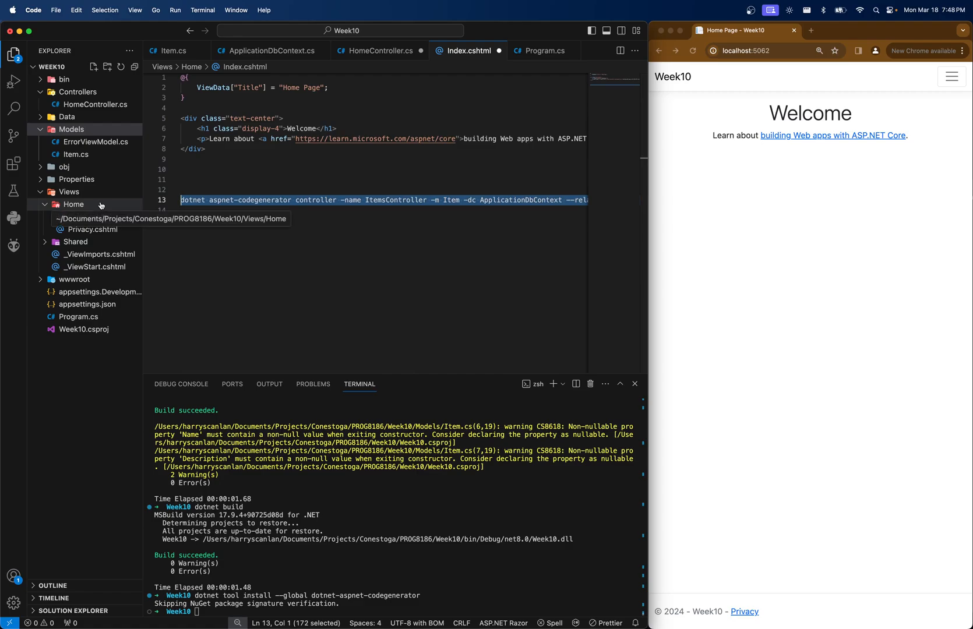
left_click(375, 211)
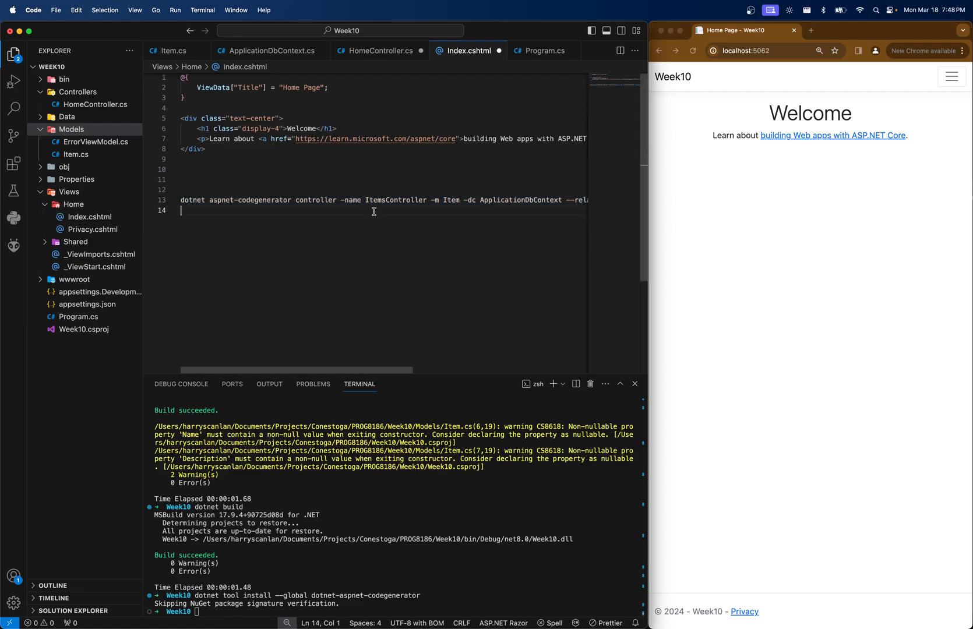
type("P")
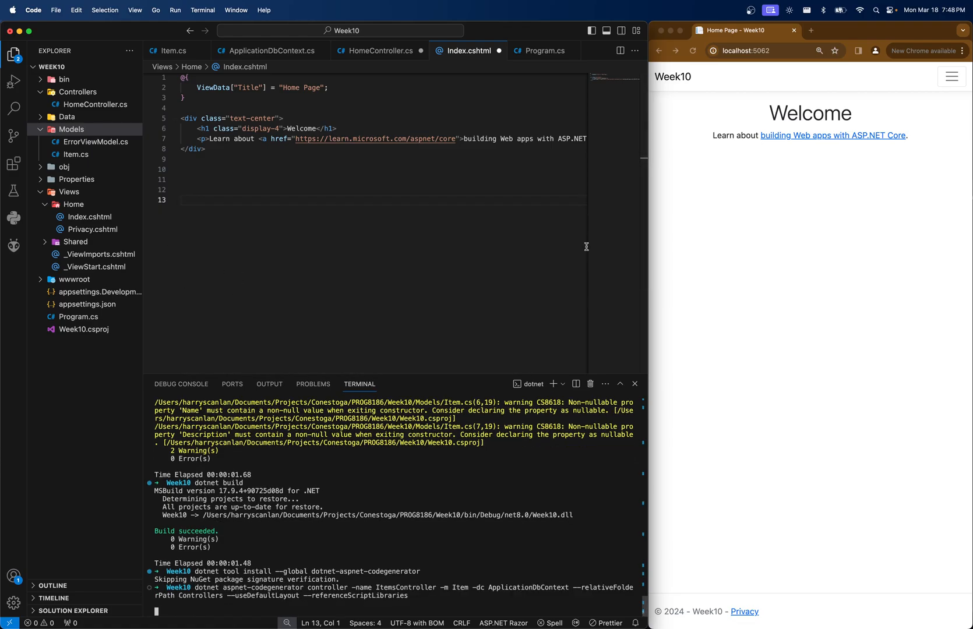
Step: After scaffolding completes, view the generated Controllers/ItemsController.cs in the Explorer
scroll("down", 3)
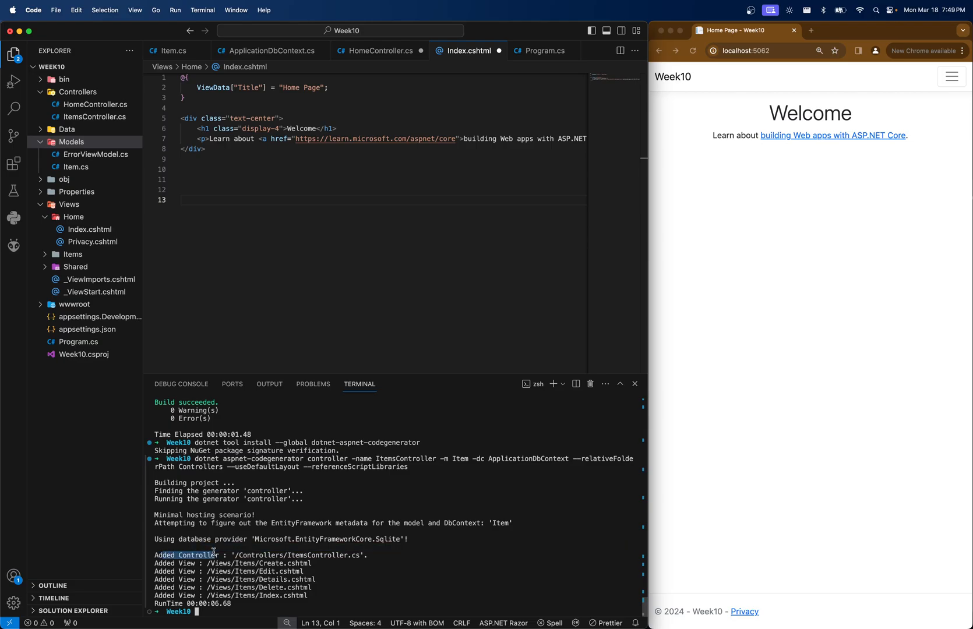
left_click(74, 217)
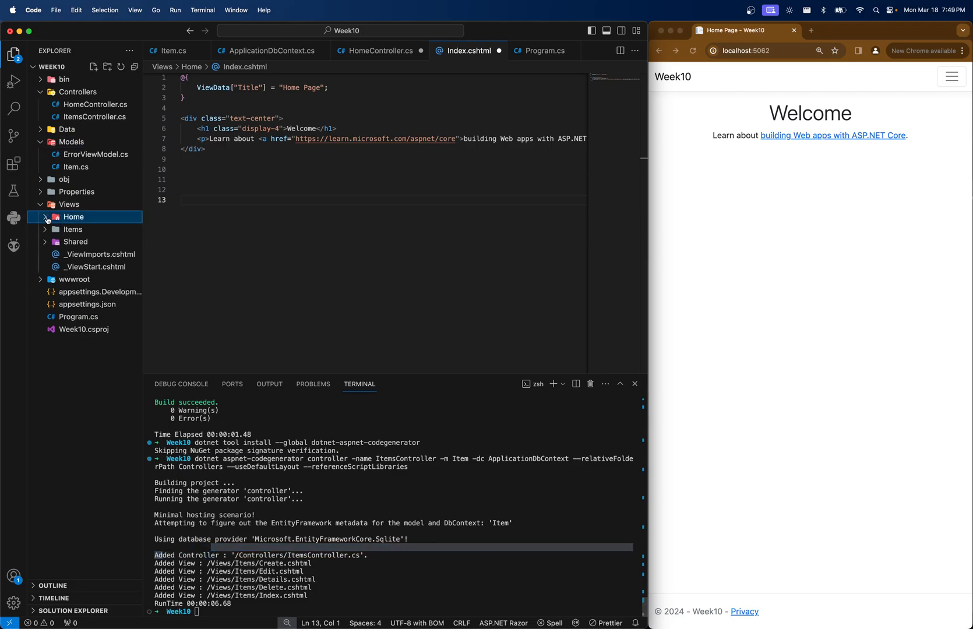
left_click(93, 117)
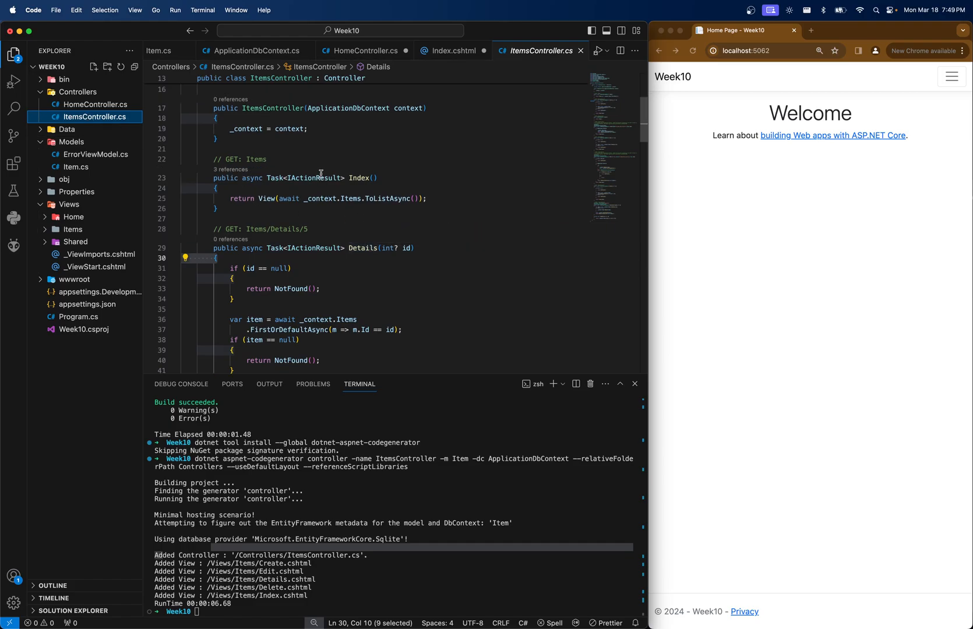
scroll("down", 3)
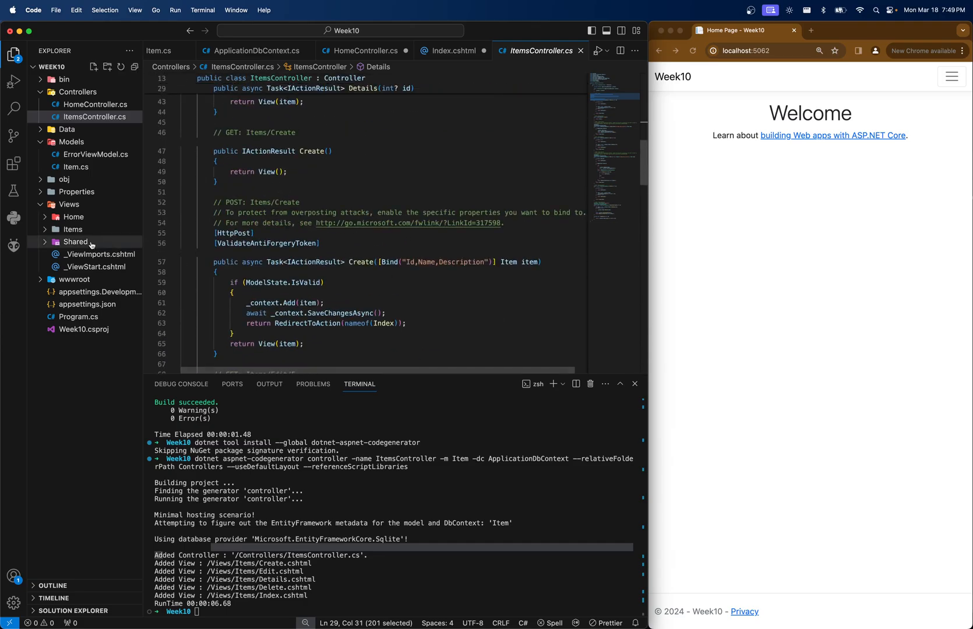
left_click(73, 229)
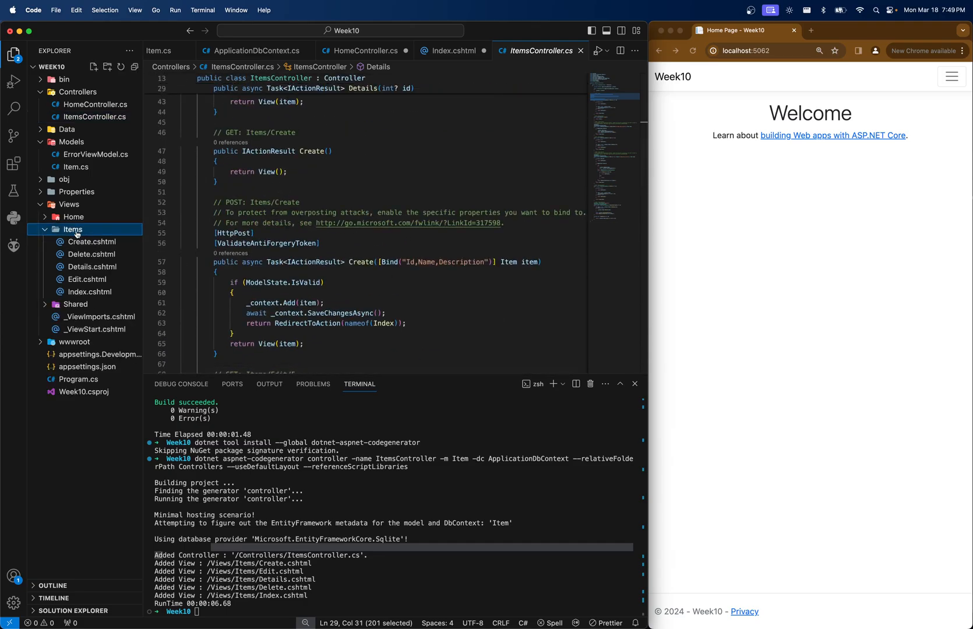
mouse_move(90, 292)
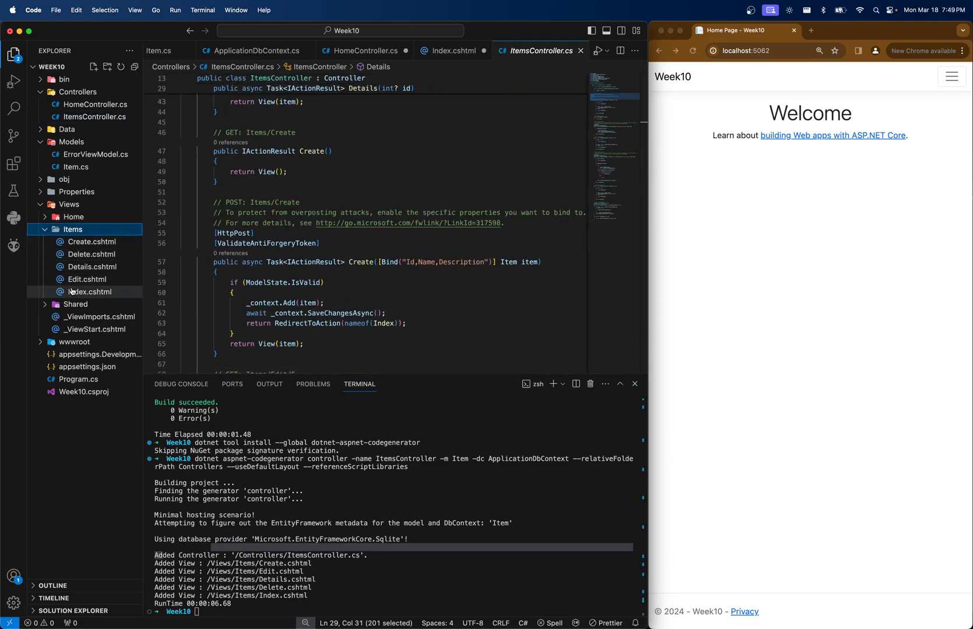
left_click(92, 291)
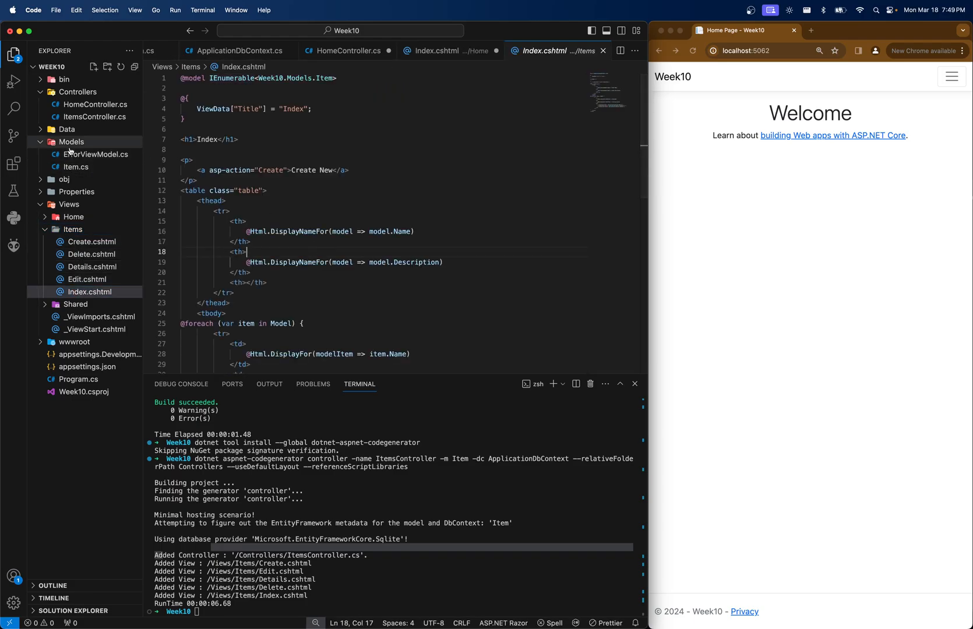
left_click(97, 116)
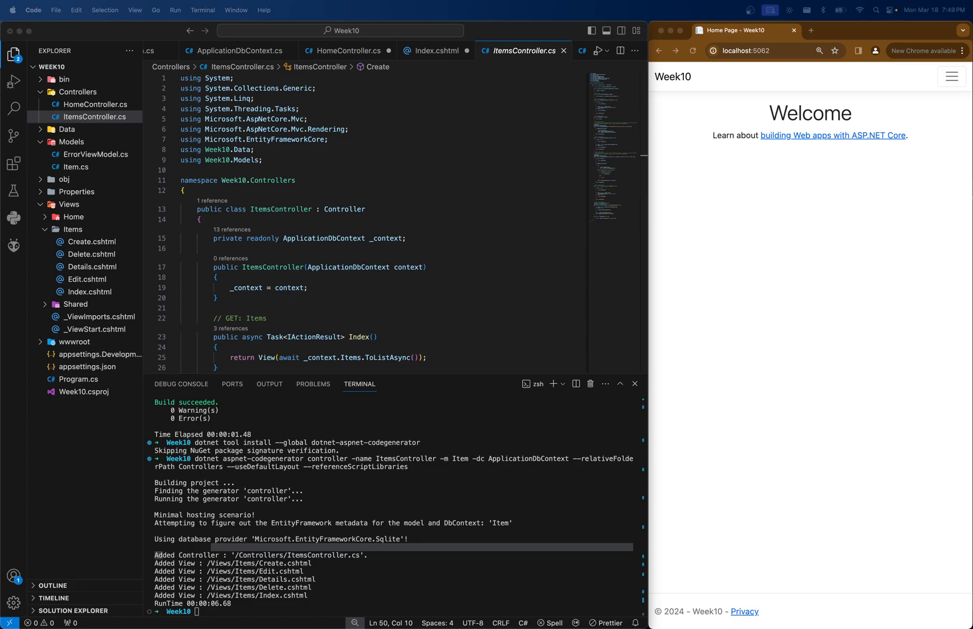
mouse_move(926, 180)
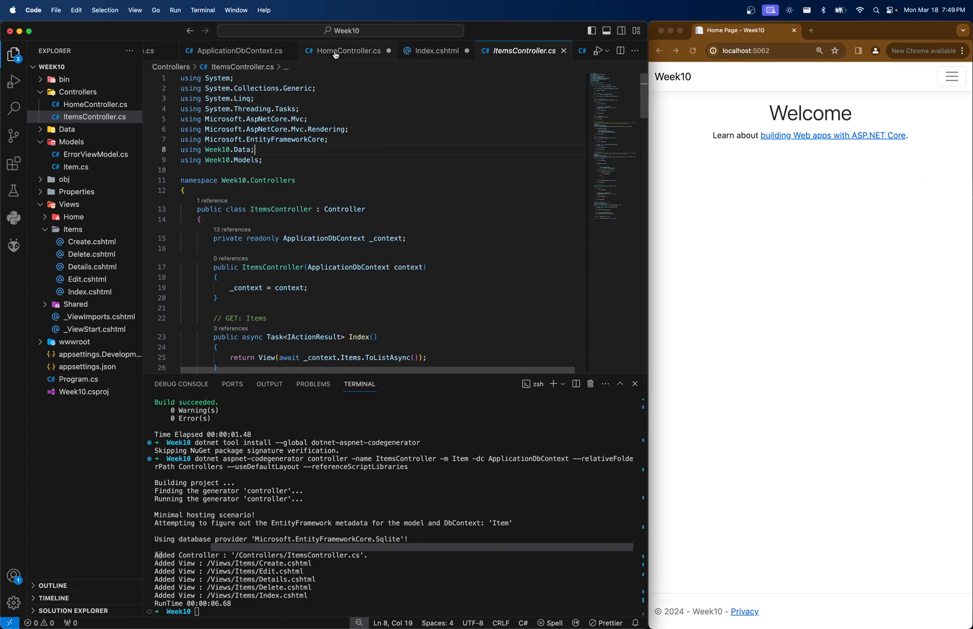
Step: Build the project with dotnet build, run it, and load localhost:5062/Items in Chrome
left_click(349, 50)
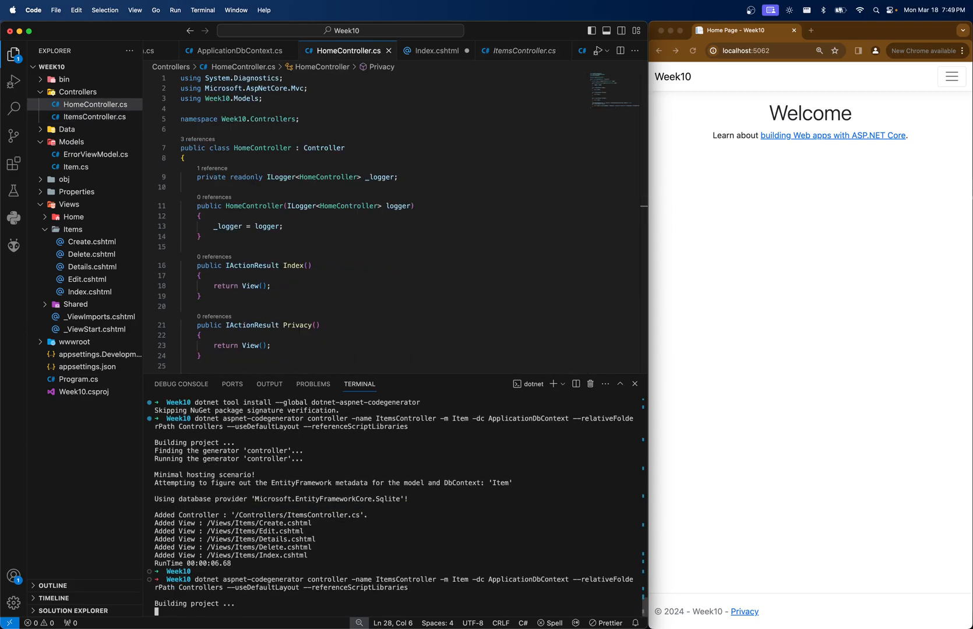
type("dotnet build")
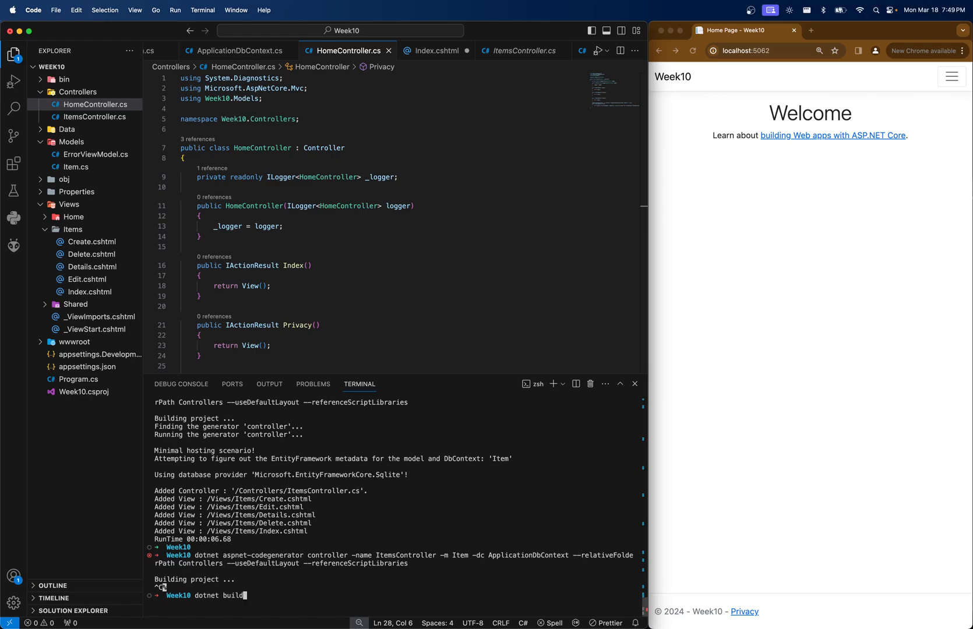
type("run")
key("Return")
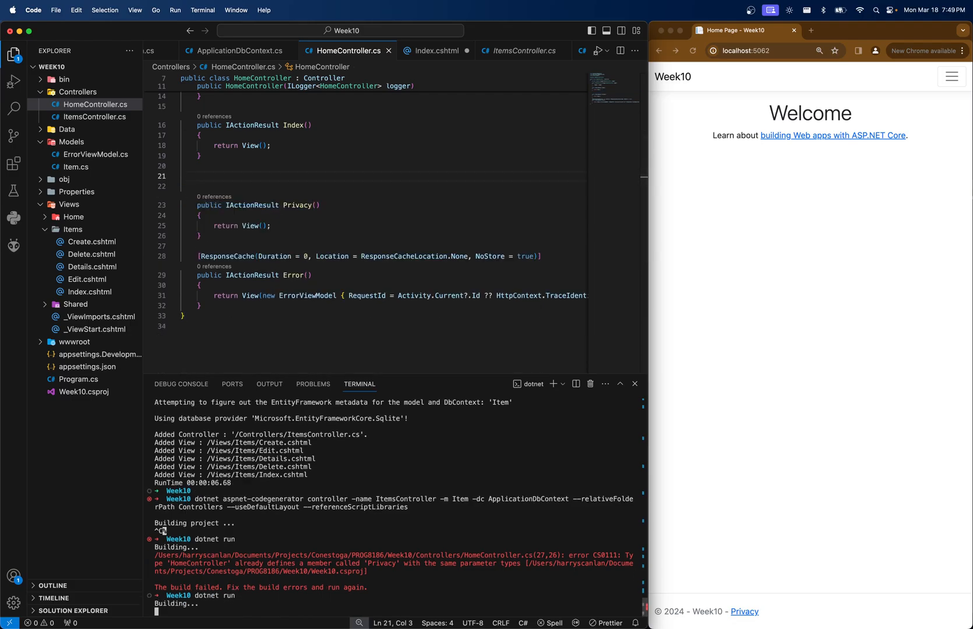
left_click(806, 320)
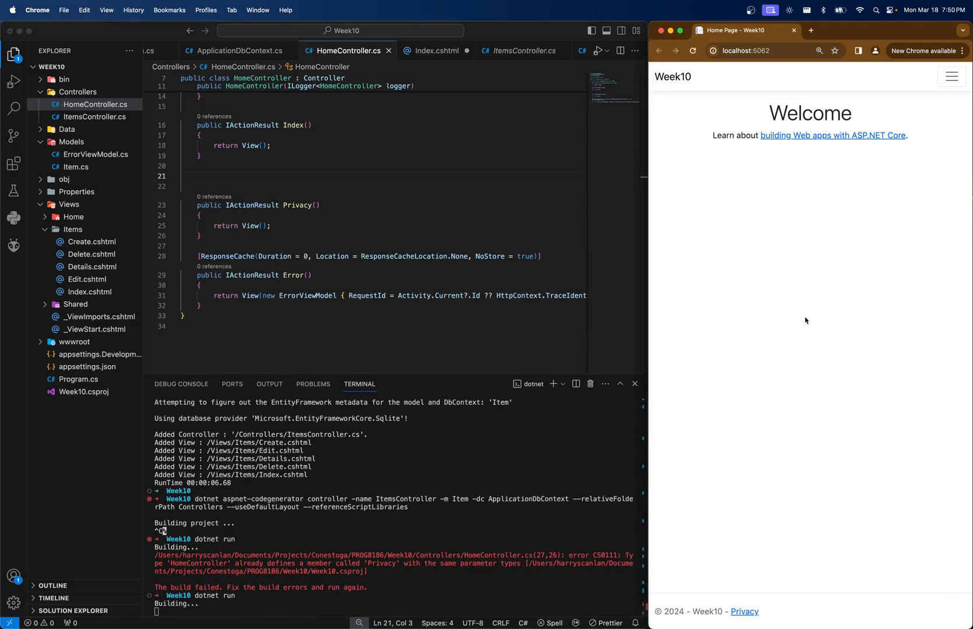
scroll("down", 3)
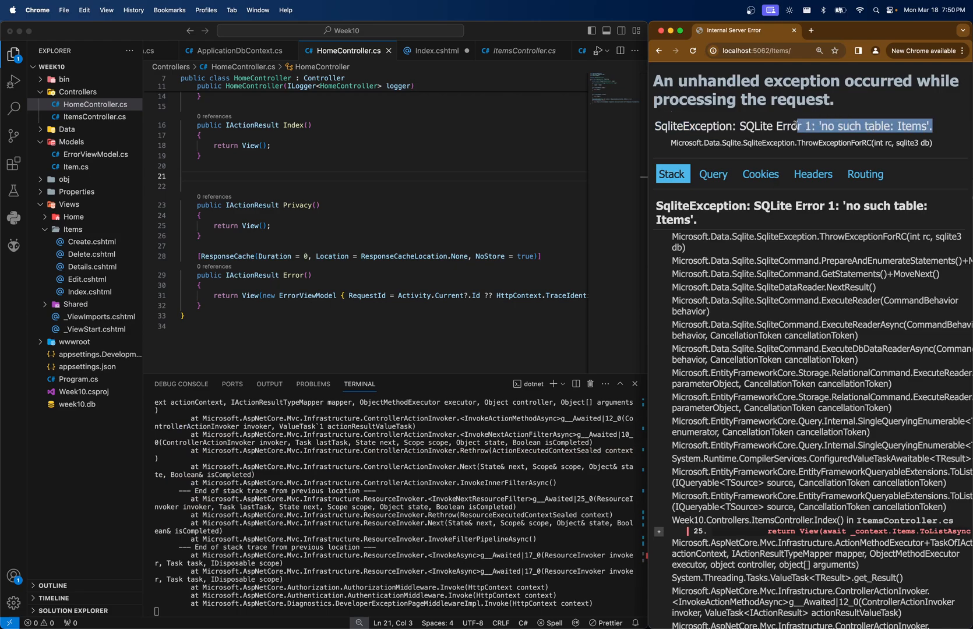
Step: Return to the VS Code editor and collapse the Items views folder
left_click(198, 156)
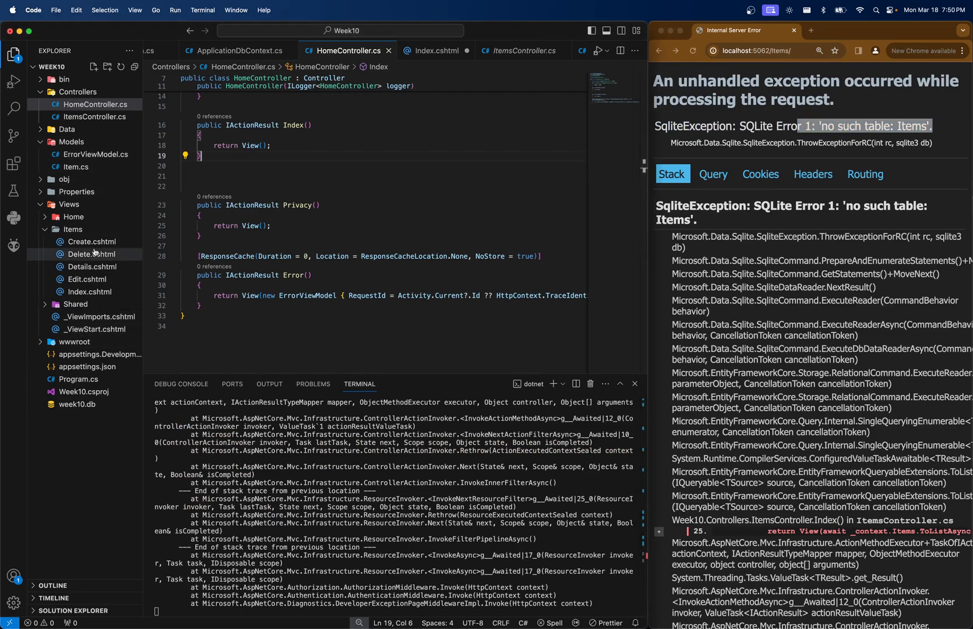
mouse_move(96, 199)
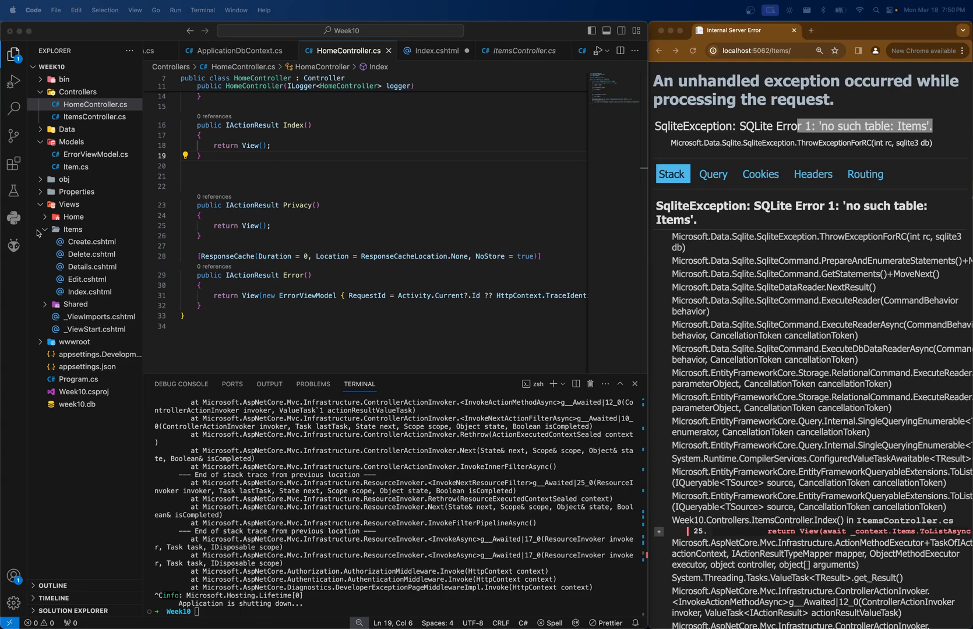
left_click(73, 229)
type("dotnet tool install --global dotnet-ef --version 8.0")
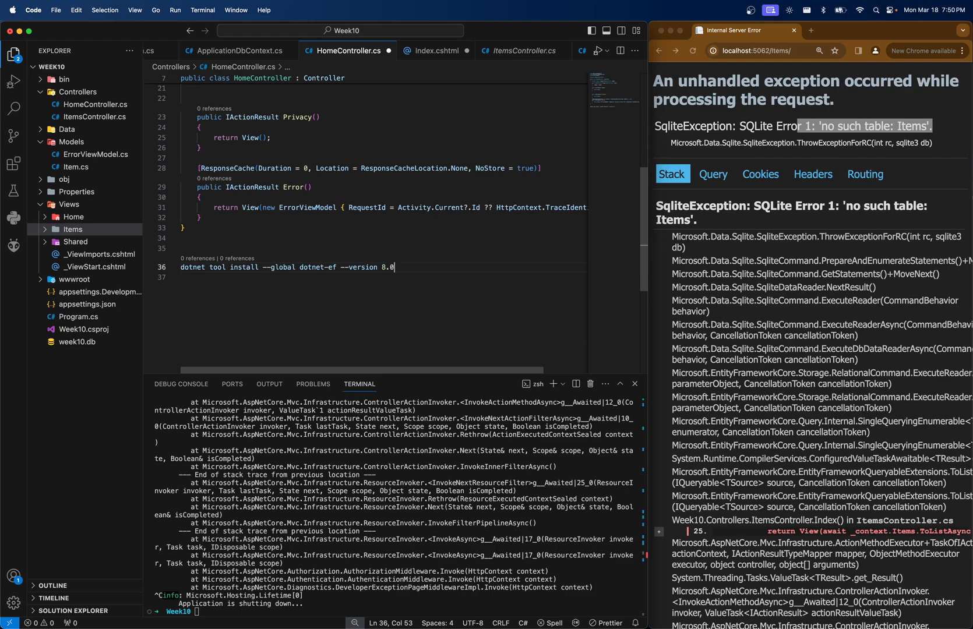
Step: Replace the dotnet-ef install line with 'dotnet ef migrations add InitialCreate'
type("*")
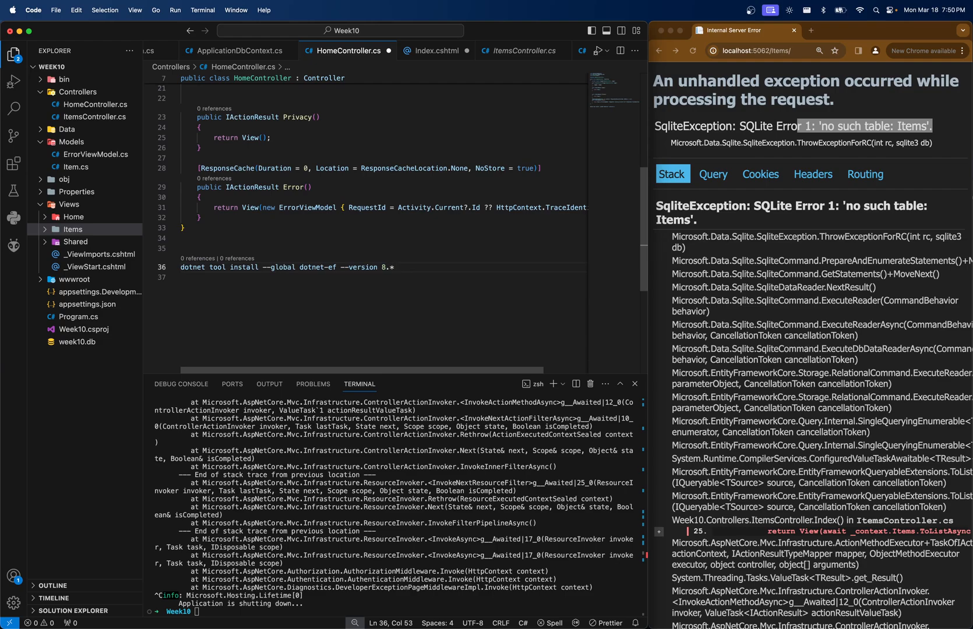
triple_click(285, 266)
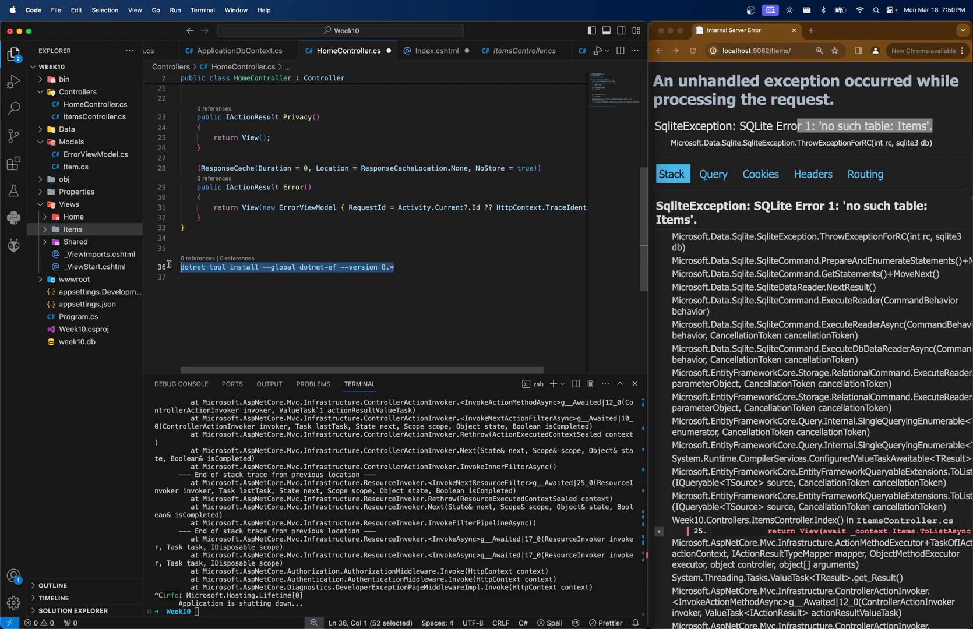
mouse_move(407, 283)
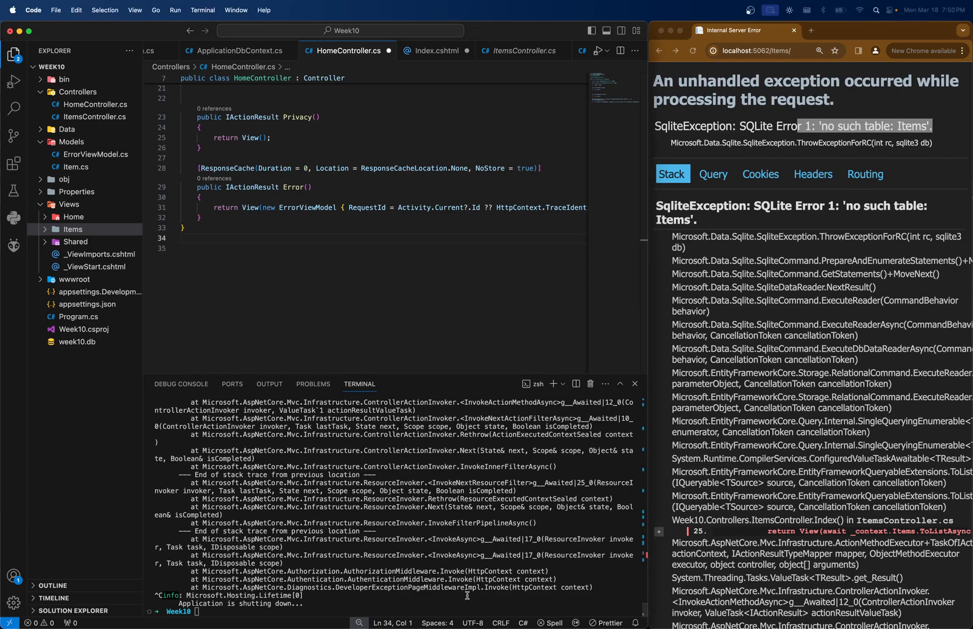
type("dotnet ef migrations add InitialCreate")
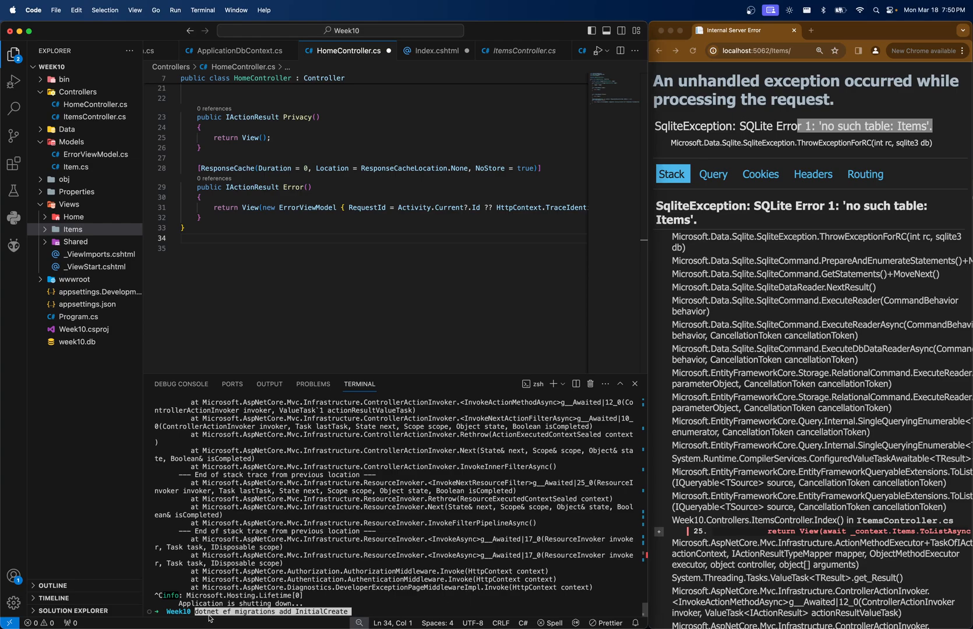
Step: Rename the migration from InitialCreate to Init so the command reads 'dotnet ef migrations add Init'
double_click(321, 612)
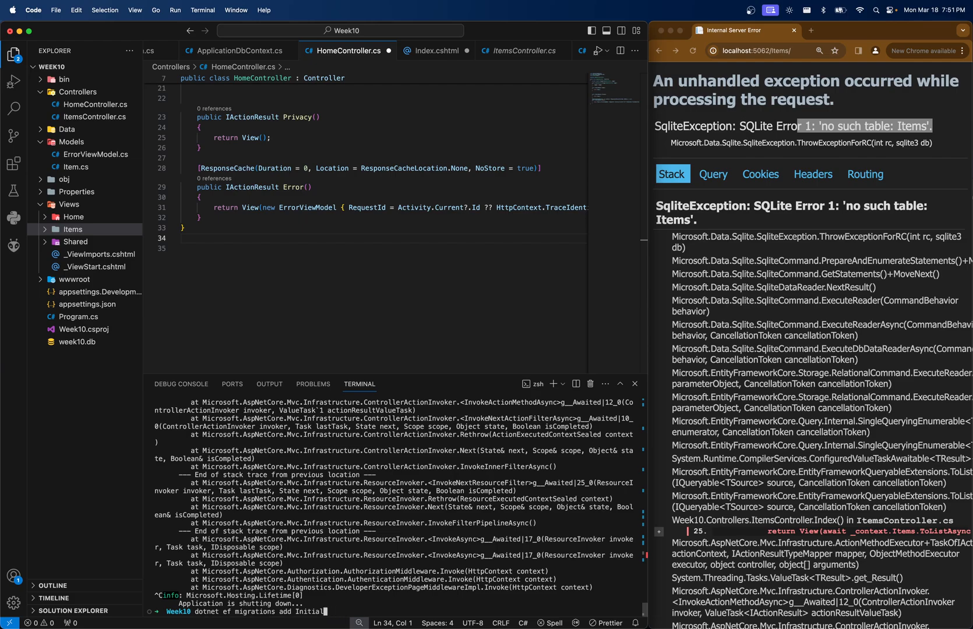
key("Backspace")
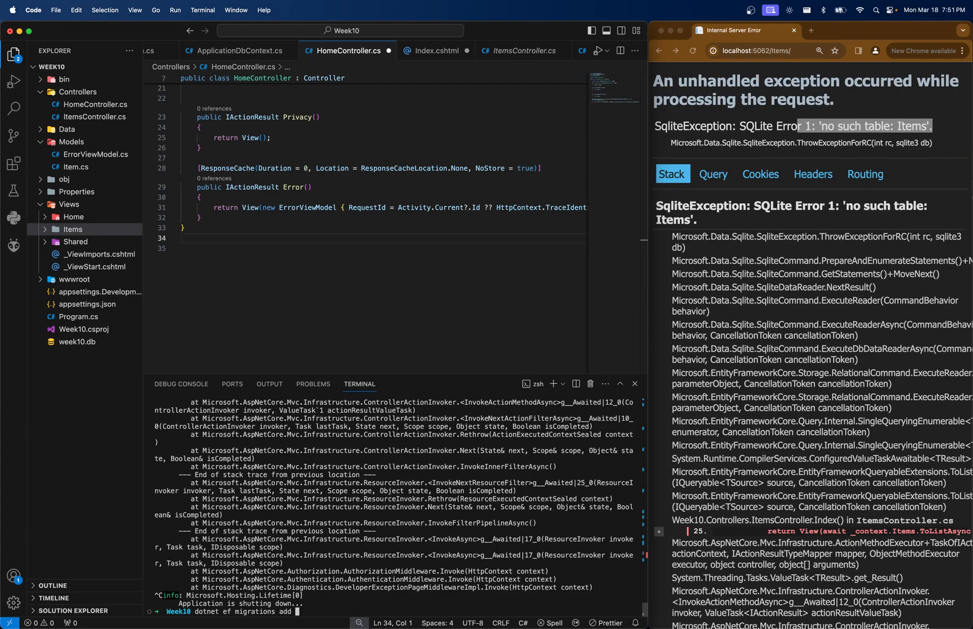
type("Person")
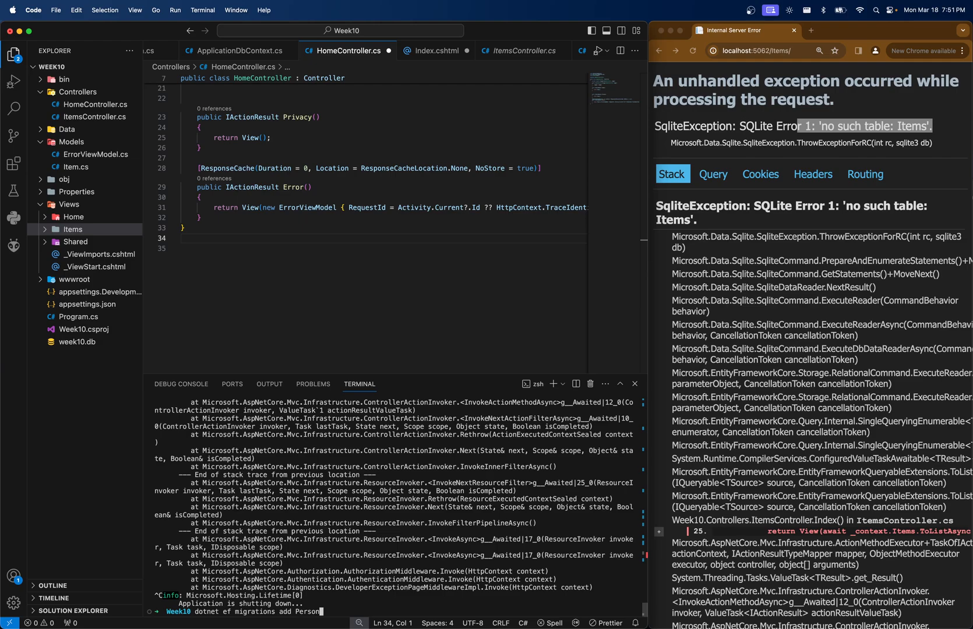
key("Backspace")
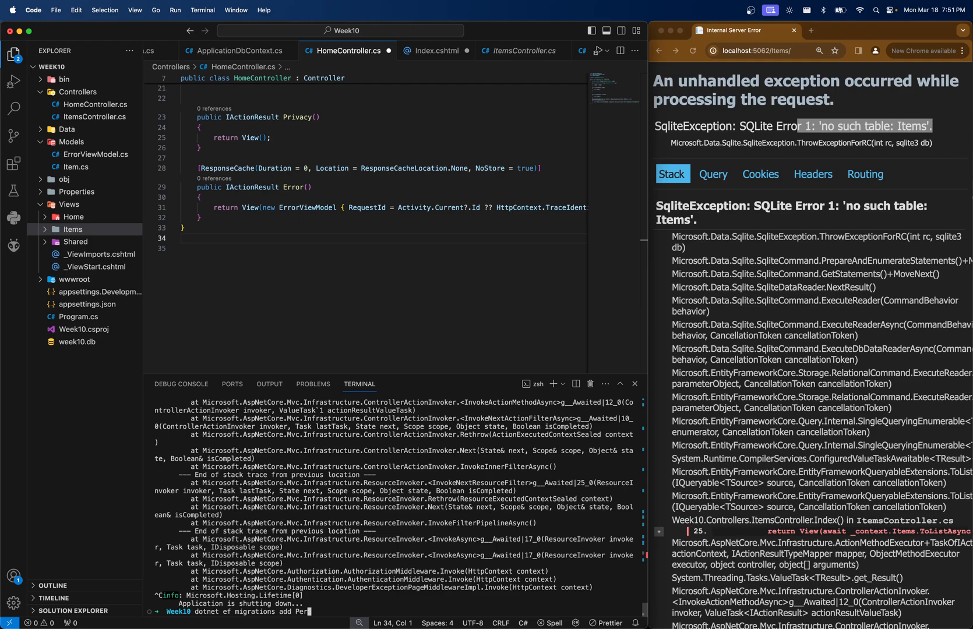
type("Init")
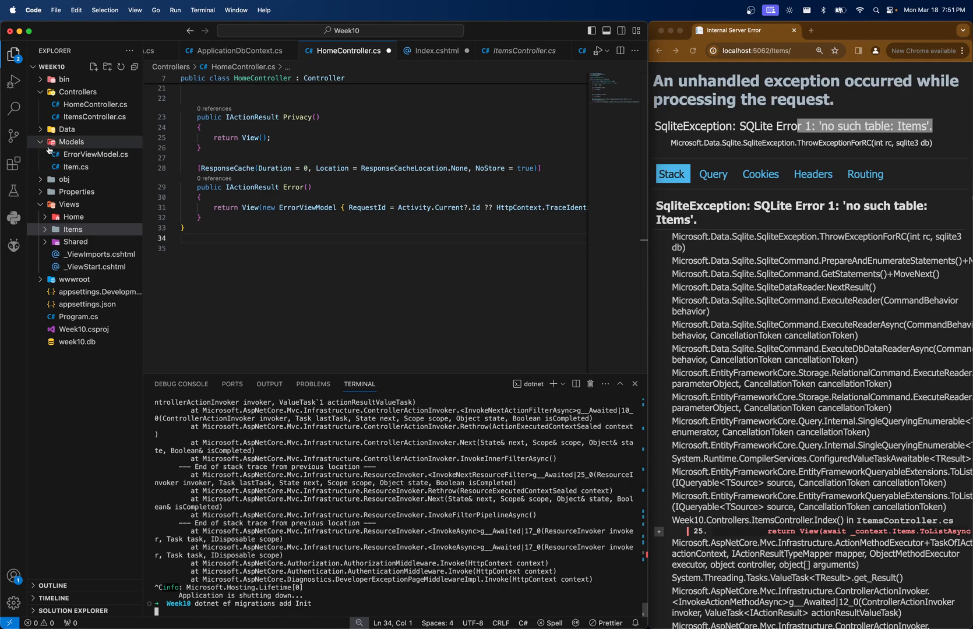
Step: Reveal the new Migrations folder and view the Init migration file
left_click(78, 92)
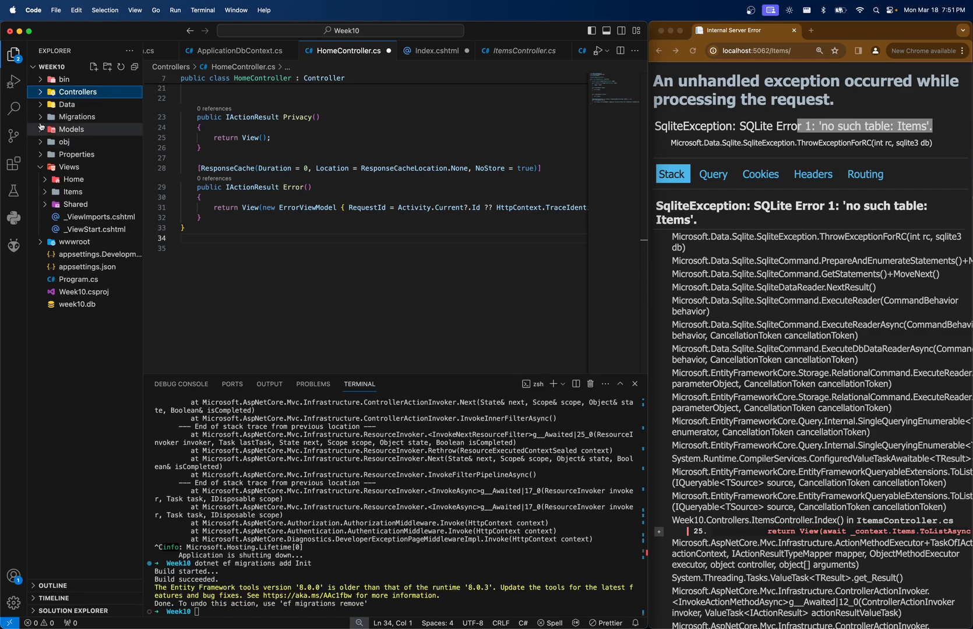
left_click(77, 116)
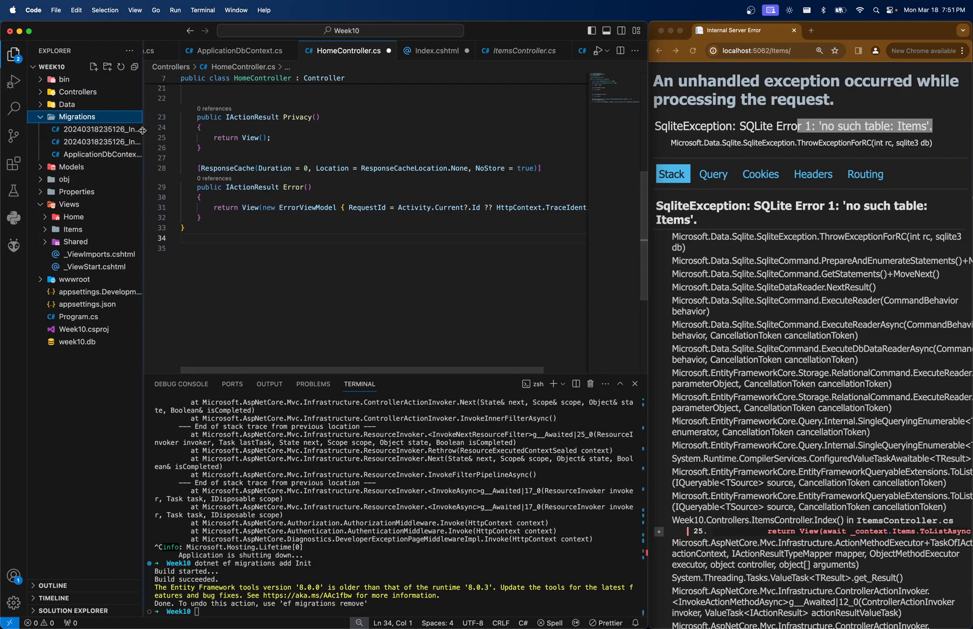
left_click(102, 130)
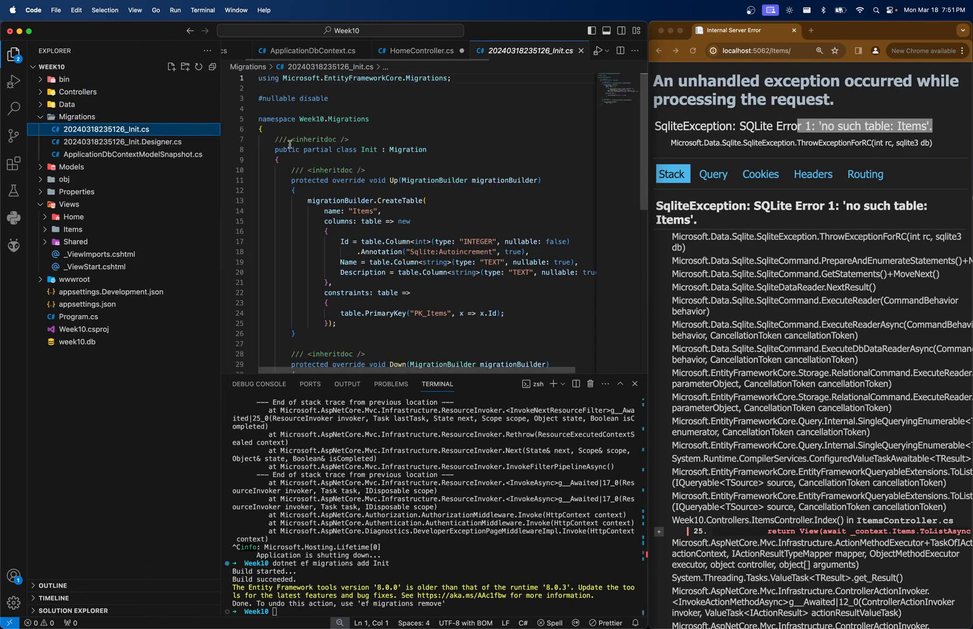
scroll("down", 3)
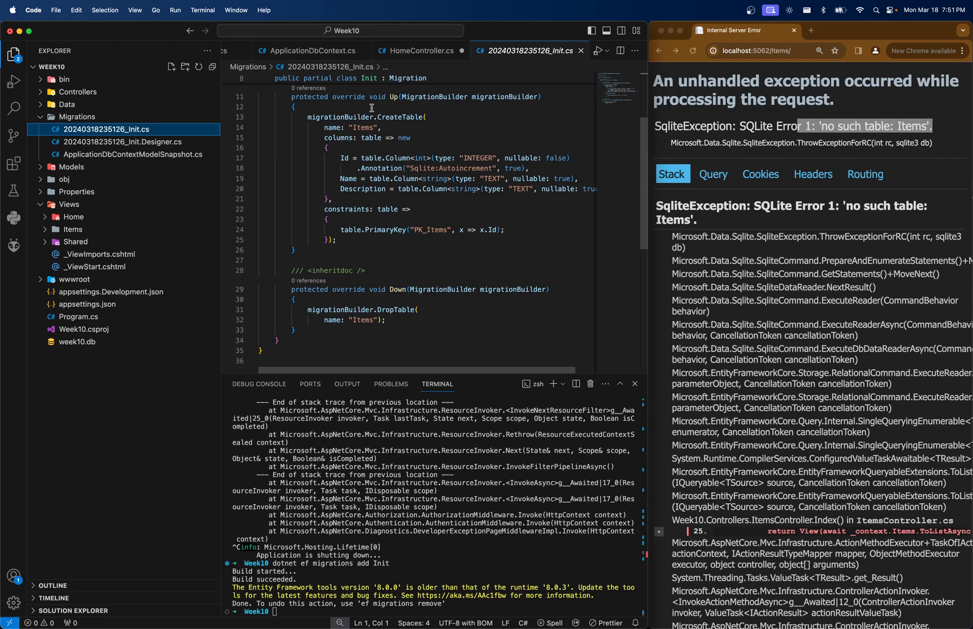
mouse_move(299, 118)
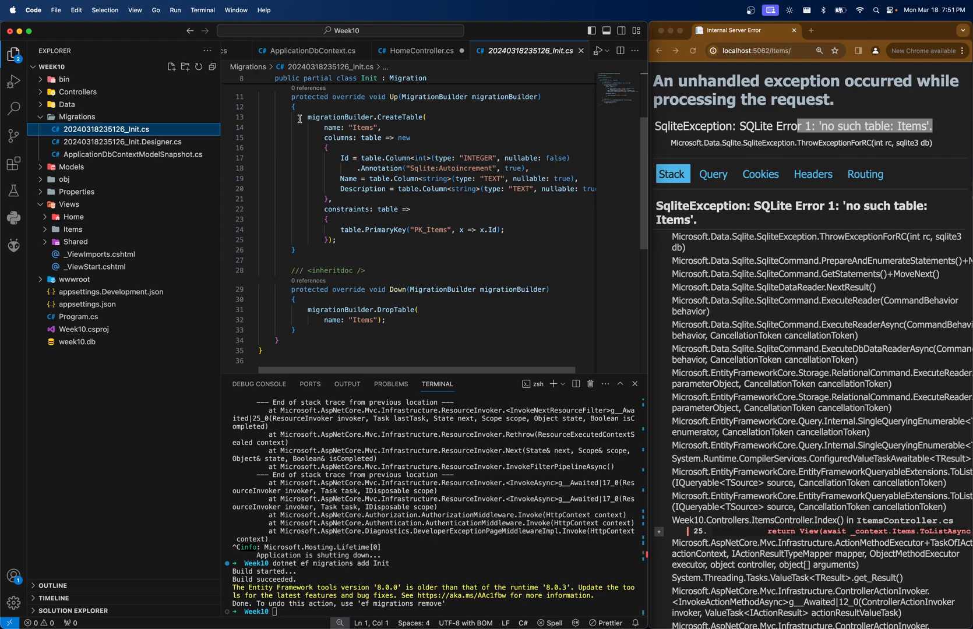
Step: Review the CreateTable call for Items with its Name column and the DropTable call in Down
left_click(352, 242)
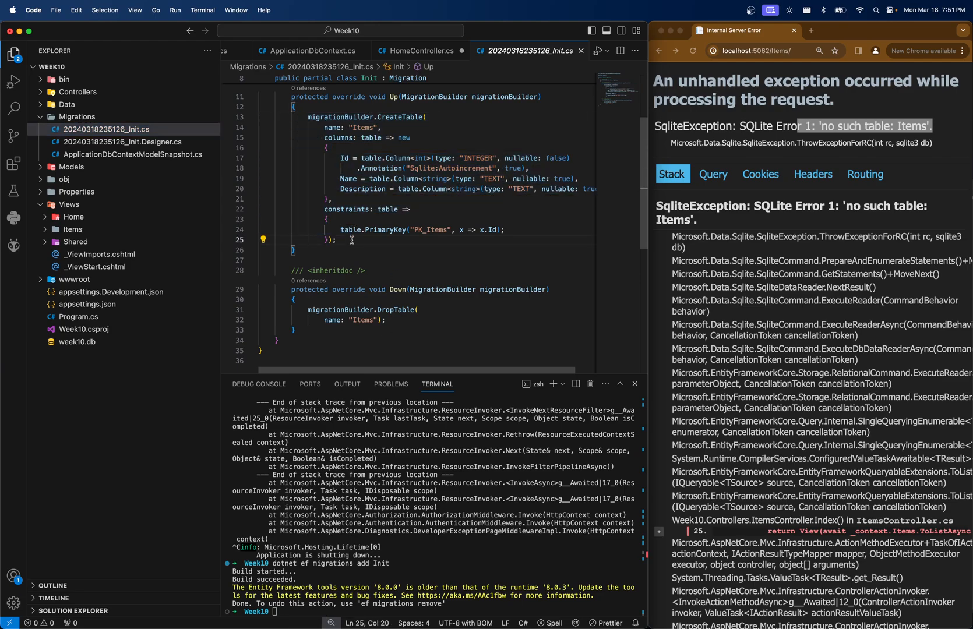
left_click(303, 116)
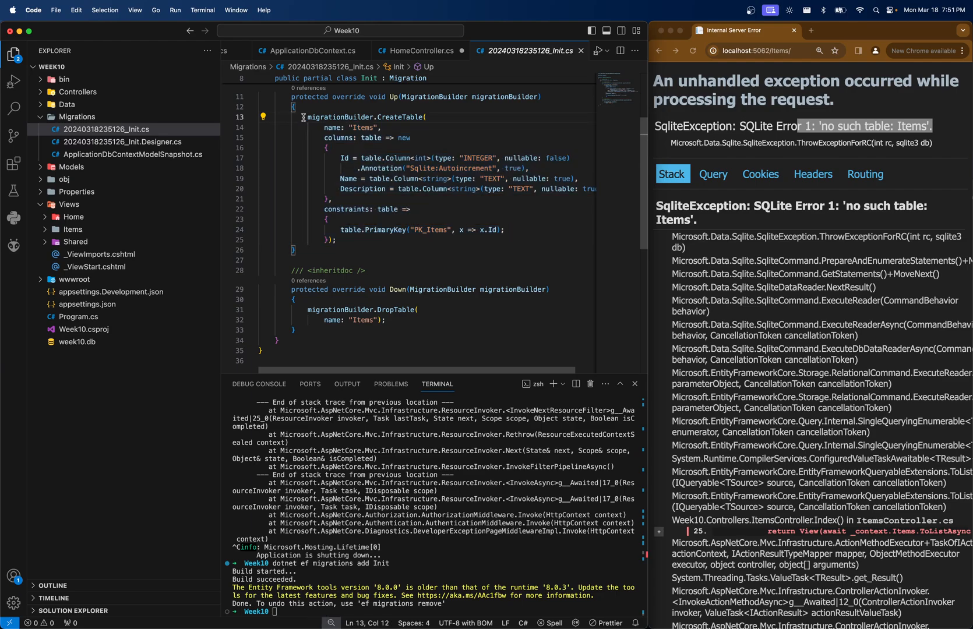
left_click(391, 117)
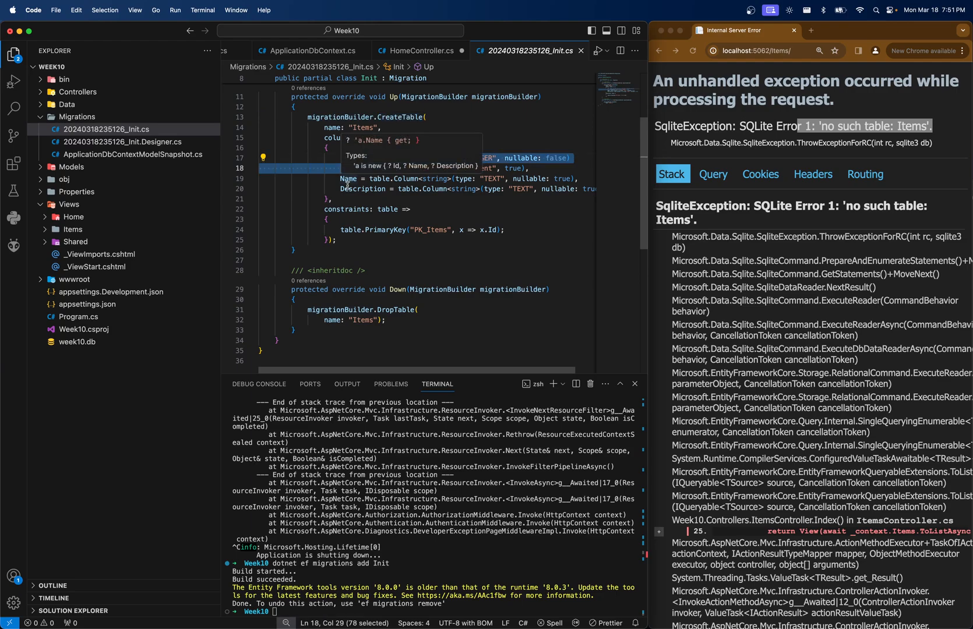
left_click(540, 243)
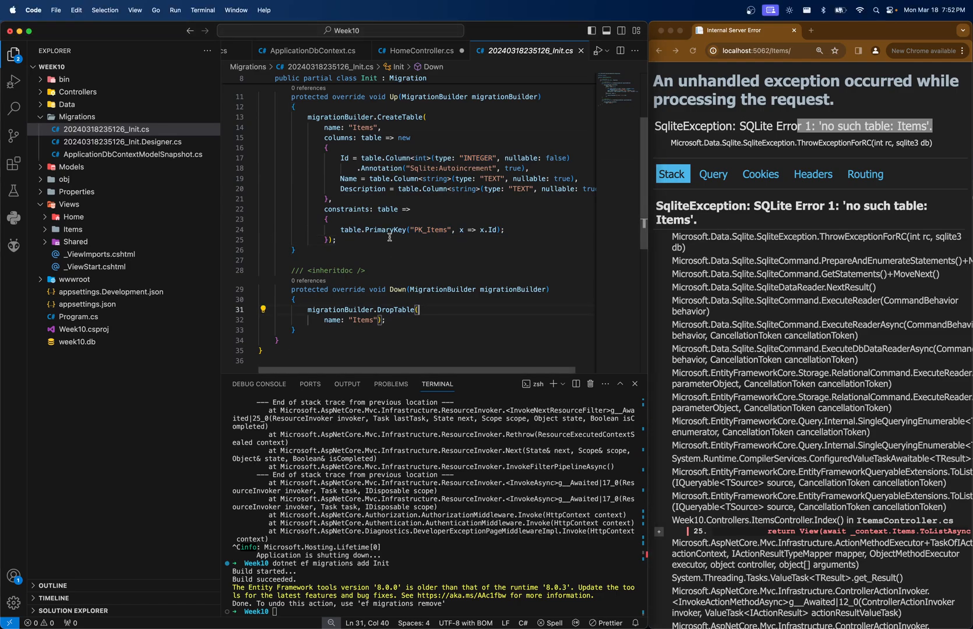
mouse_move(225, 203)
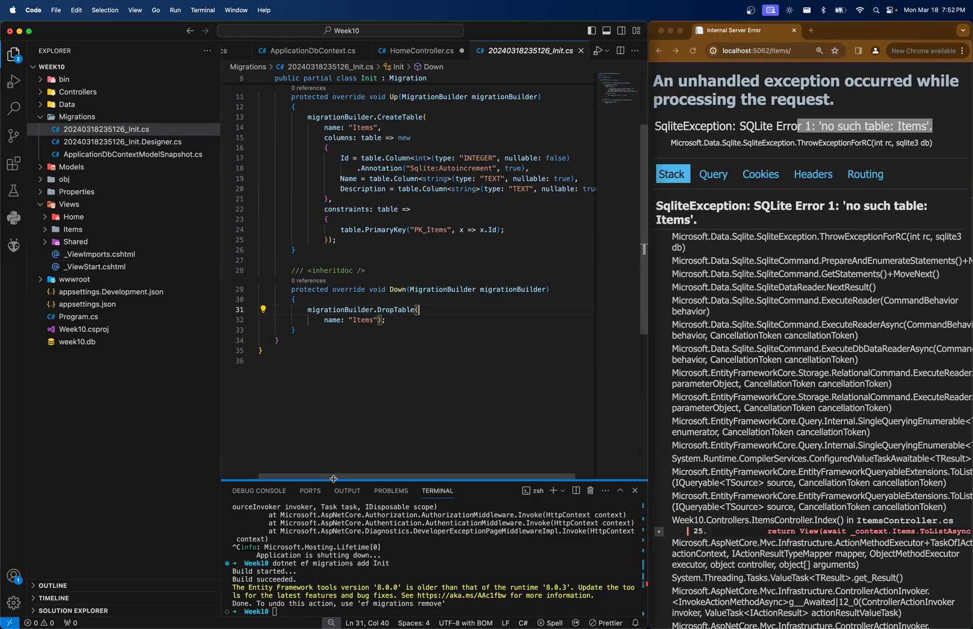
Step: Inspect Data/ApplicationDbContext.cs alongside the Models folder contents
left_click(65, 104)
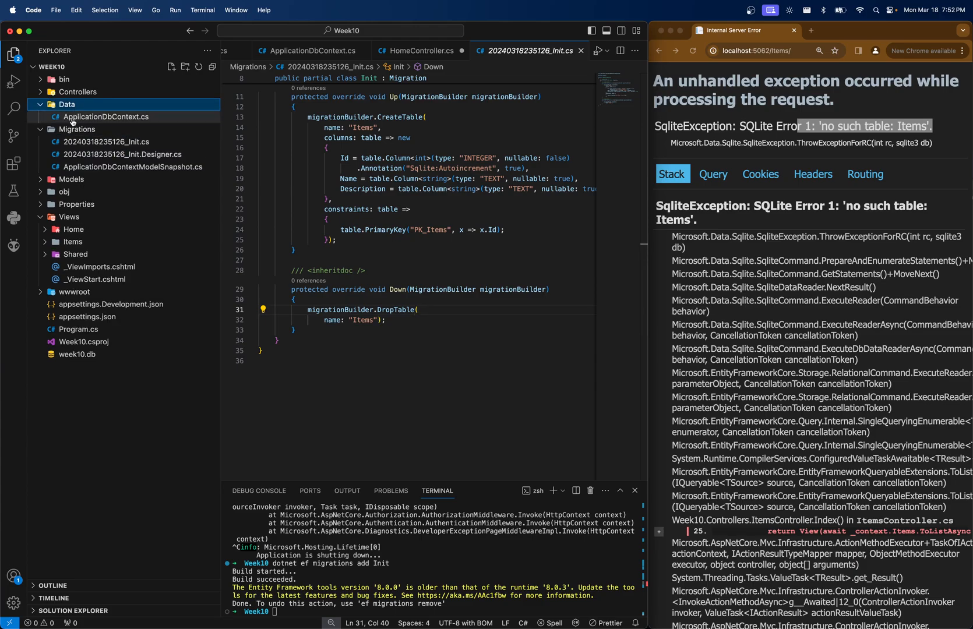
left_click(71, 179)
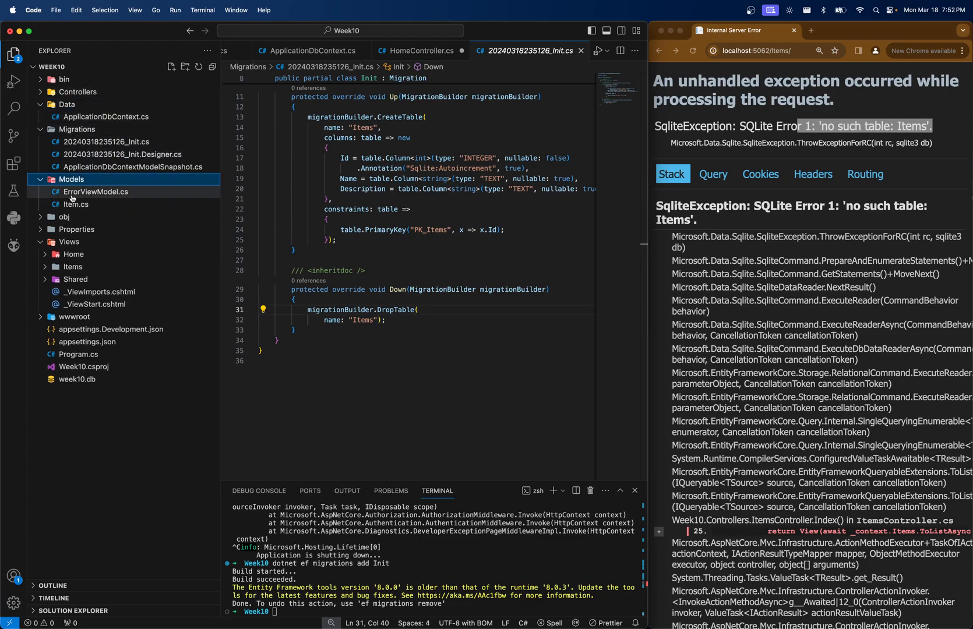
left_click(106, 117)
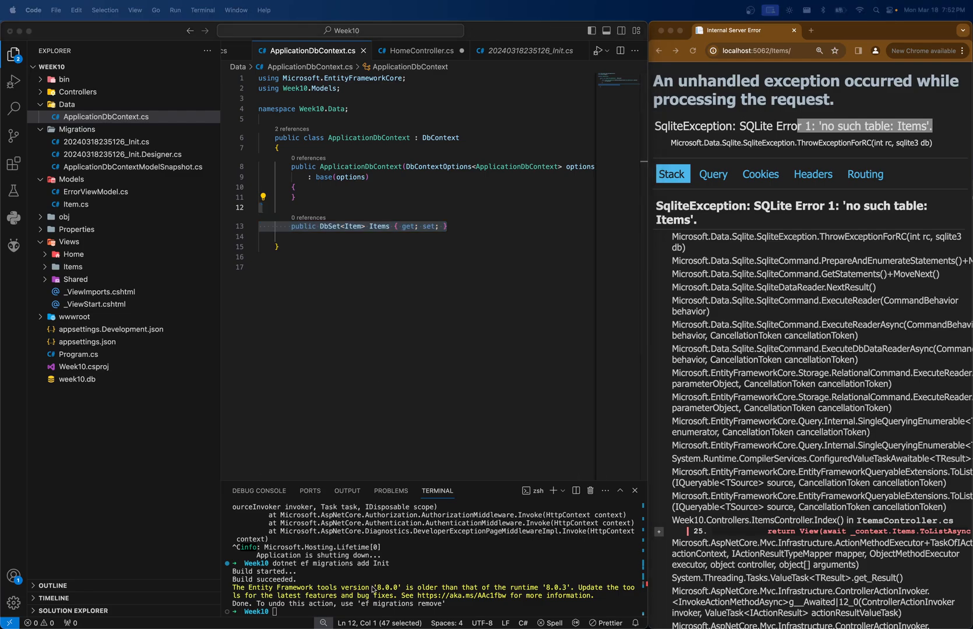
Step: Apply the migration with 'dotnet ef database update', then start the app with dotnet run
type("dotnet ef database update")
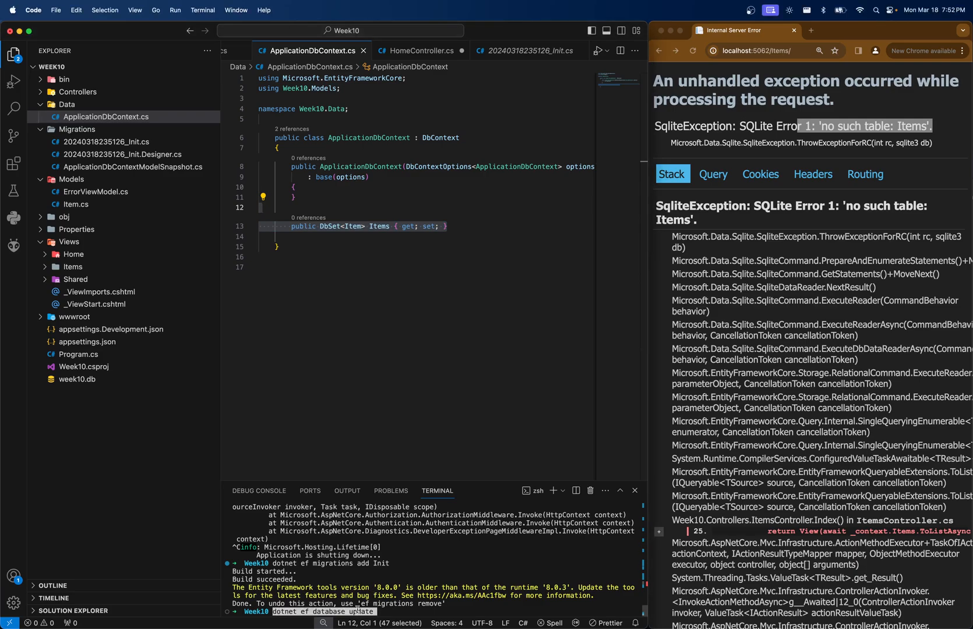
left_click(76, 378)
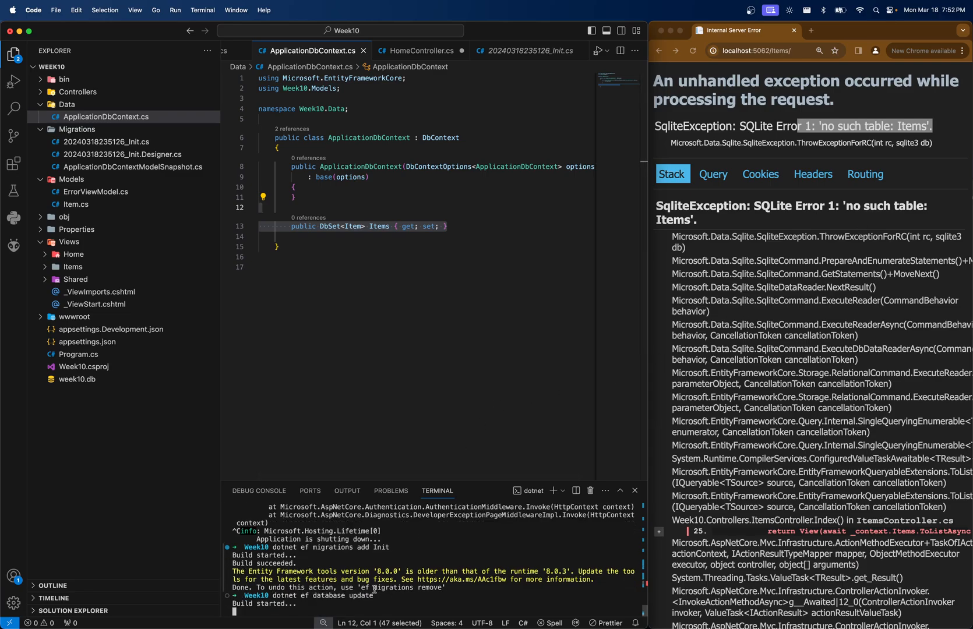
key("Return")
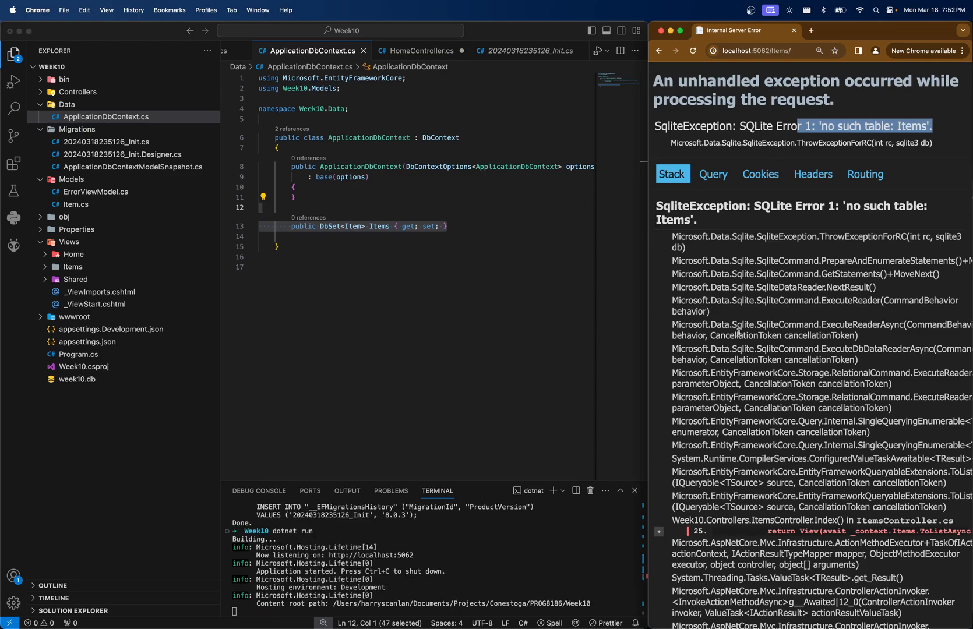
Step: Reload the Items page and create two new item records that appear in the Index list
left_click(694, 52)
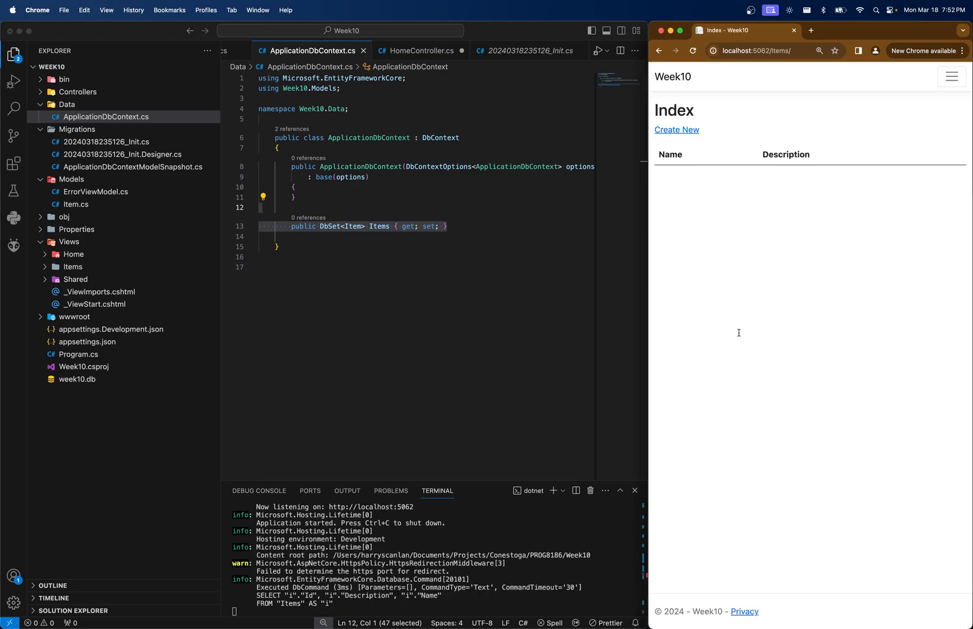
mouse_move(855, 255)
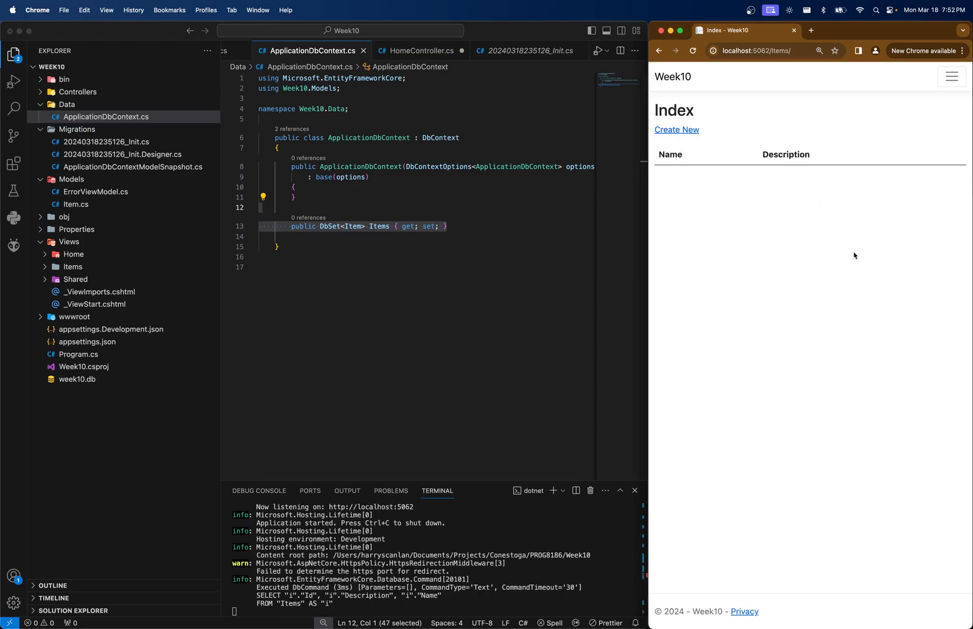
left_click(676, 130)
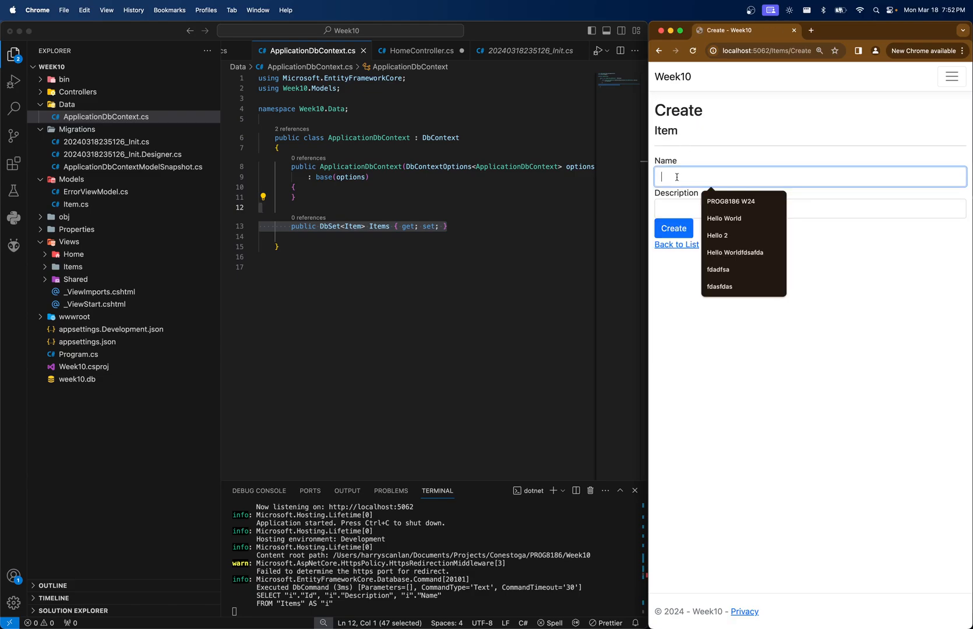
left_click(673, 228)
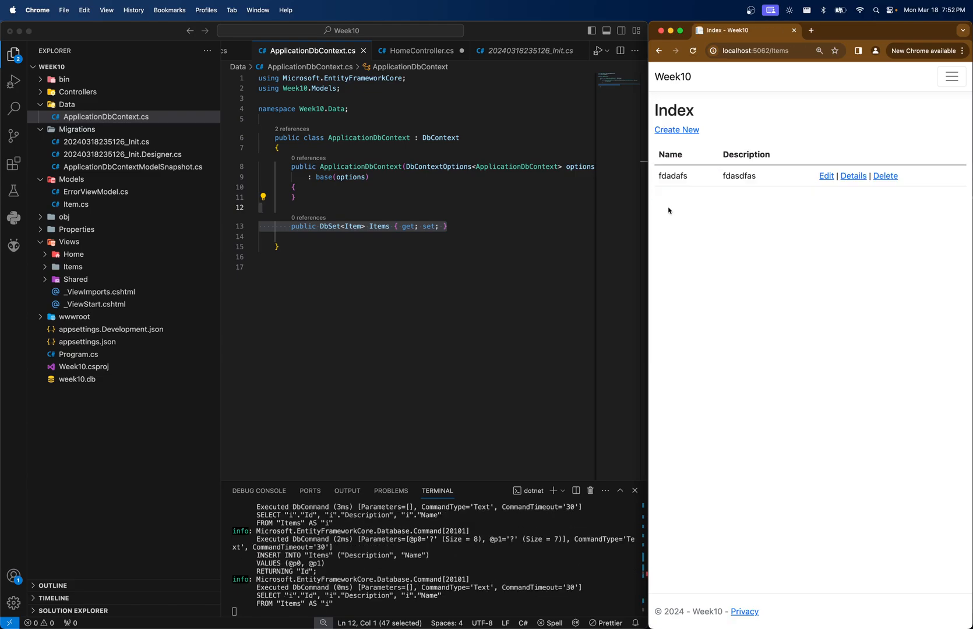
mouse_move(676, 132)
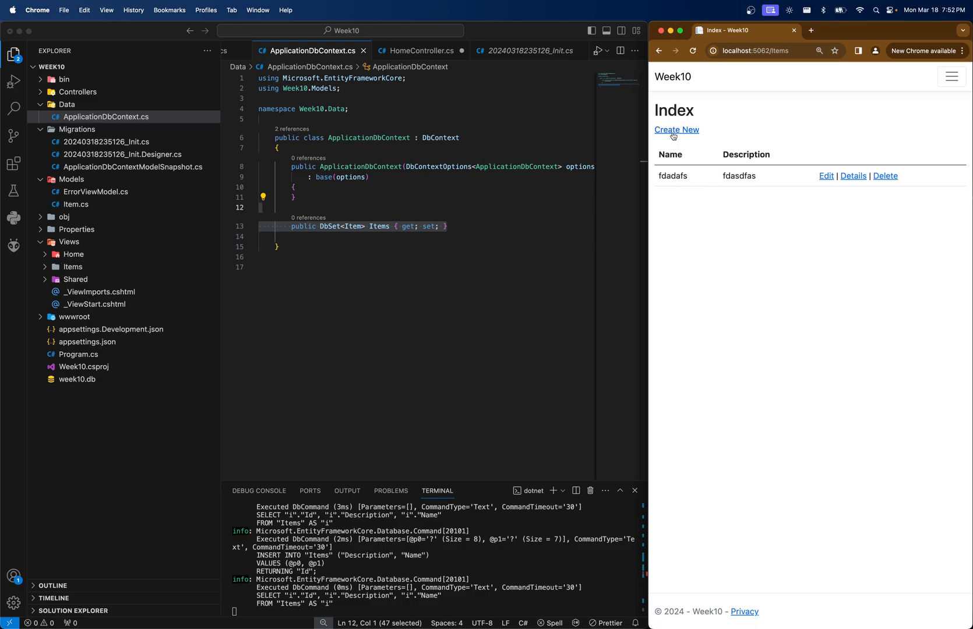
left_click(676, 130)
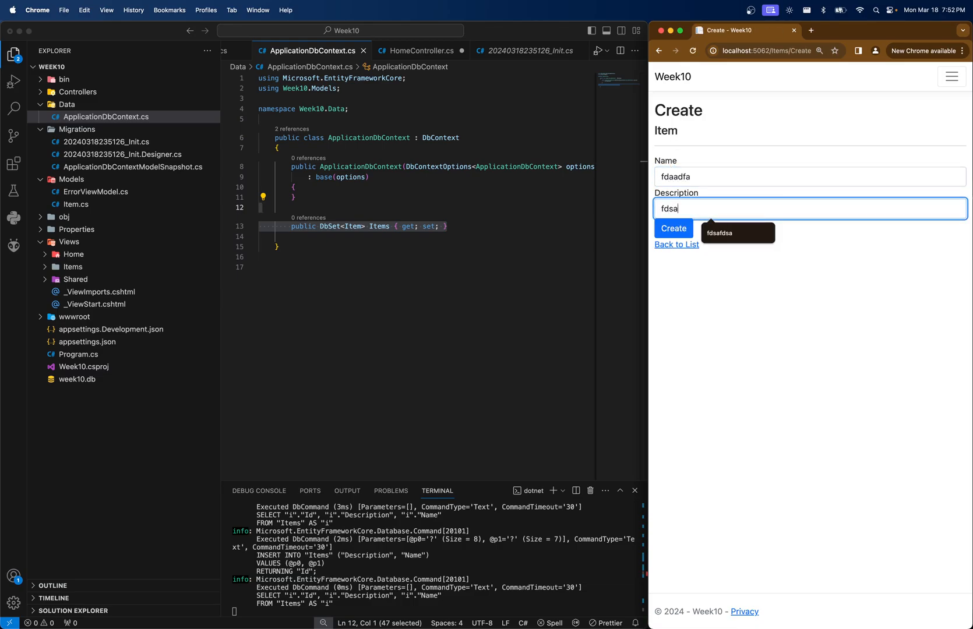
left_click(673, 228)
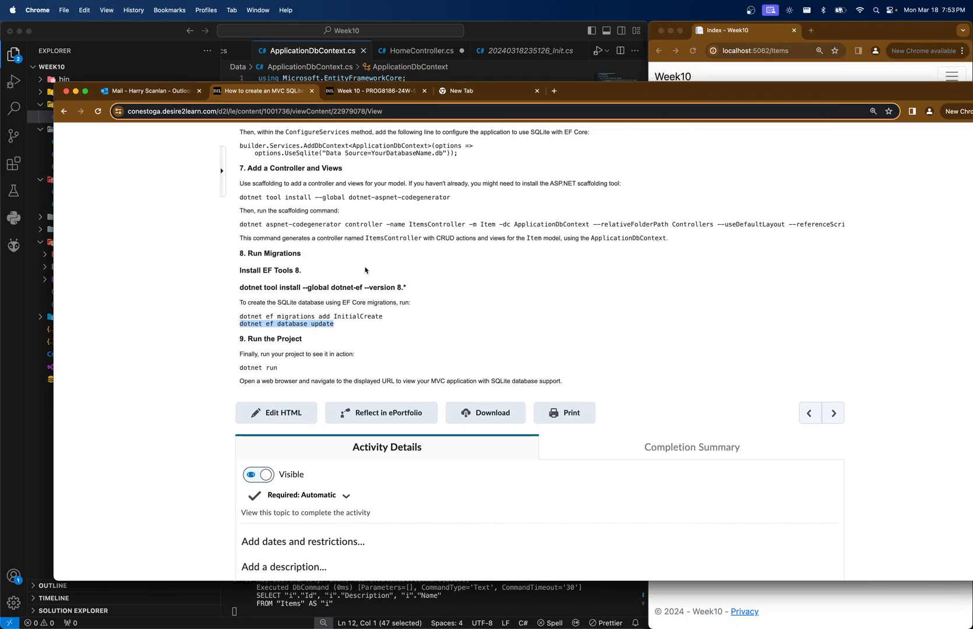
scroll("down", 3)
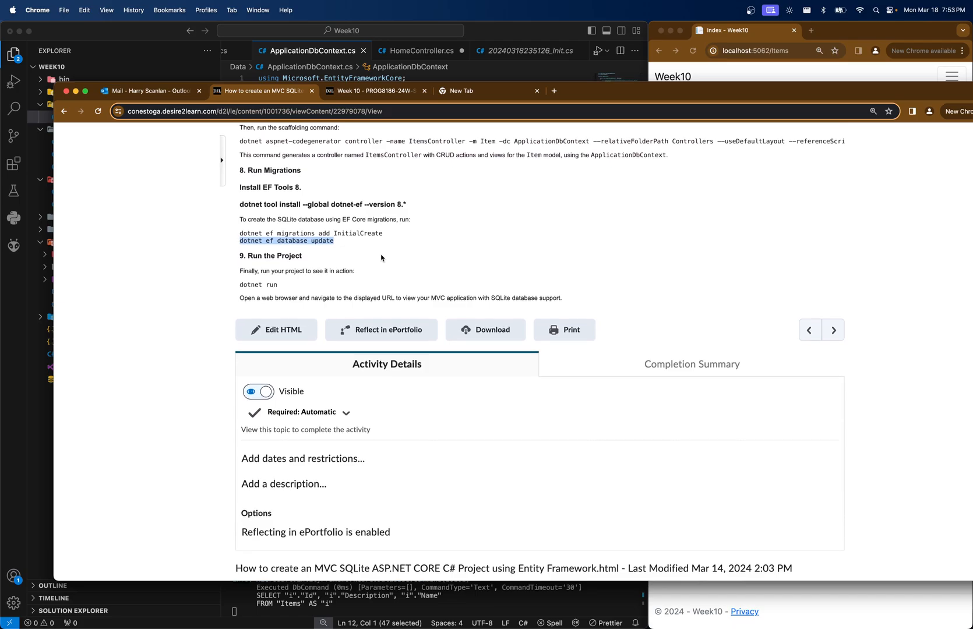
scroll("up", 3)
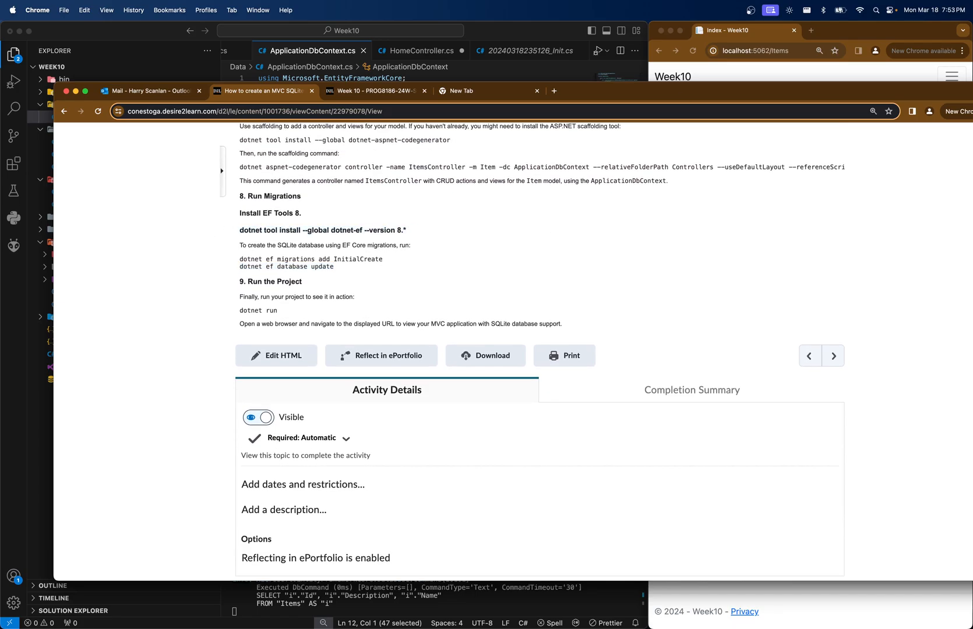